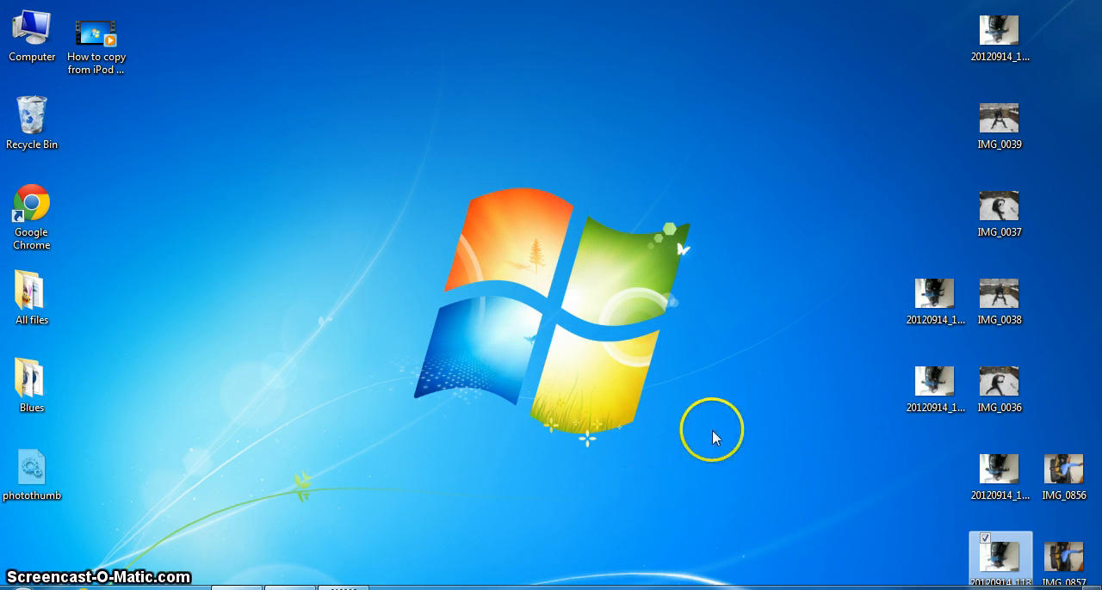
{"action": "mouse_move", "coordinate": [927, 37]}
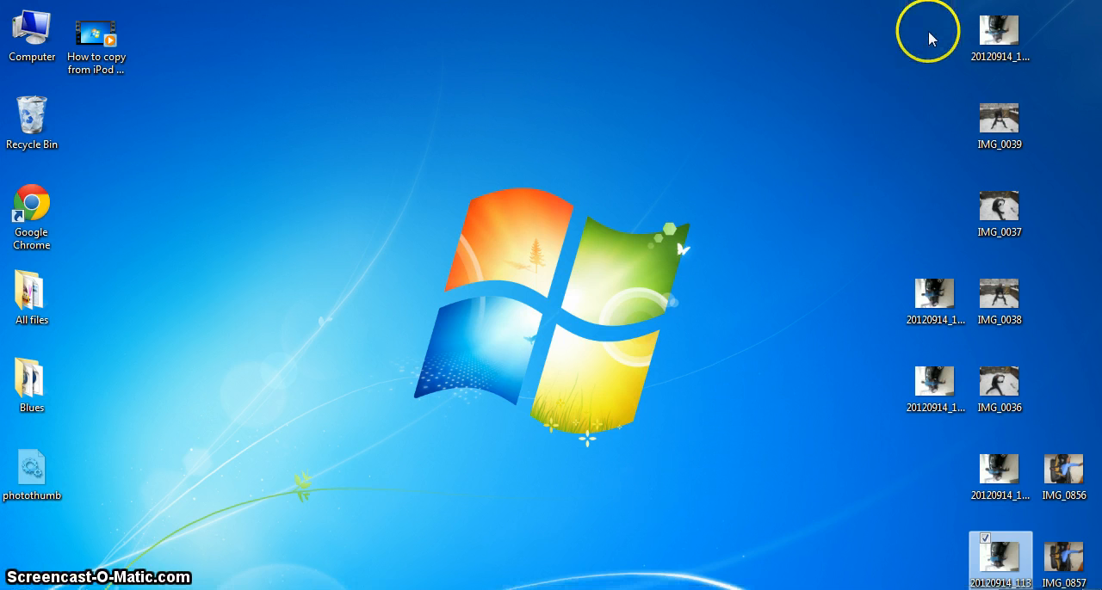
- Bring up the Google Chrome browser from the desktop taskbar
{"action": "left_click", "coordinate": [999, 34]}
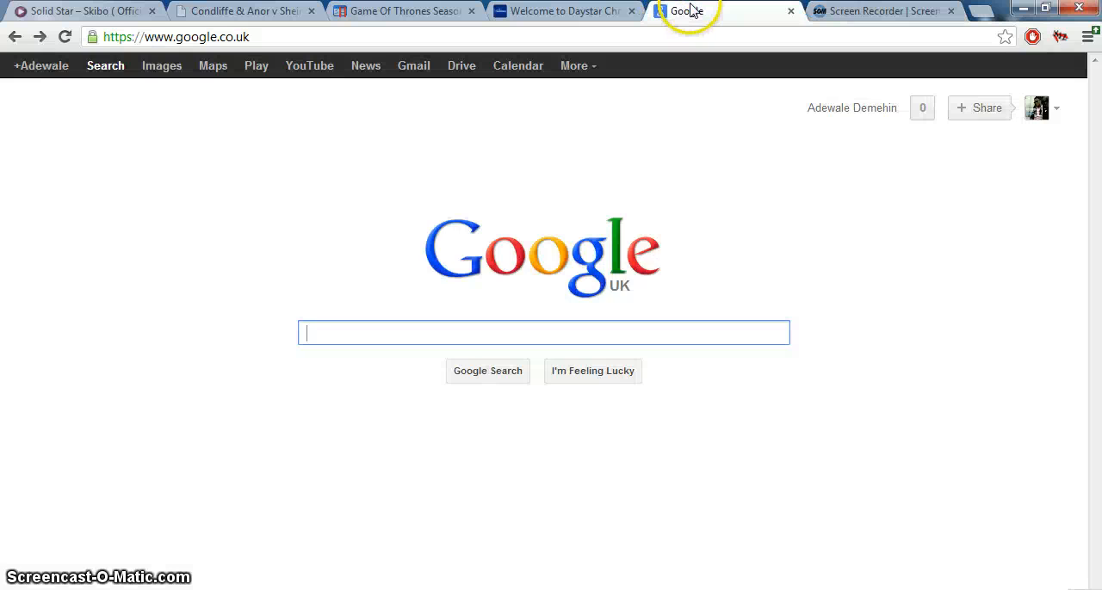
- Search Google for PhotoScape and follow photoscape.org's Free Download link to Softonic's download page
{"action": "type", "text": "phot"}
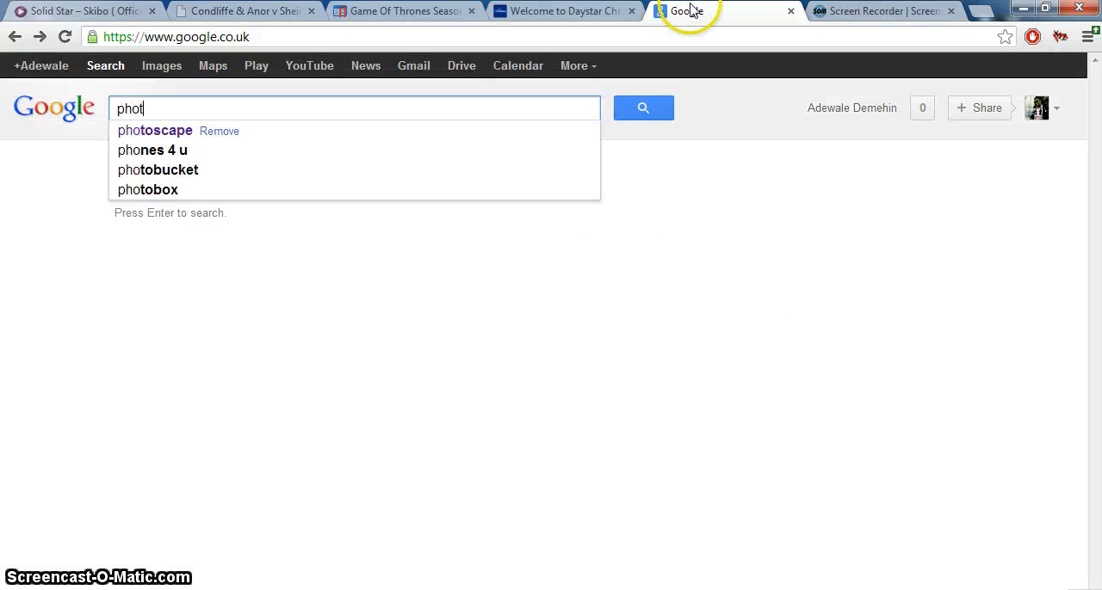
{"action": "left_click", "coordinate": [155, 130]}
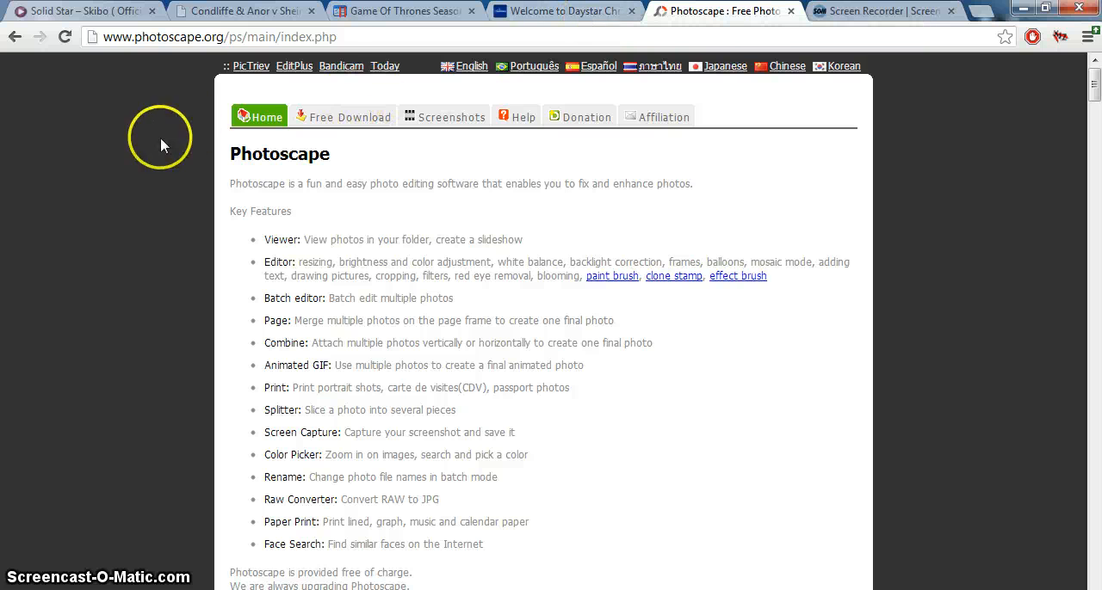
{"action": "mouse_move", "coordinate": [343, 116]}
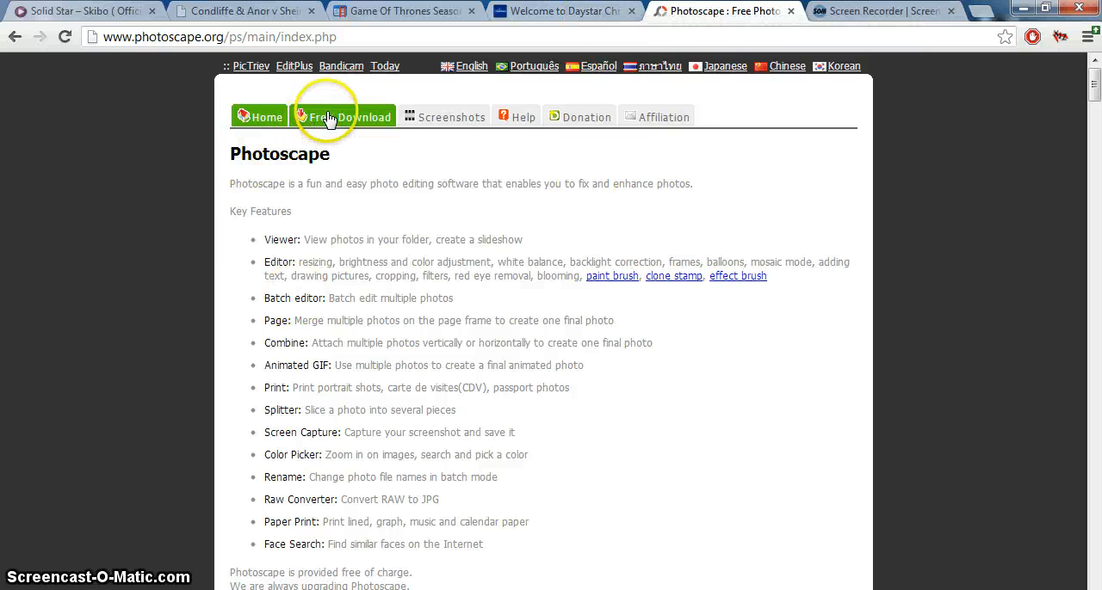
{"action": "left_click", "coordinate": [343, 117]}
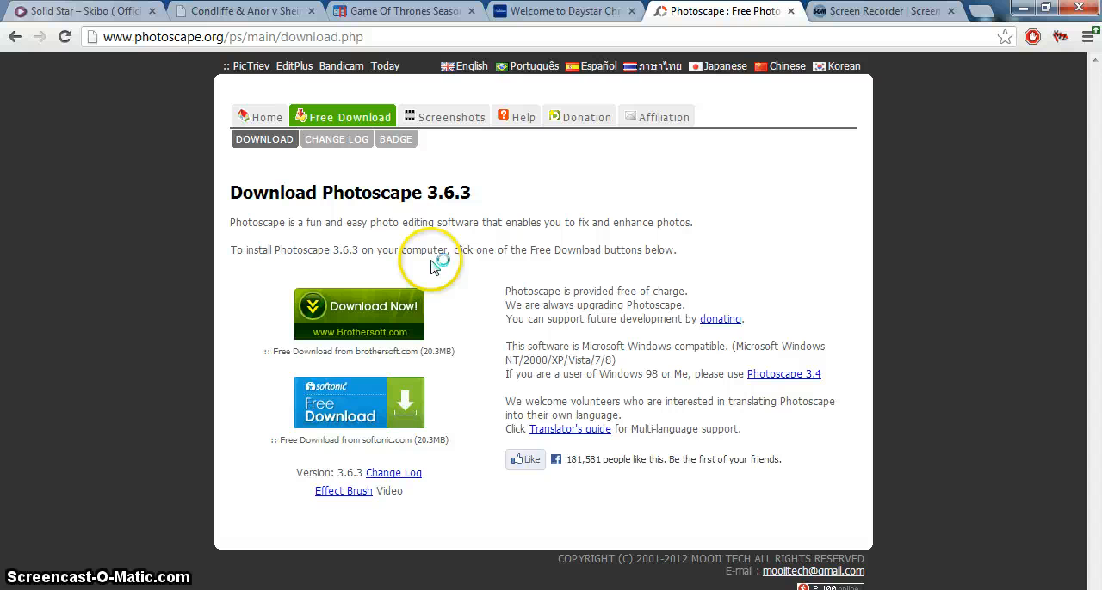
{"action": "mouse_move", "coordinate": [460, 293]}
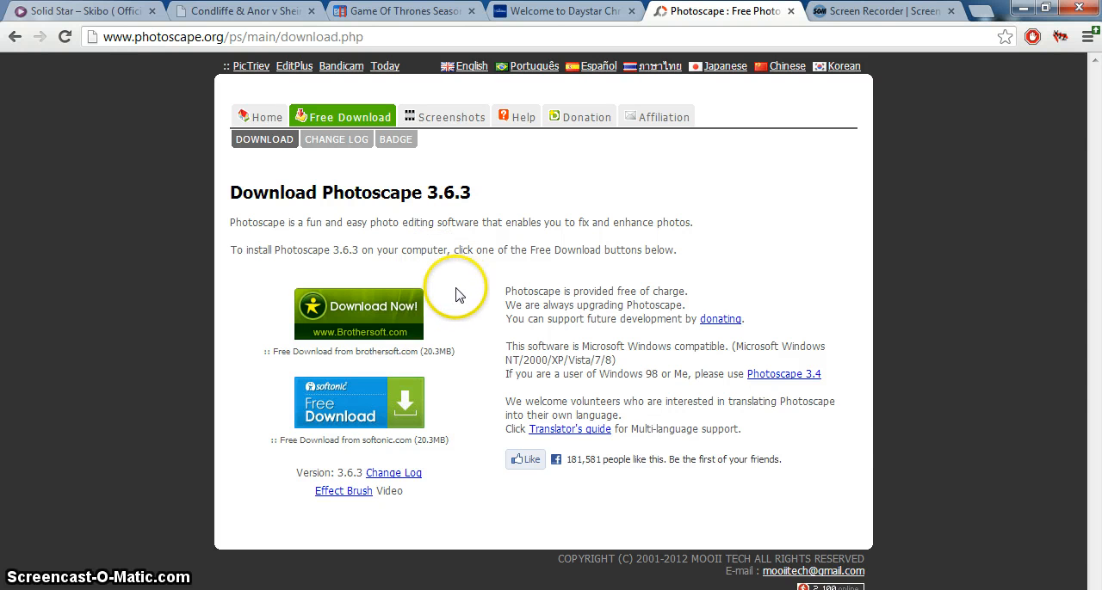
{"action": "mouse_move", "coordinate": [351, 416]}
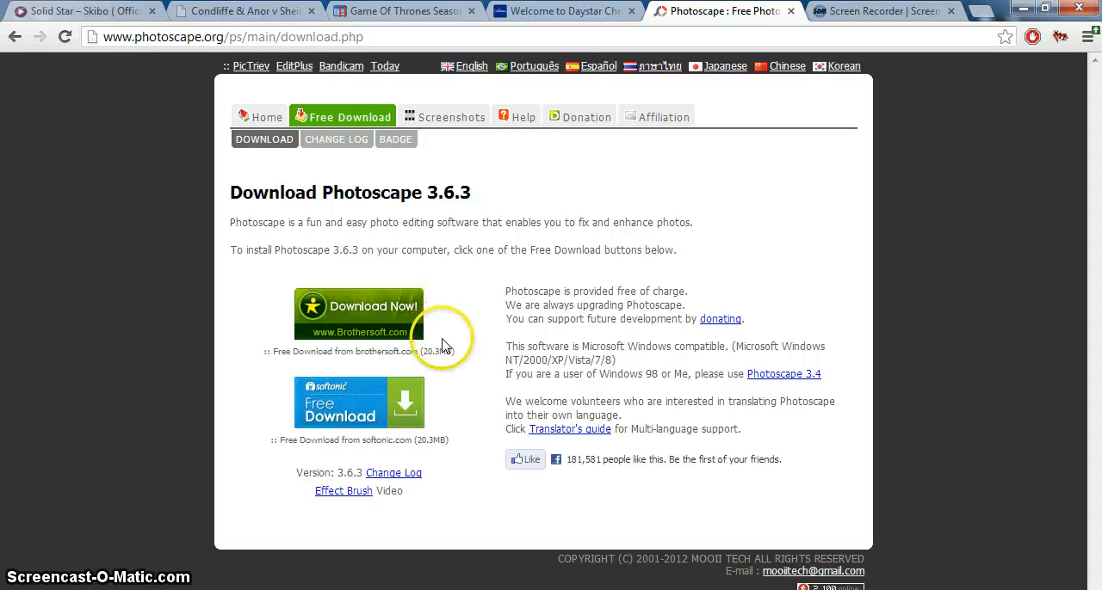
{"action": "mouse_move", "coordinate": [434, 364]}
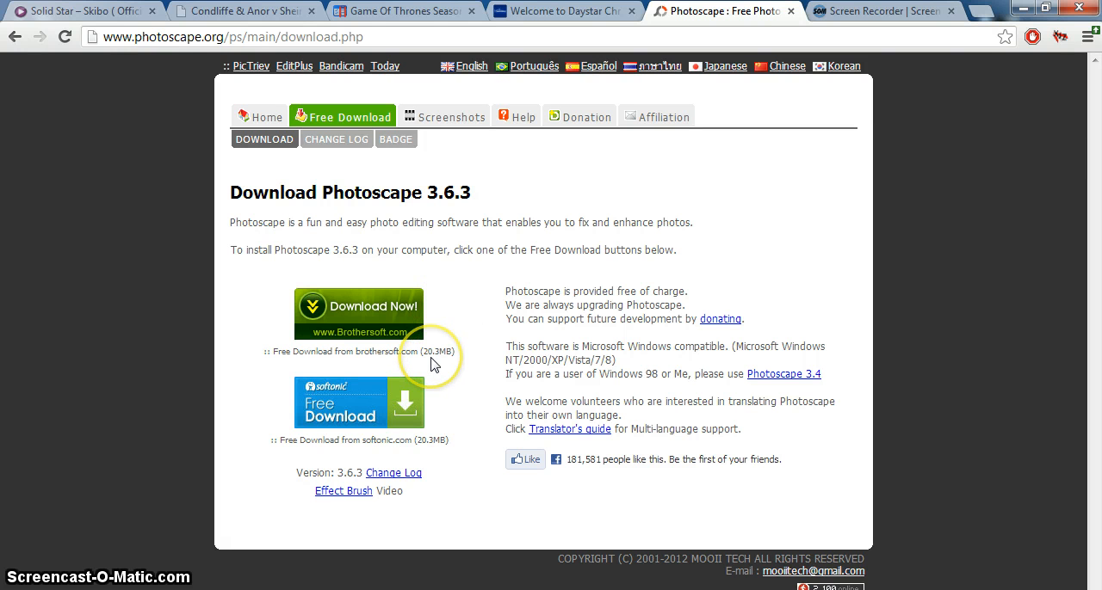
{"action": "mouse_move", "coordinate": [420, 372]}
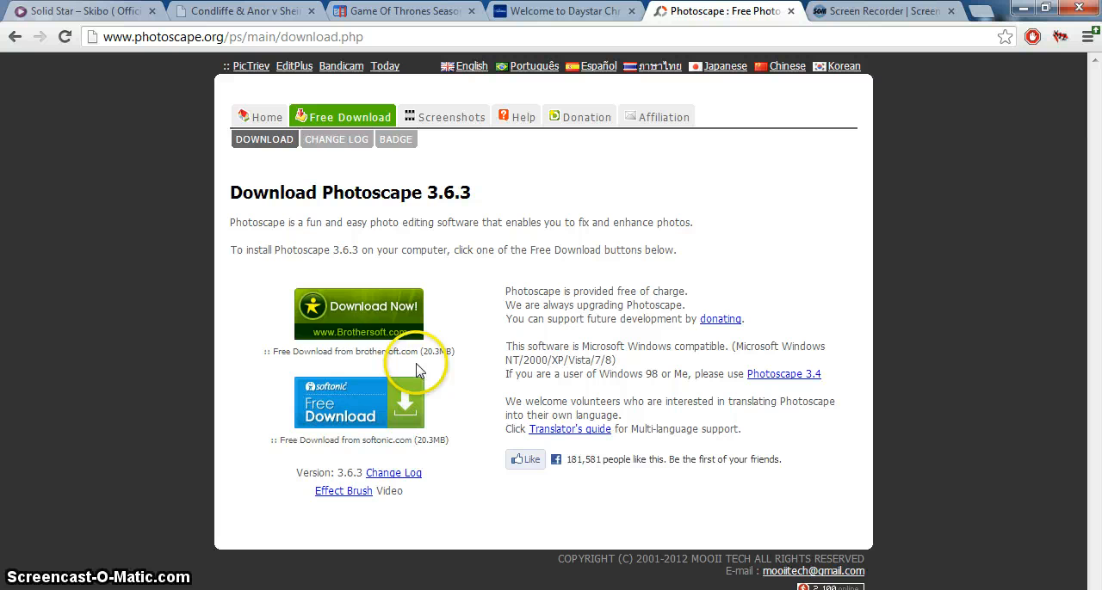
{"action": "mouse_move", "coordinate": [383, 320]}
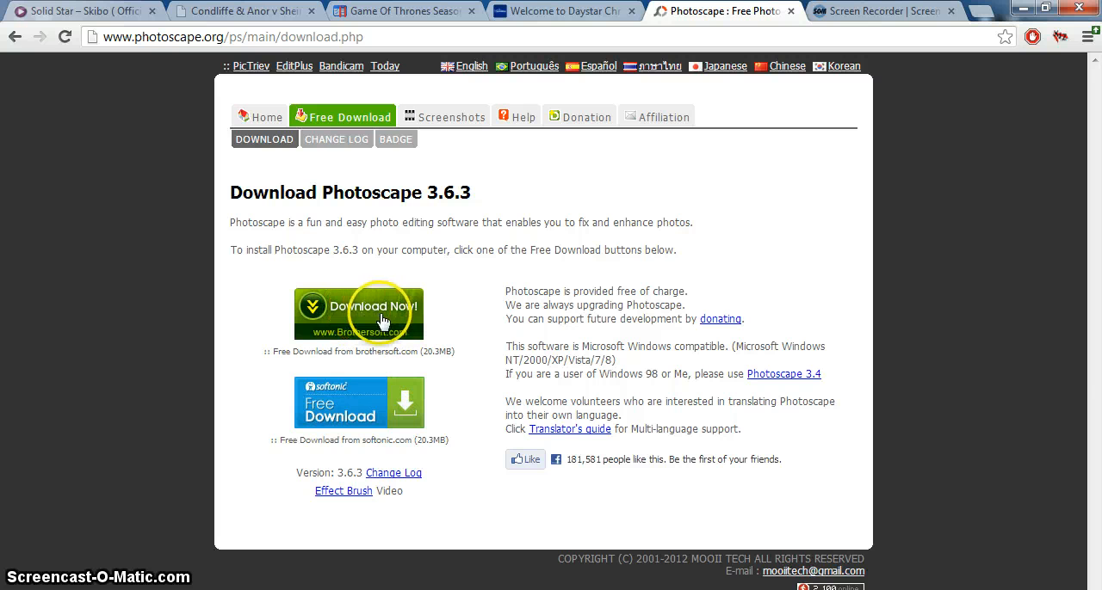
{"action": "mouse_move", "coordinate": [431, 314]}
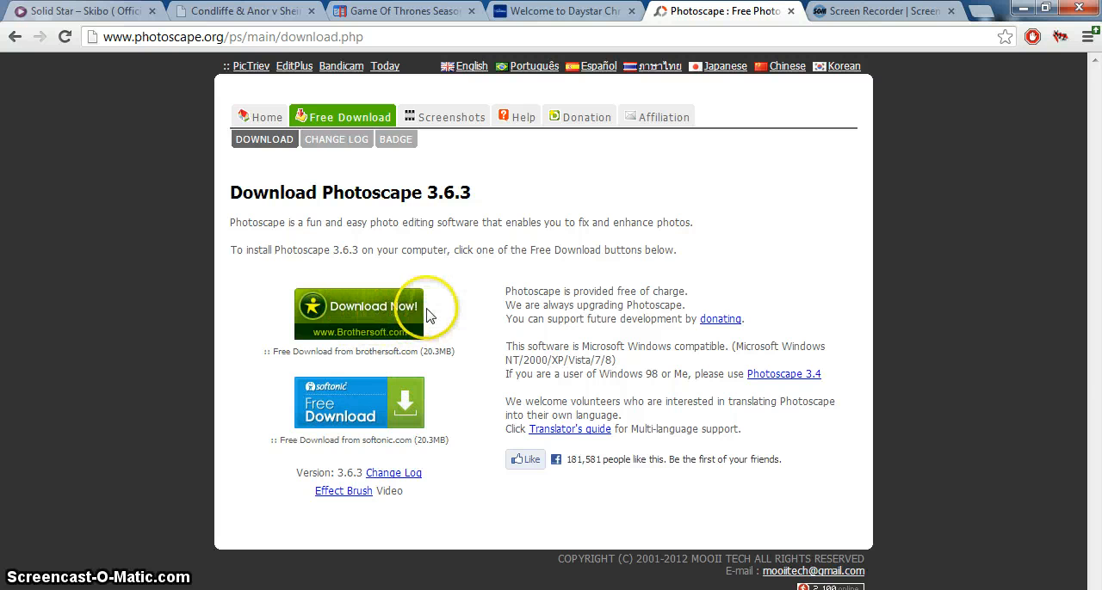
{"action": "left_click", "coordinate": [358, 401]}
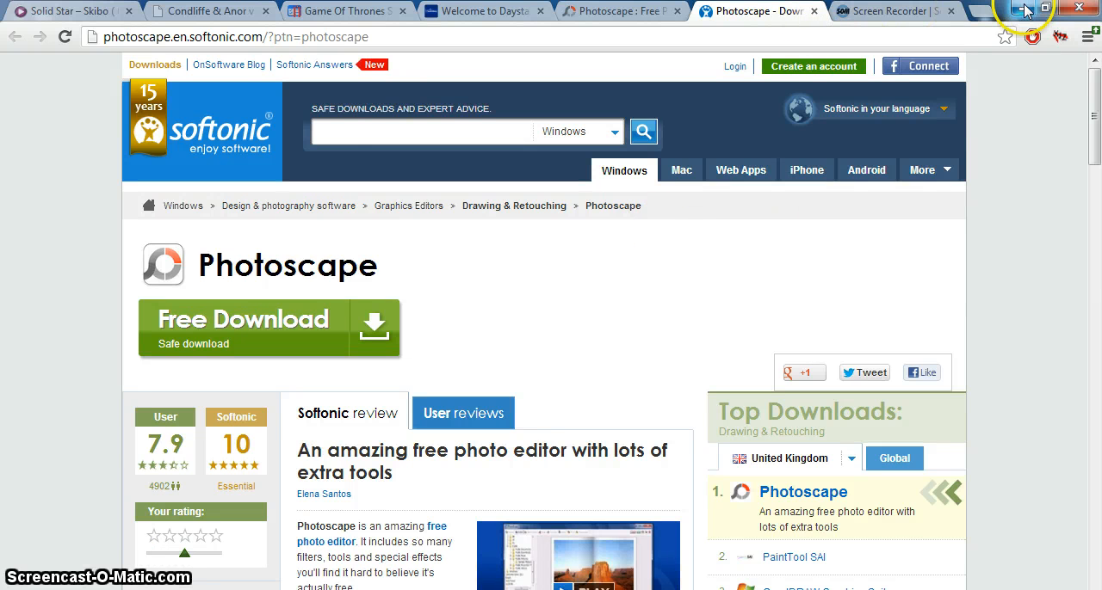
- Minimize Chrome and return to PhotoScape's home screen of tools
{"action": "left_click", "coordinate": [1024, 10]}
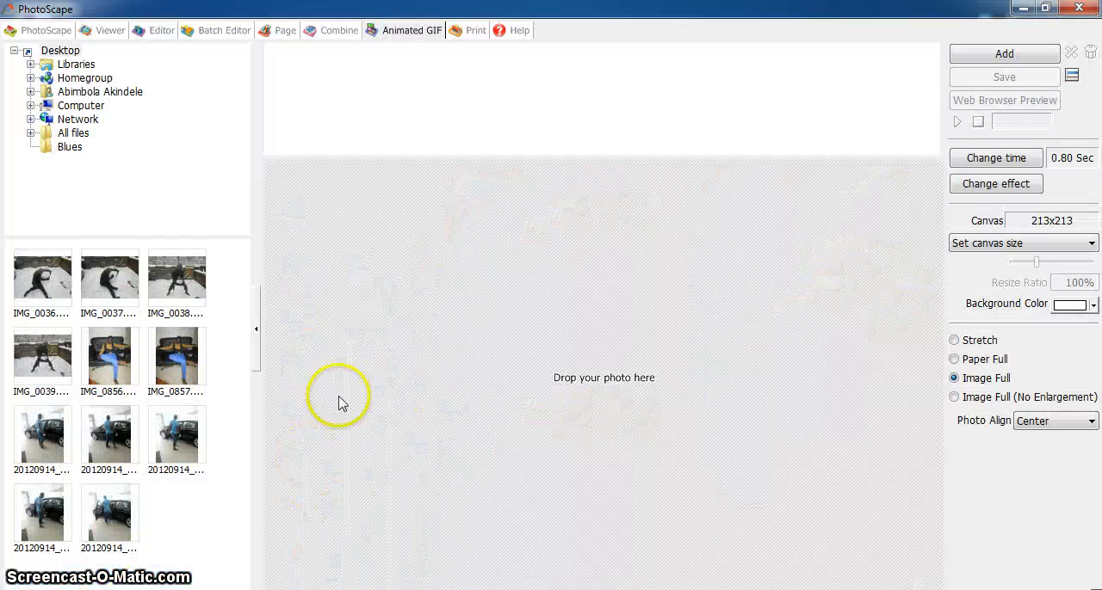
{"action": "mouse_move", "coordinate": [112, 19]}
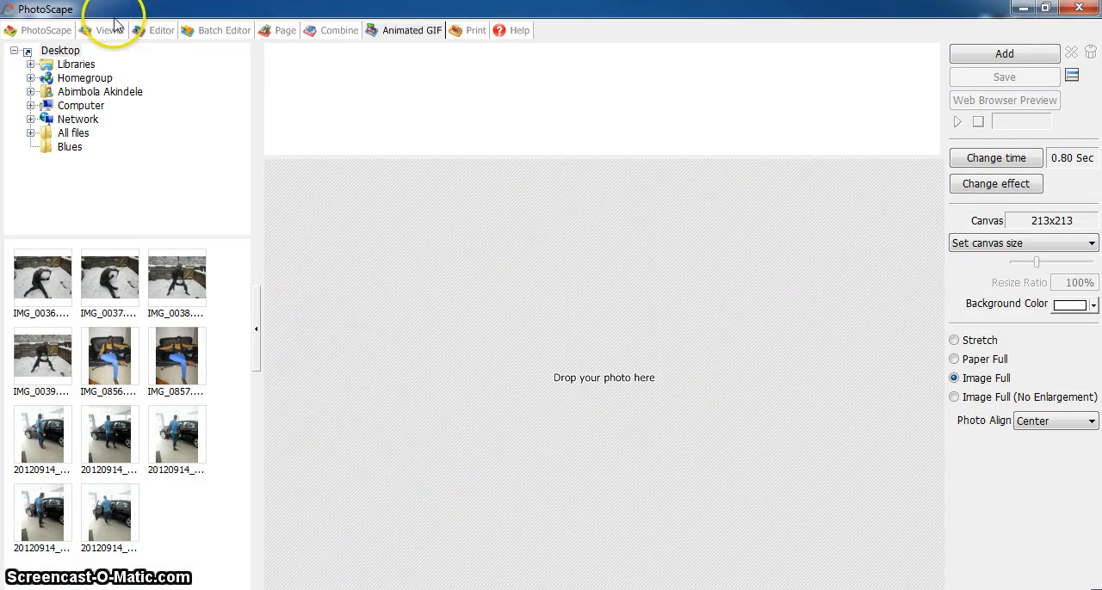
{"action": "left_click", "coordinate": [45, 30]}
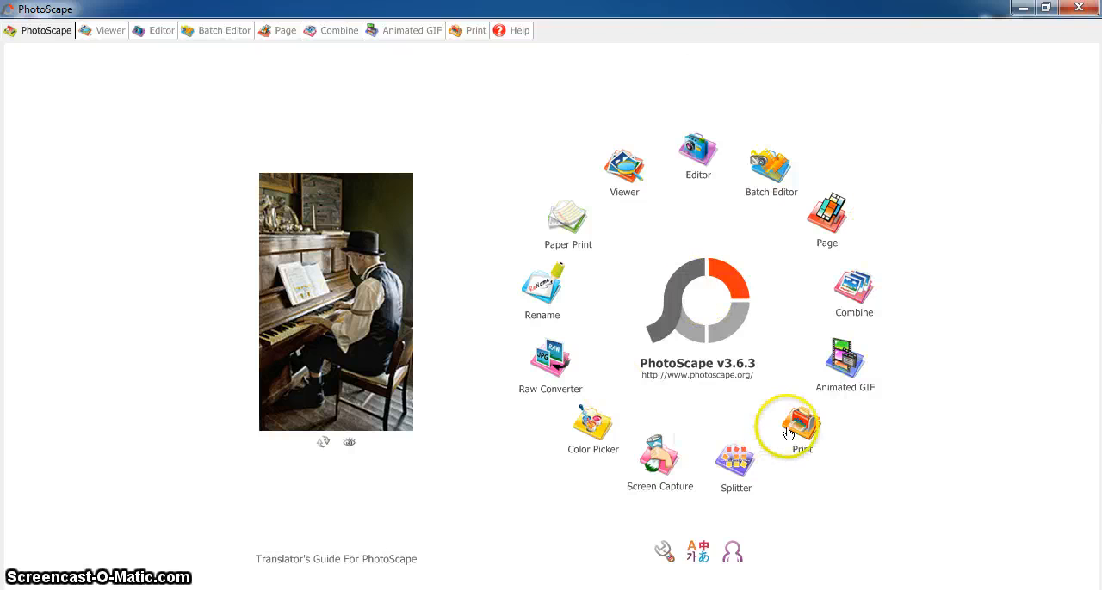
{"action": "mouse_move", "coordinate": [845, 362]}
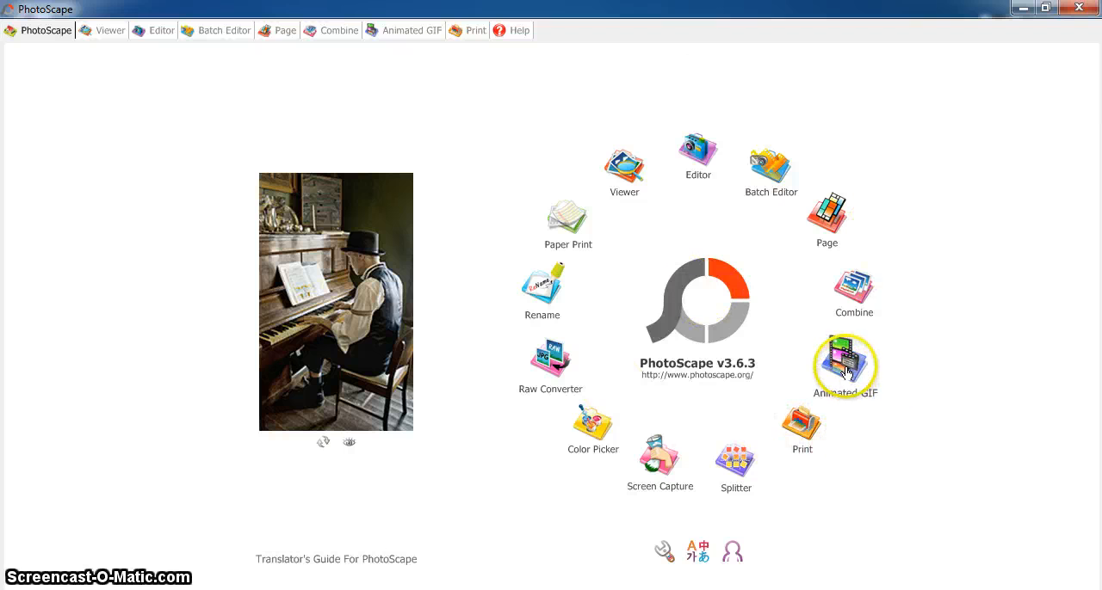
{"action": "mouse_move", "coordinate": [845, 366]}
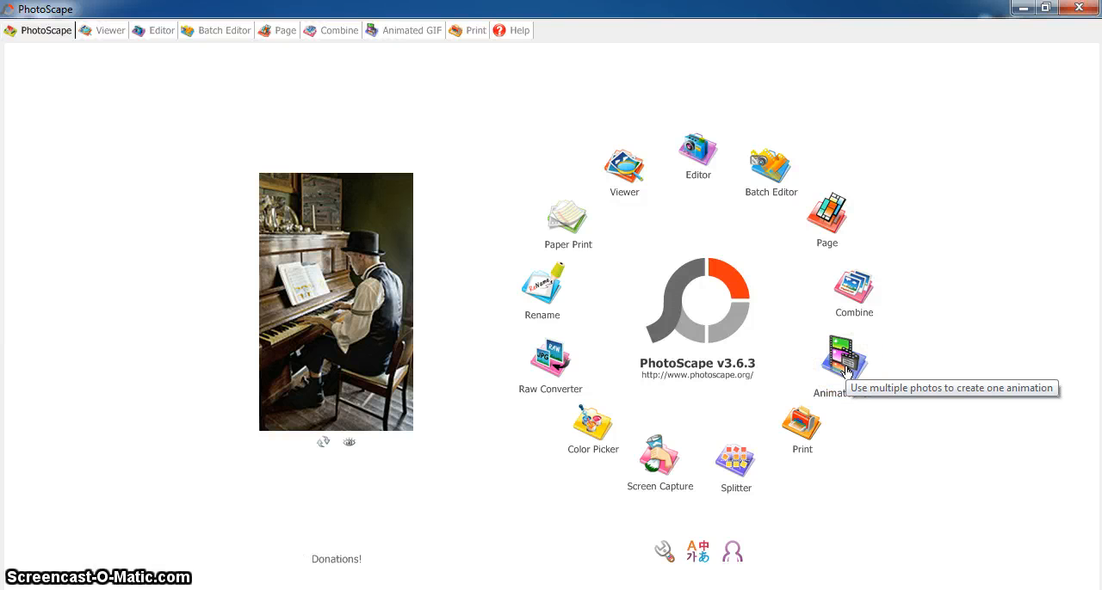
{"action": "mouse_move", "coordinate": [697, 142]}
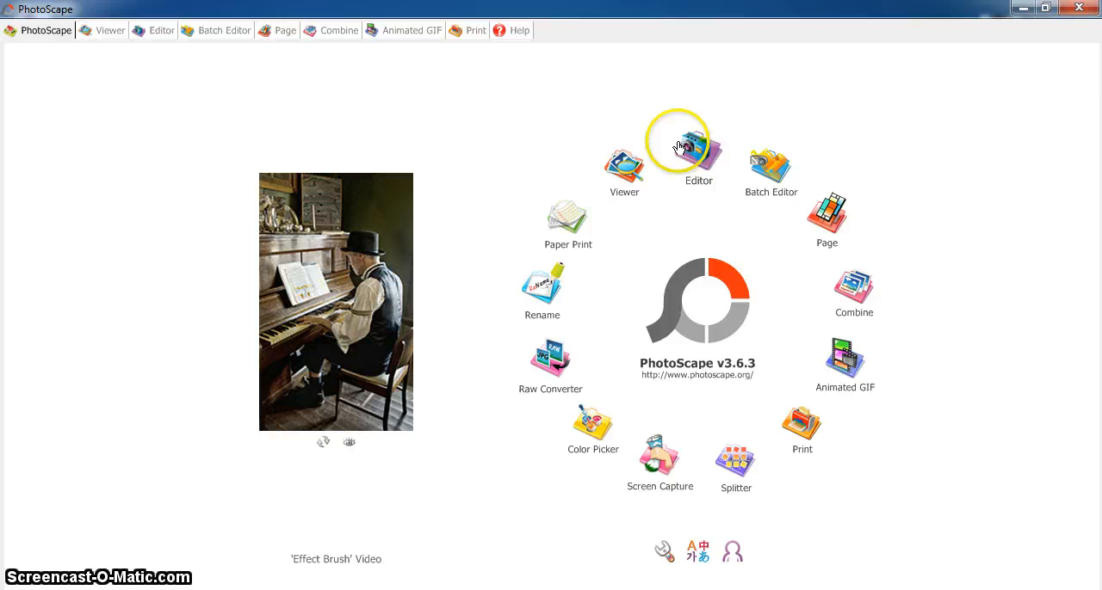
{"action": "mouse_move", "coordinate": [641, 451]}
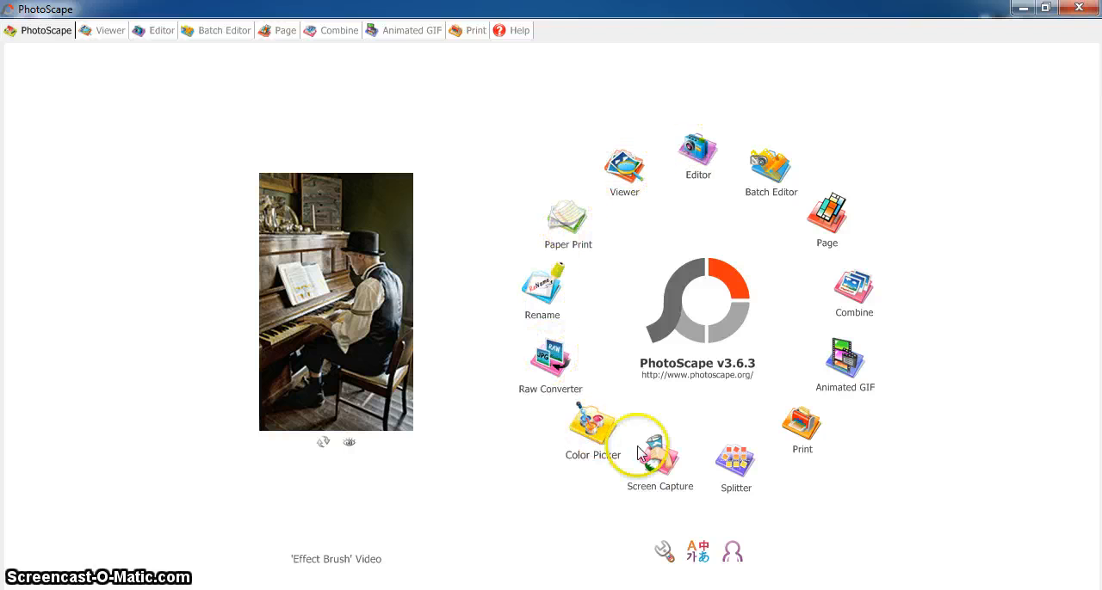
{"action": "mouse_move", "coordinate": [902, 419]}
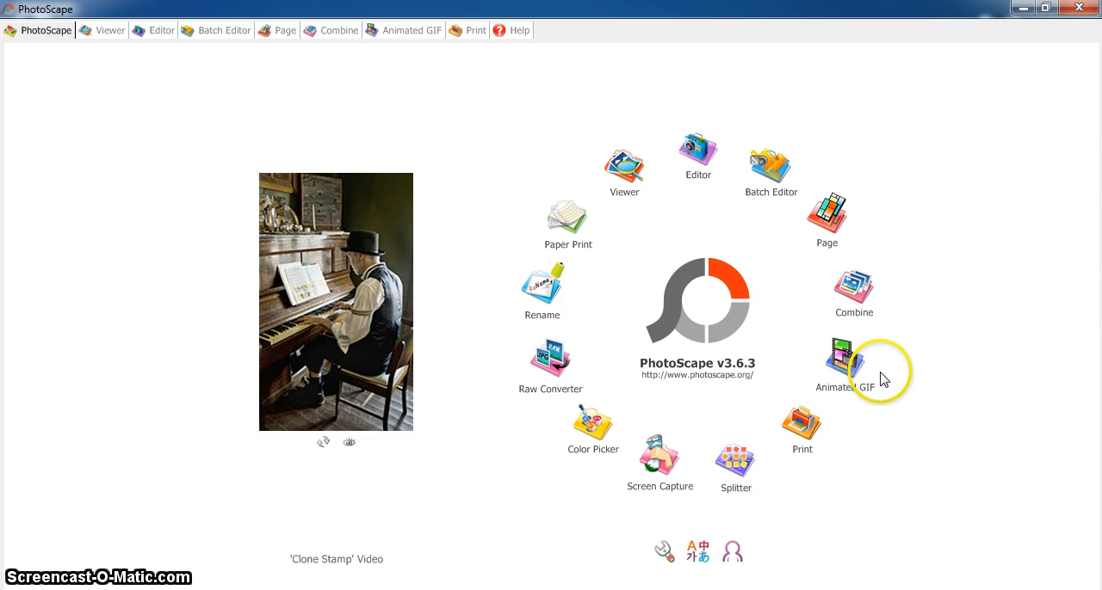
- Open PhotoScape's Animated GIF tool with the desktop photo thumbnails listed
{"action": "left_click", "coordinate": [852, 361]}
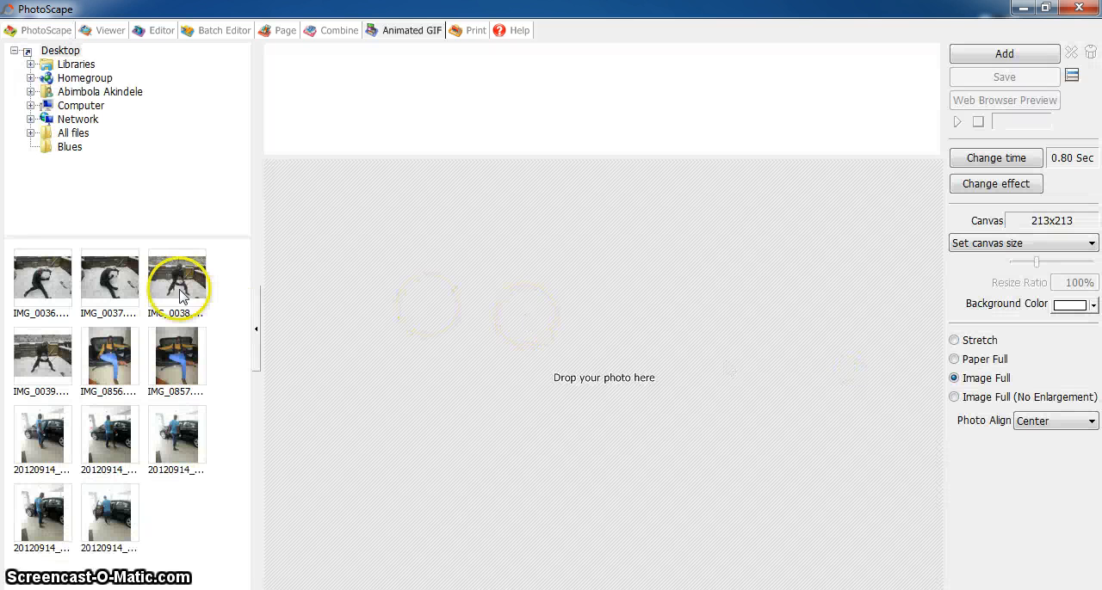
{"action": "mouse_move", "coordinate": [26, 335]}
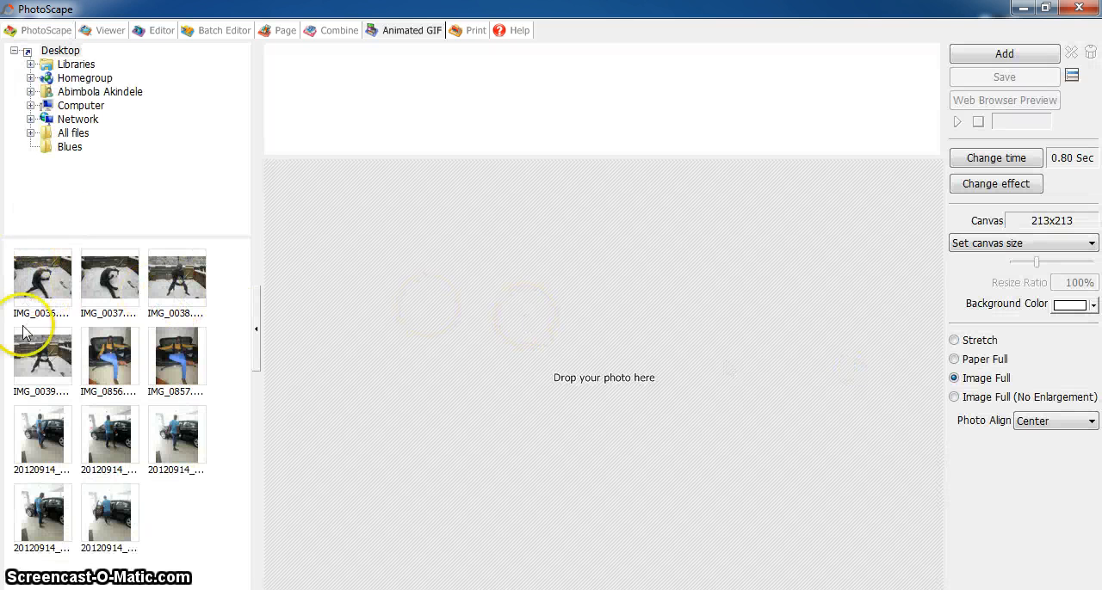
{"action": "left_click", "coordinate": [59, 49]}
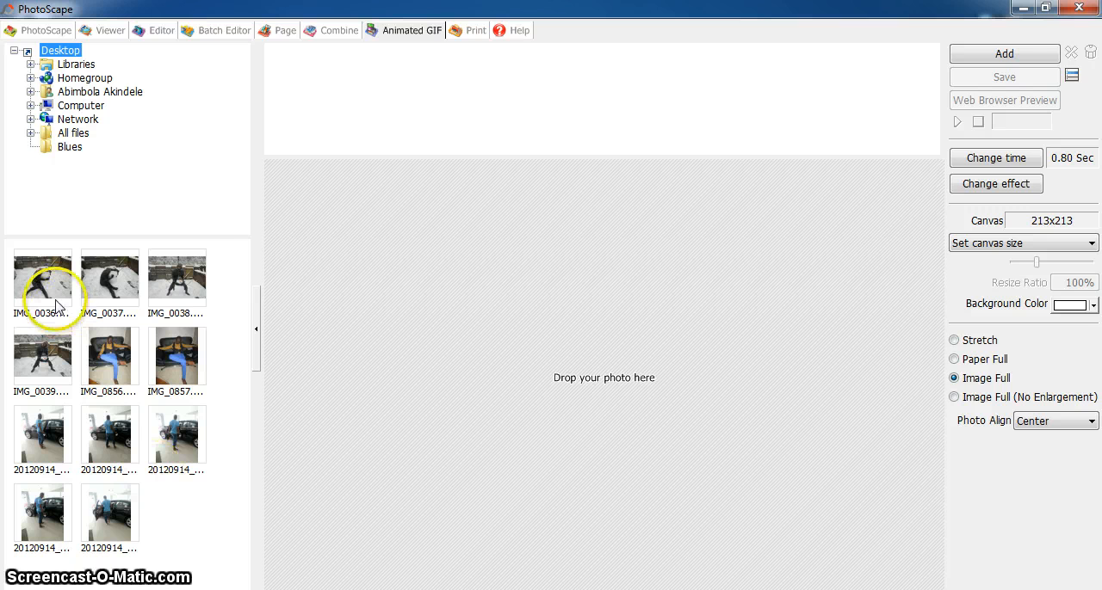
{"action": "mouse_move", "coordinate": [189, 270]}
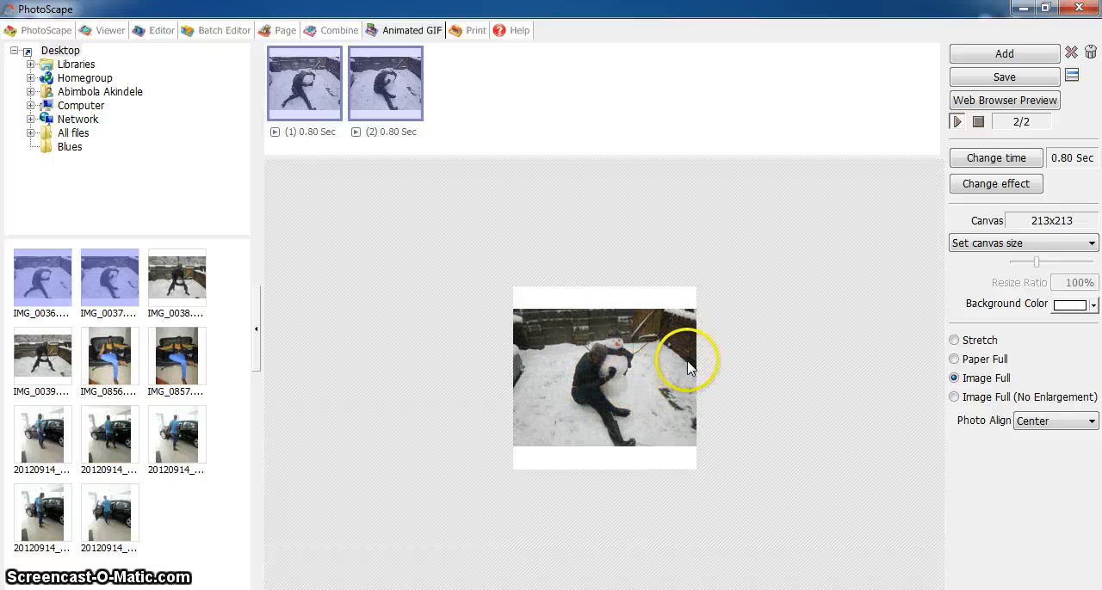
{"action": "mouse_move", "coordinate": [629, 378]}
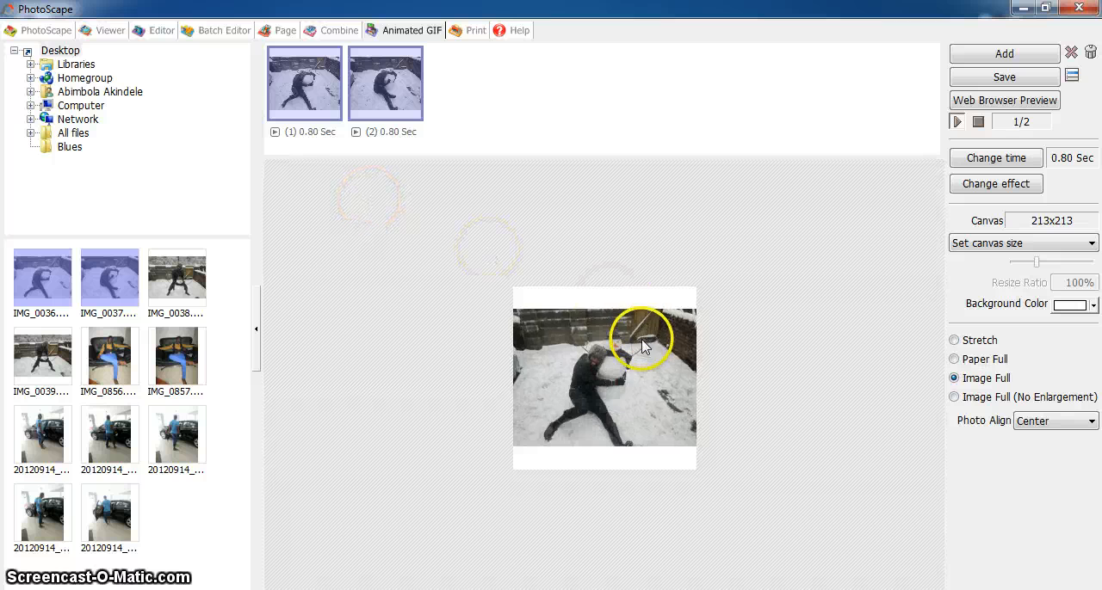
{"action": "mouse_move", "coordinate": [603, 334]}
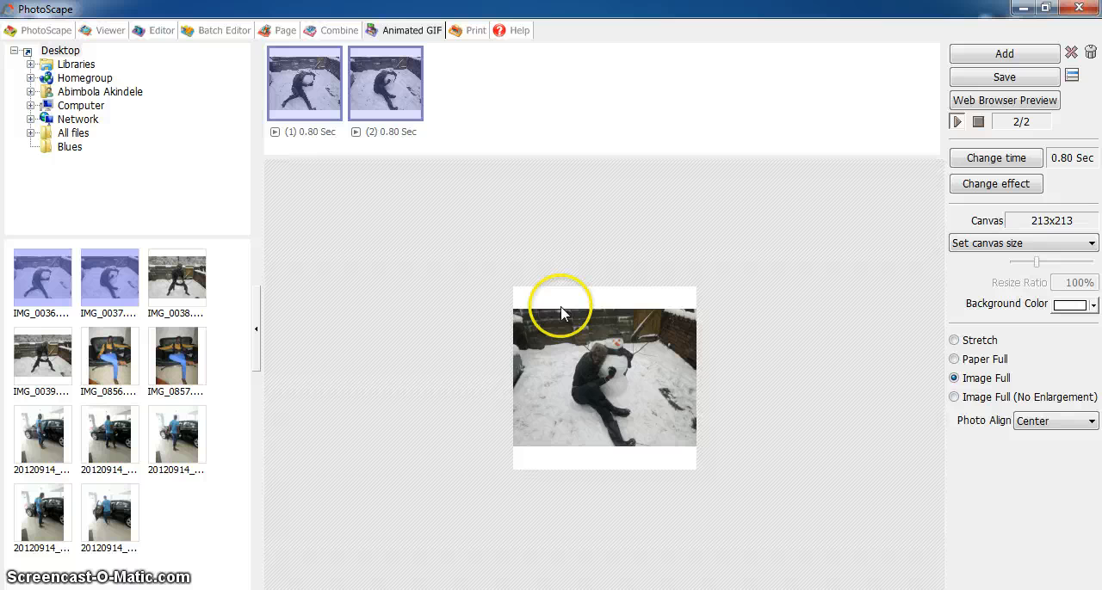
{"action": "mouse_move", "coordinate": [611, 448]}
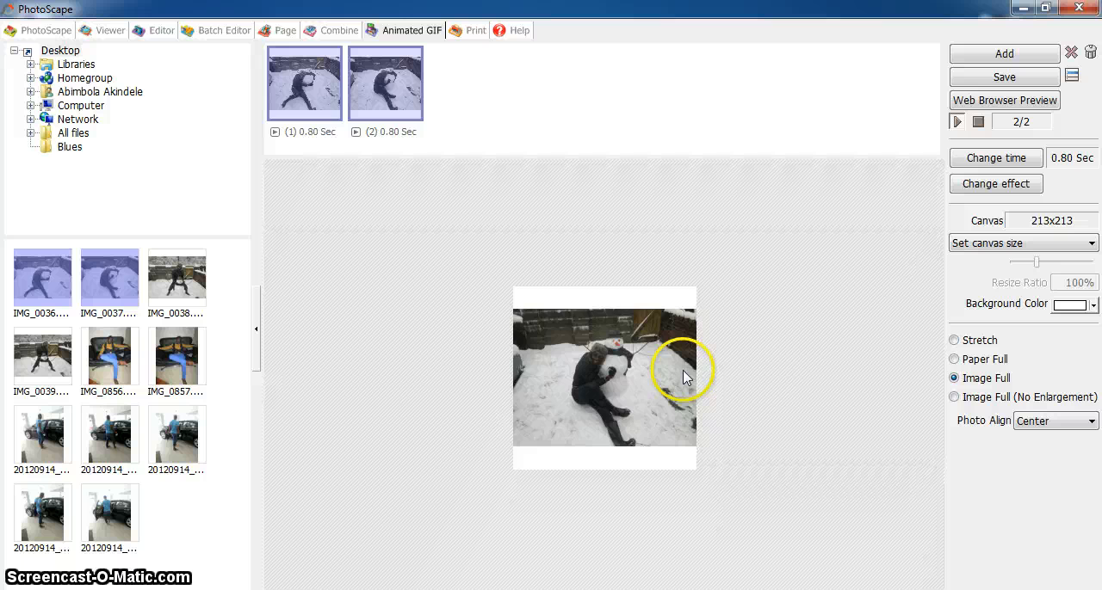
{"action": "mouse_move", "coordinate": [766, 385]}
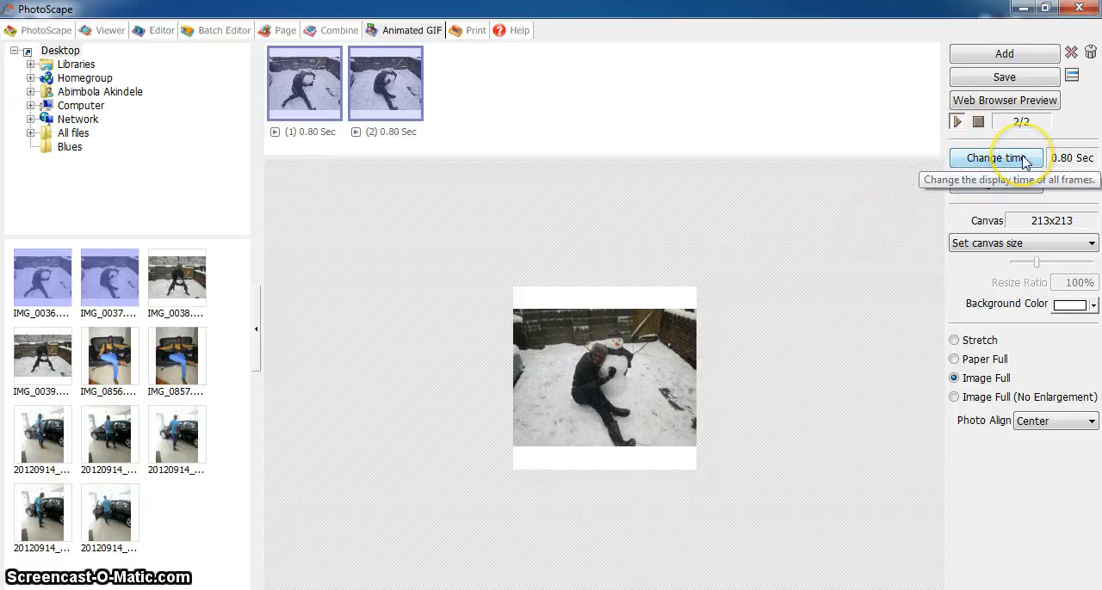
{"action": "mouse_move", "coordinate": [936, 211]}
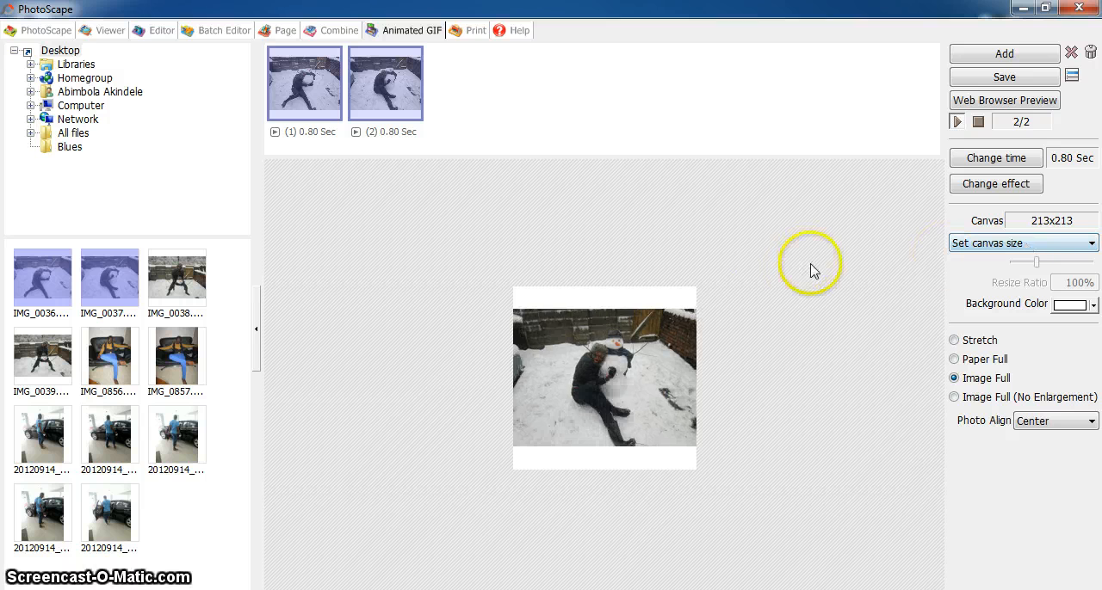
{"action": "mouse_move", "coordinate": [484, 446]}
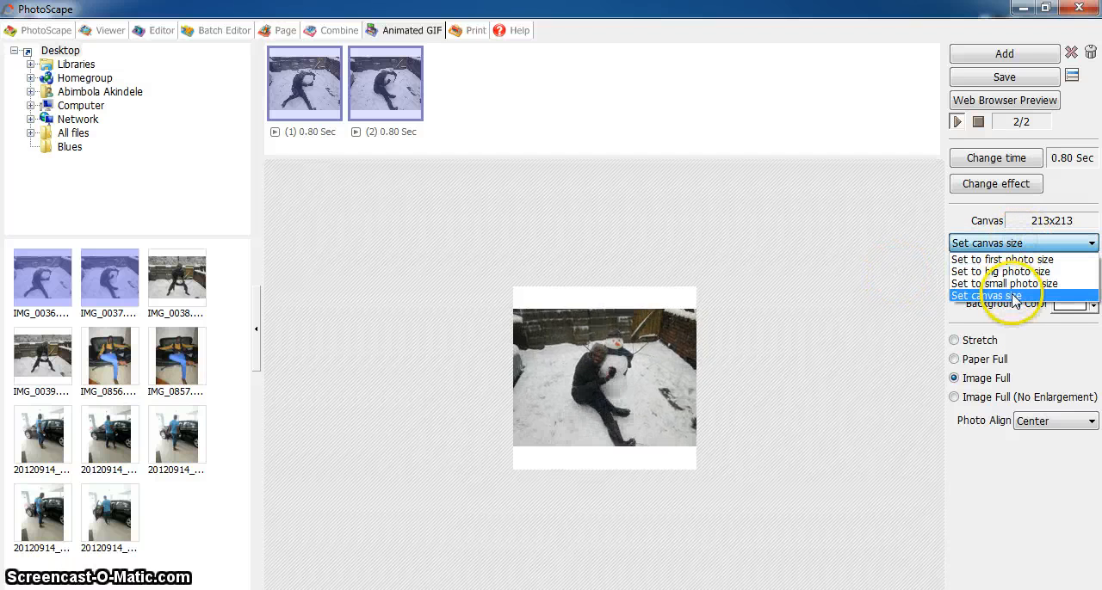
- Set a custom canvas size of 200 by 200 for the snowman animation
{"action": "left_click", "coordinate": [991, 295]}
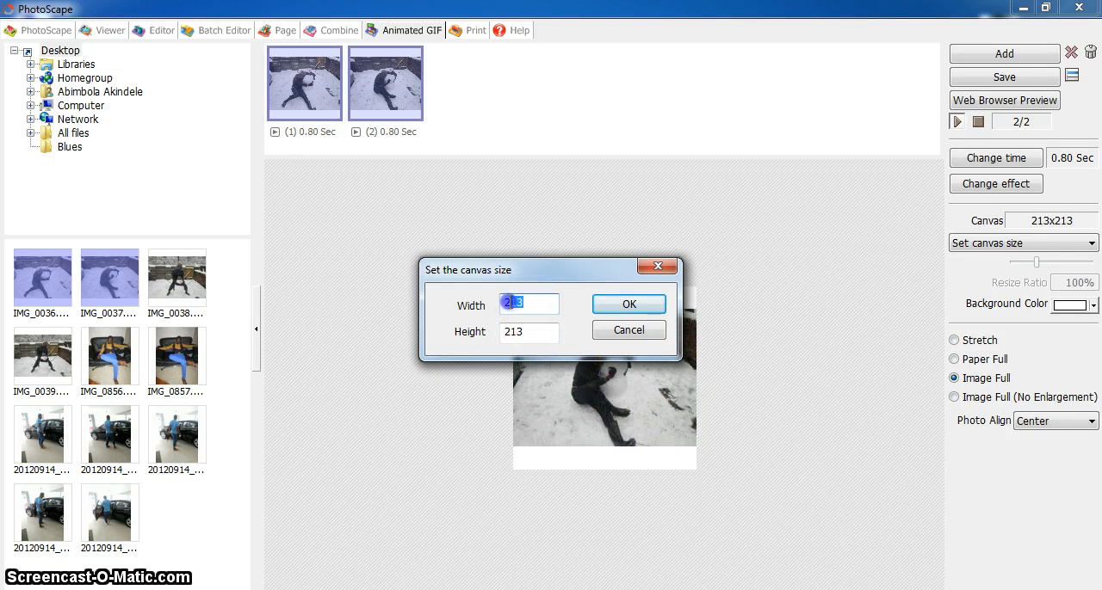
{"action": "type", "text": "200"}
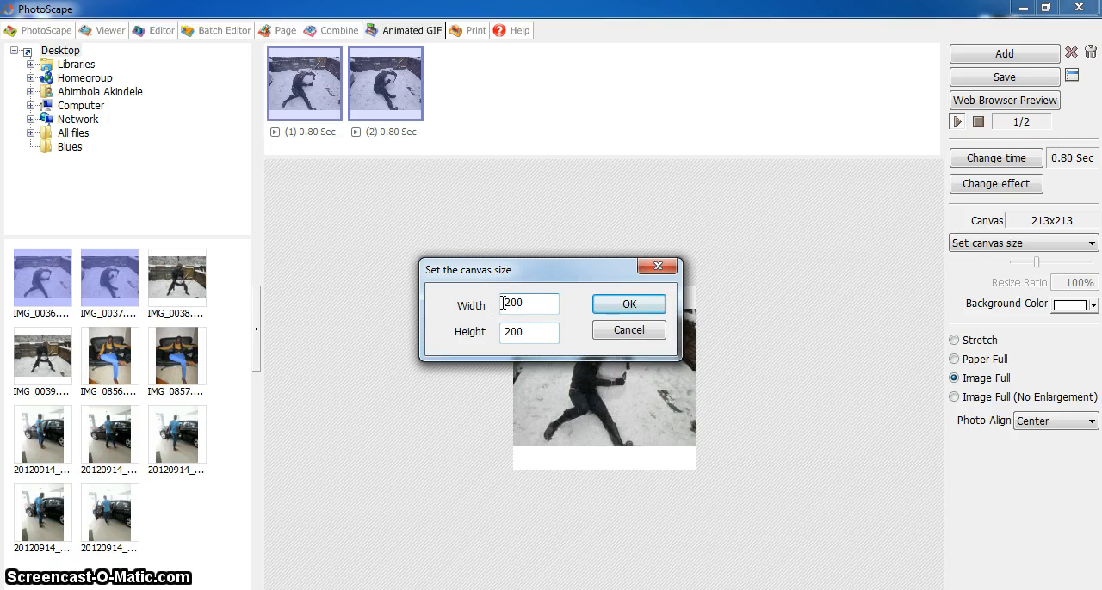
{"action": "left_click", "coordinate": [628, 304]}
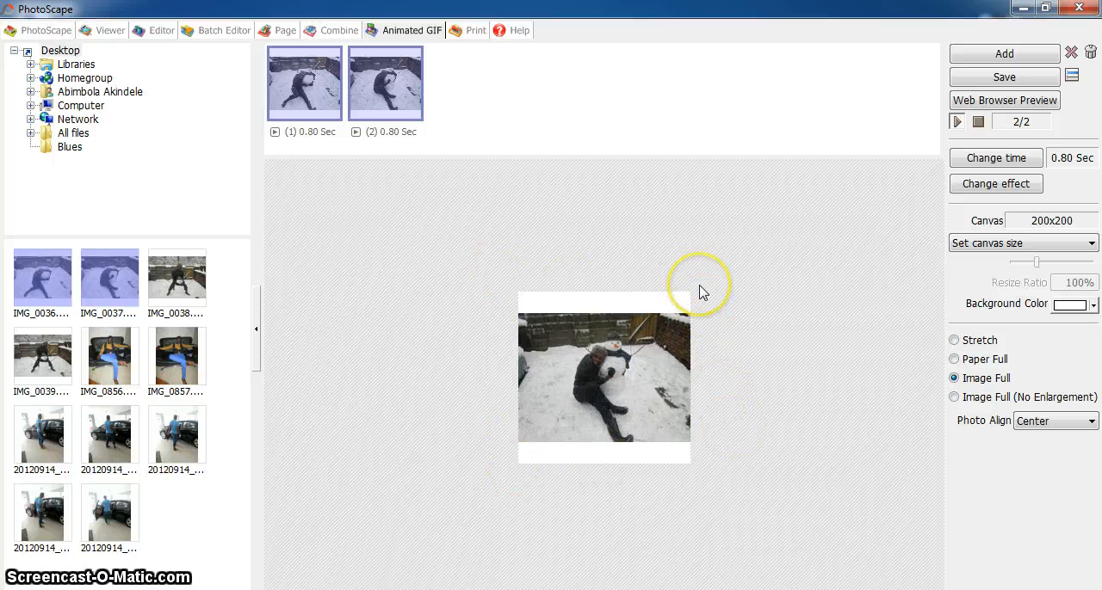
{"action": "mouse_move", "coordinate": [767, 239]}
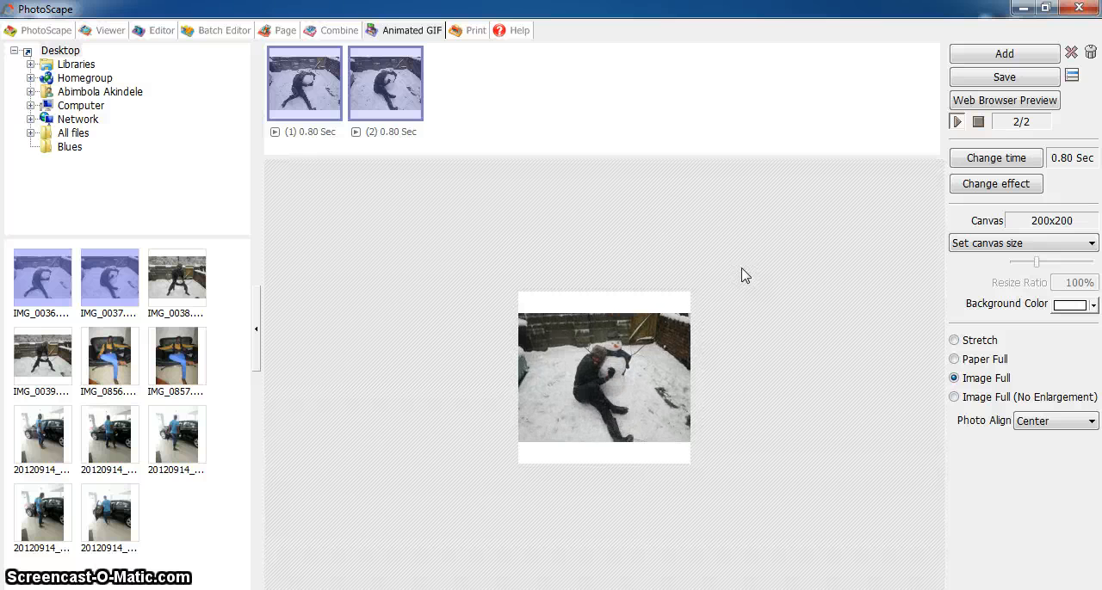
- Save the snowman animation to the Desktop as the GIF 'anigif', about 41.2 KB
{"action": "left_click", "coordinate": [956, 121]}
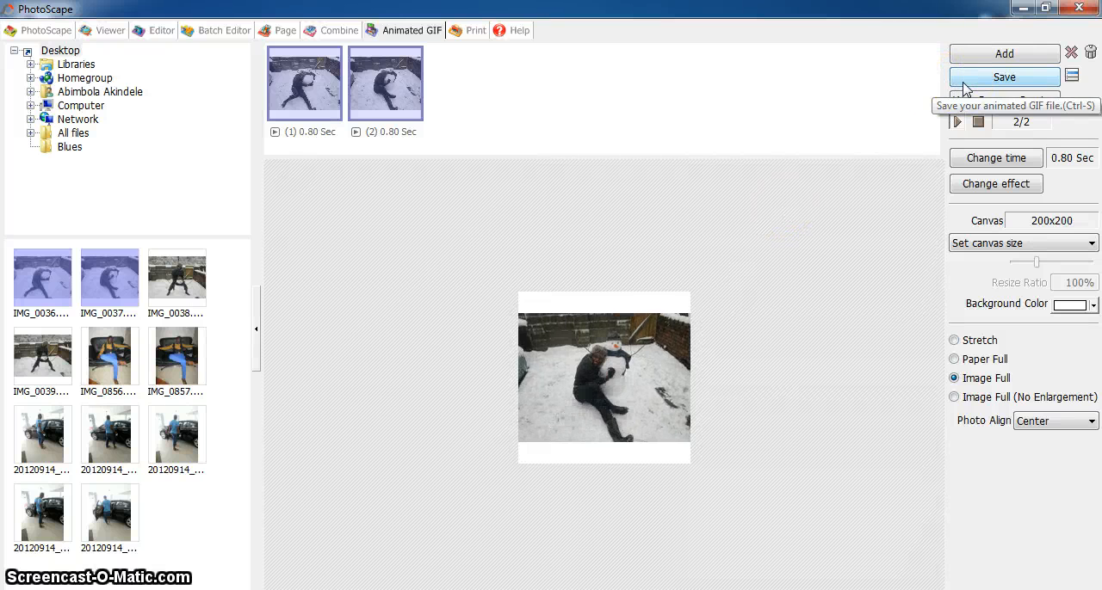
{"action": "left_click", "coordinate": [1004, 77]}
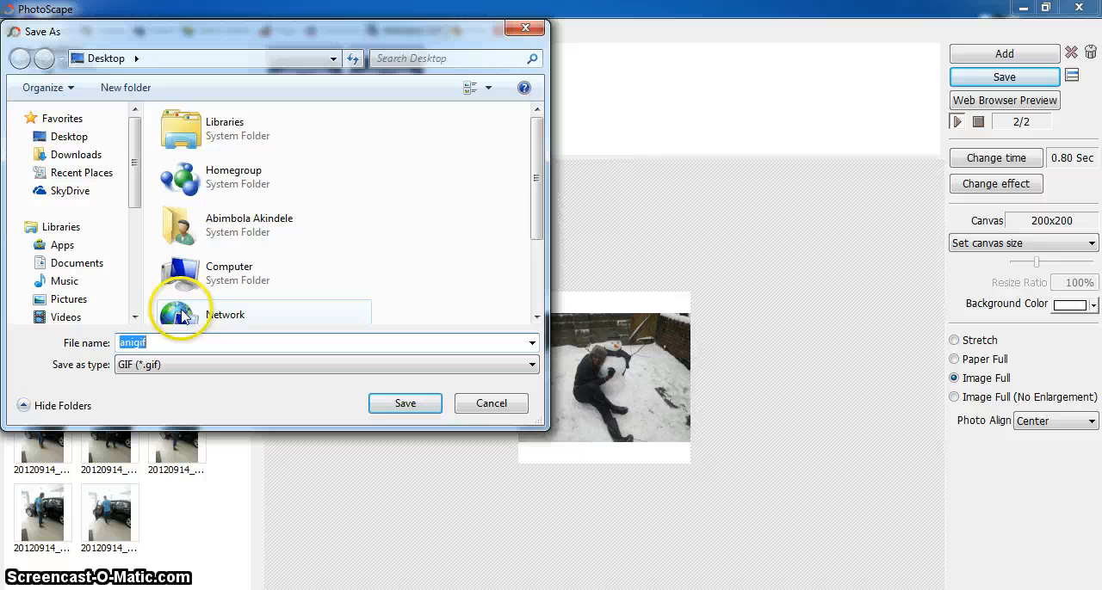
{"action": "mouse_move", "coordinate": [263, 366]}
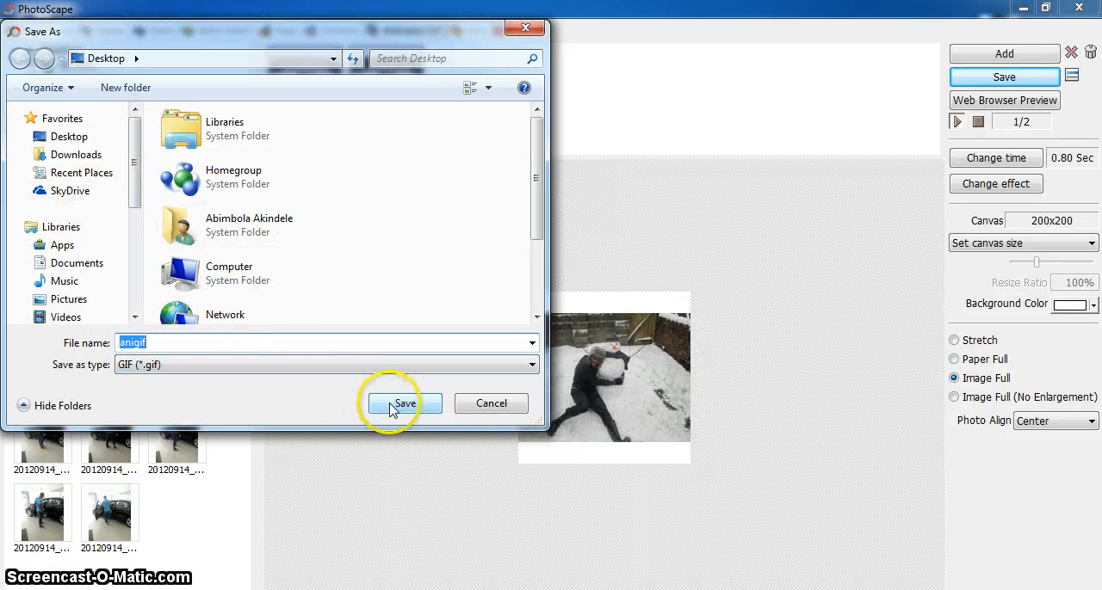
{"action": "left_click", "coordinate": [404, 403]}
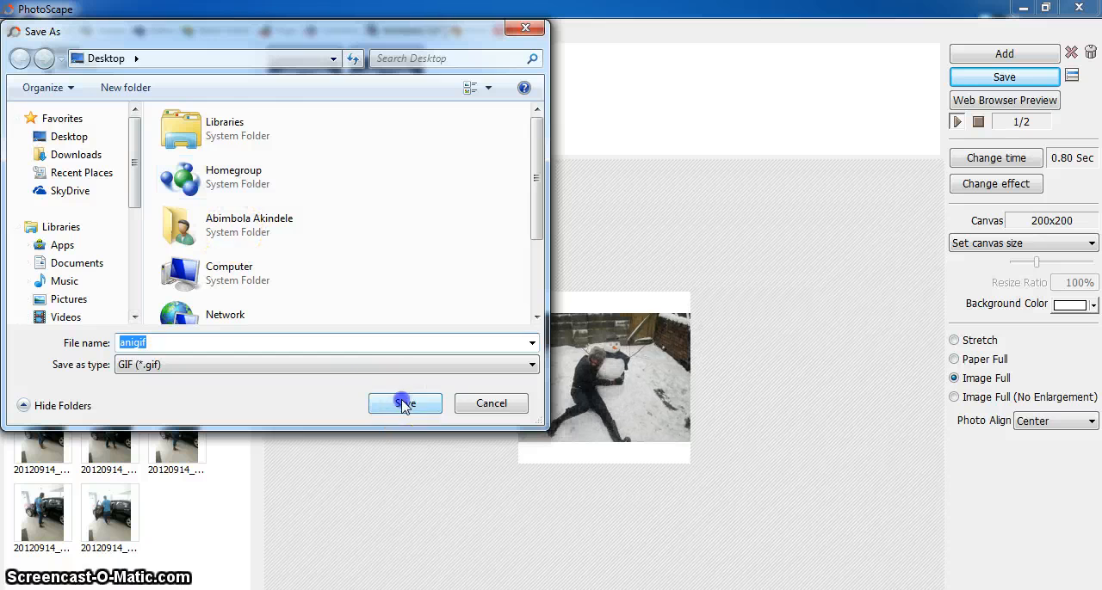
{"action": "left_click", "coordinate": [405, 403]}
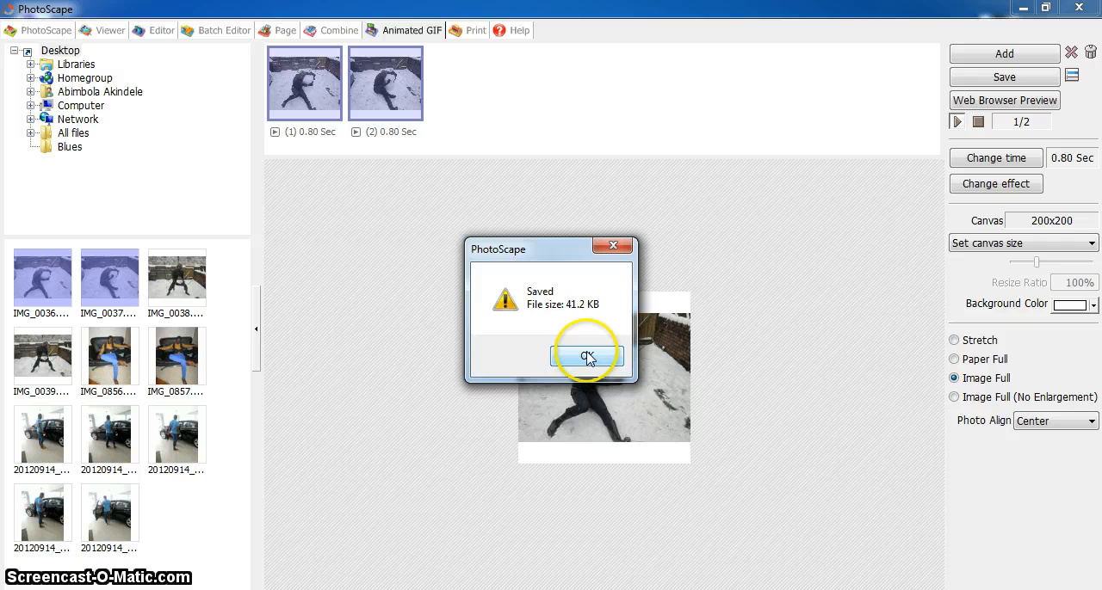
{"action": "left_click", "coordinate": [586, 356]}
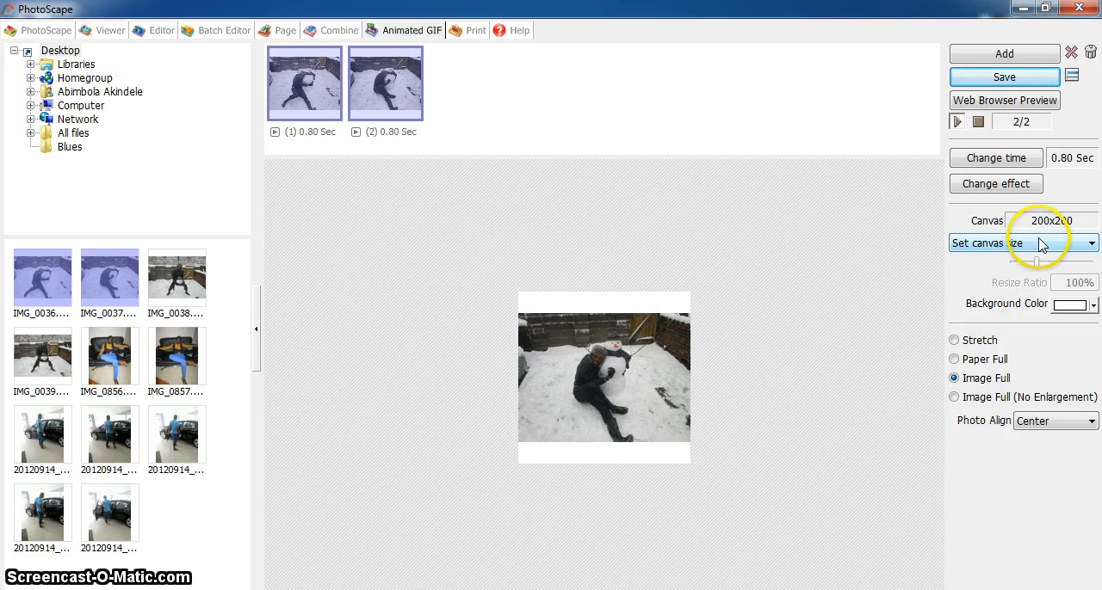
- Resize the canvas to 190x190 and re-save 'anigif' to the Desktop at 37.8 KB
{"action": "left_click", "coordinate": [1020, 243]}
{"action": "type", "text": "190"}
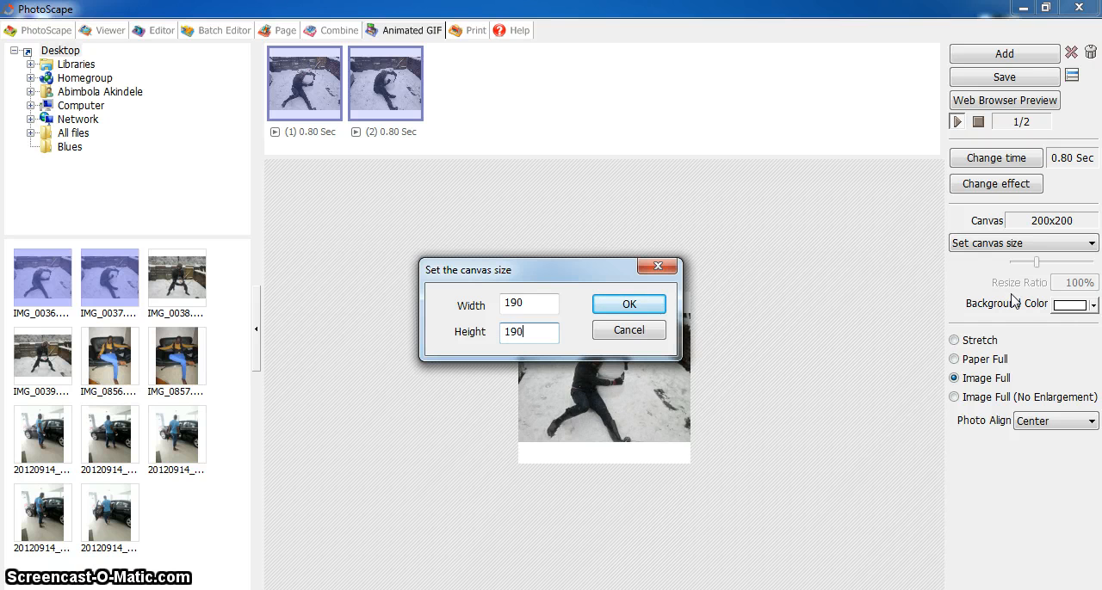
{"action": "left_click", "coordinate": [628, 303]}
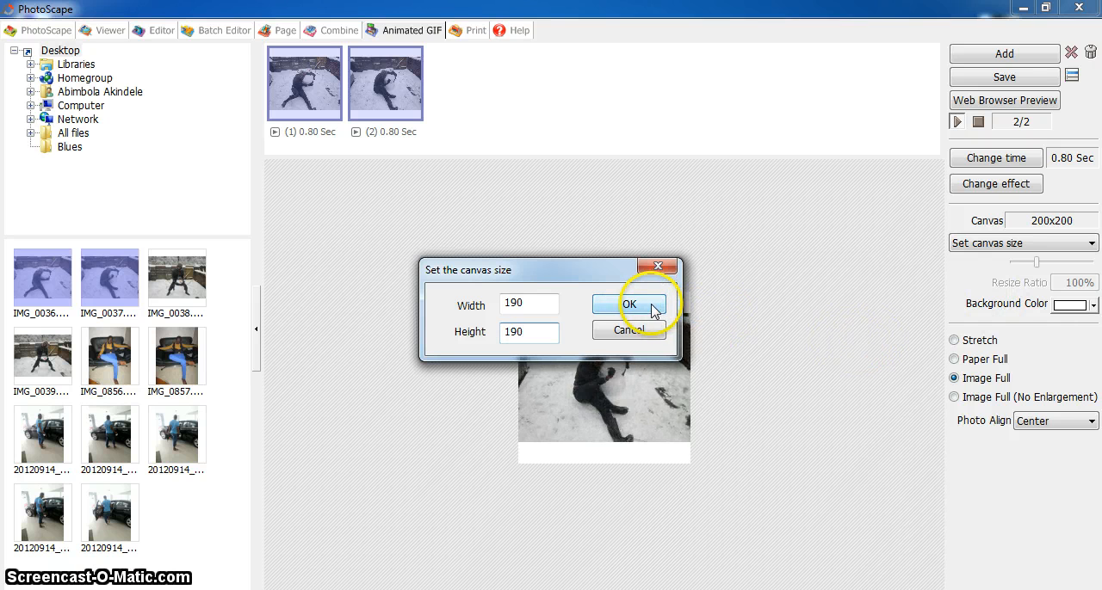
{"action": "left_click", "coordinate": [628, 305]}
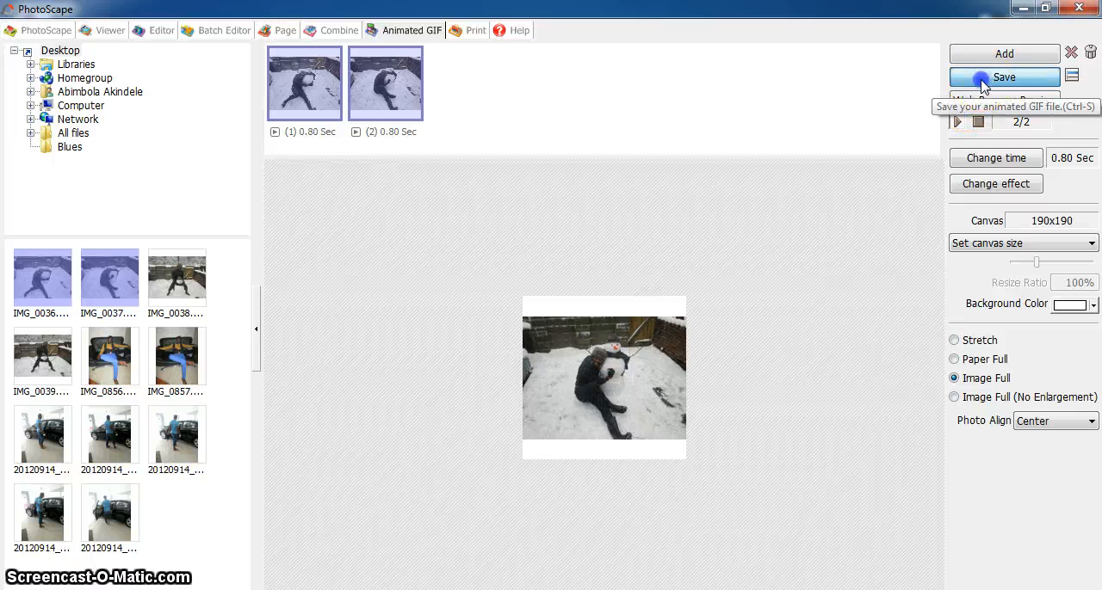
{"action": "left_click", "coordinate": [1004, 77]}
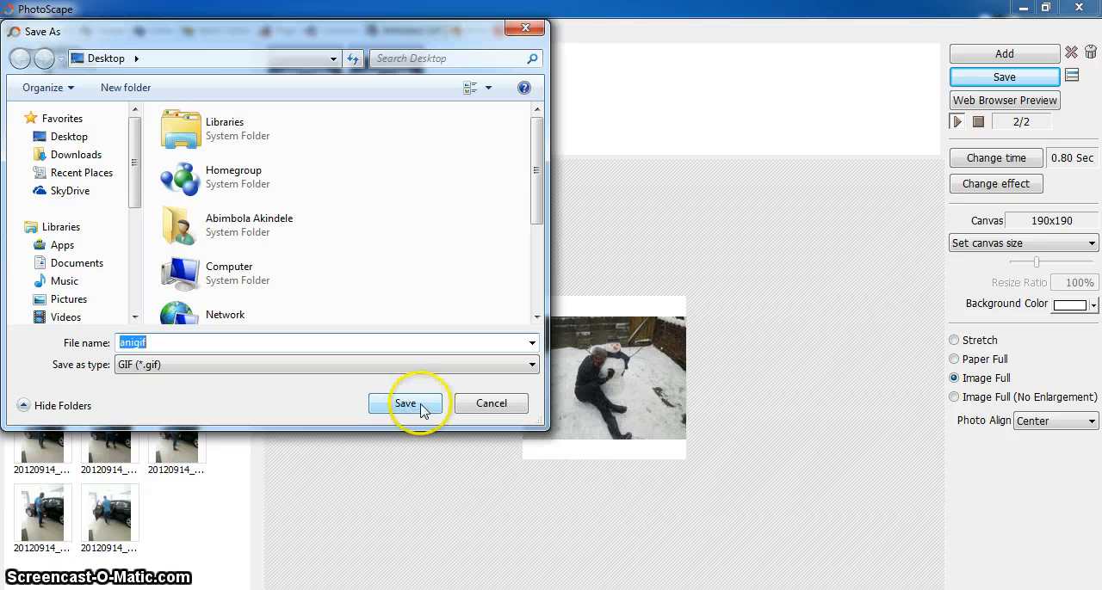
{"action": "left_click", "coordinate": [405, 404]}
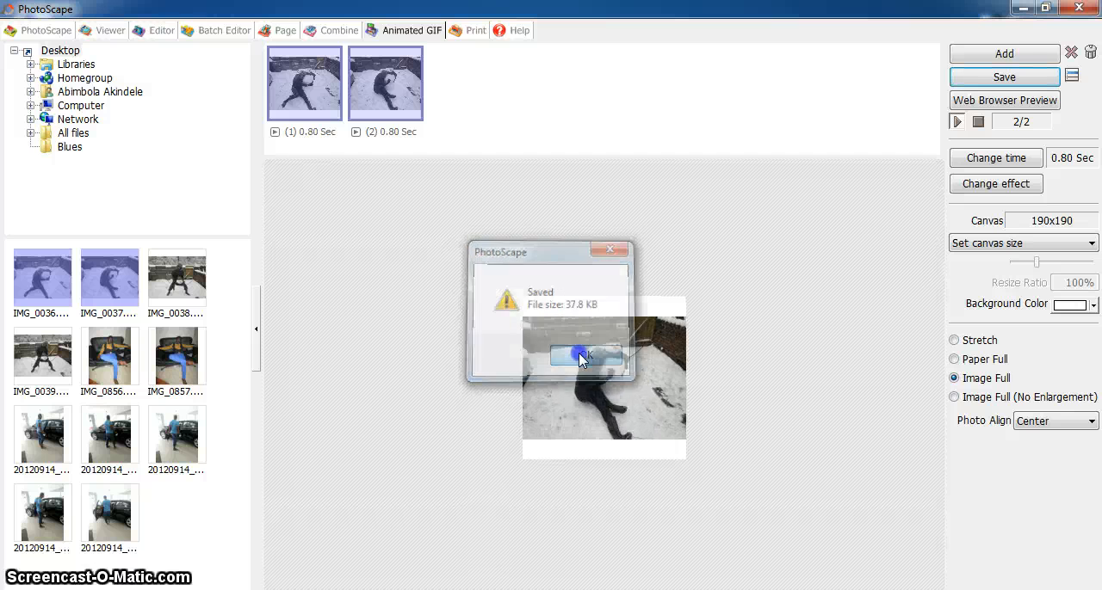
{"action": "left_click", "coordinate": [1022, 243]}
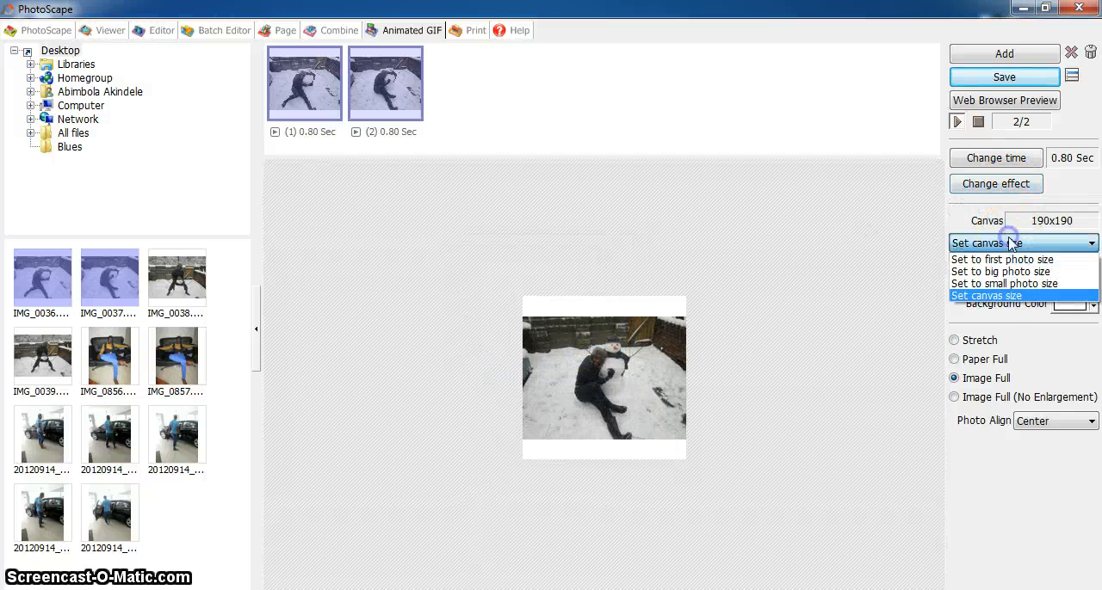
- Shrink the canvas to 170x170 and re-save 'anigif' to the Desktop at 31.3 KB
{"action": "left_click", "coordinate": [987, 295]}
{"action": "type", "text": "170"}
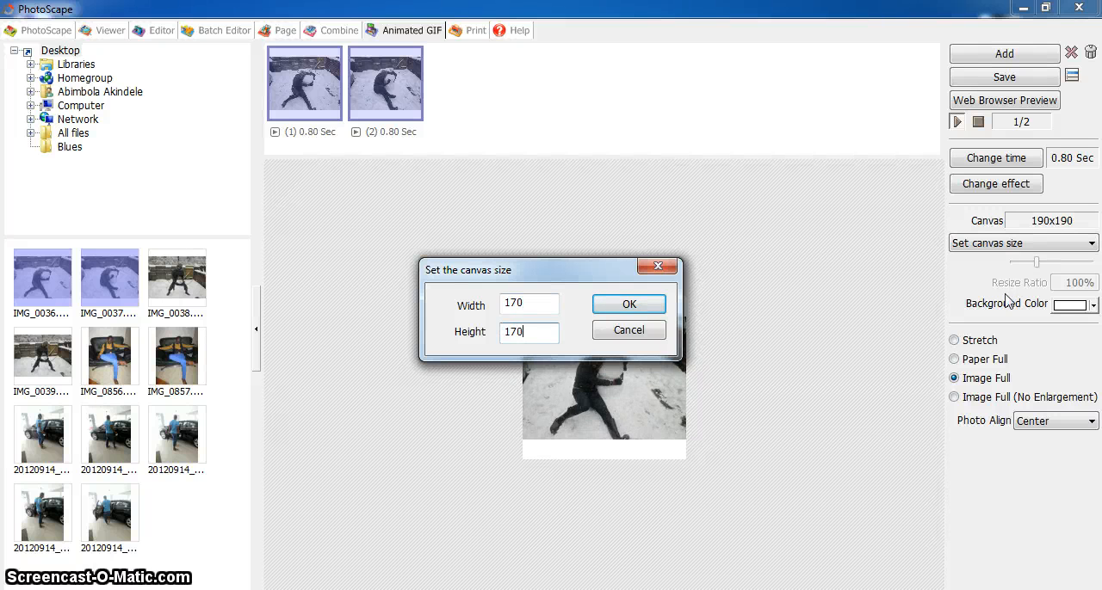
{"action": "left_click", "coordinate": [628, 304]}
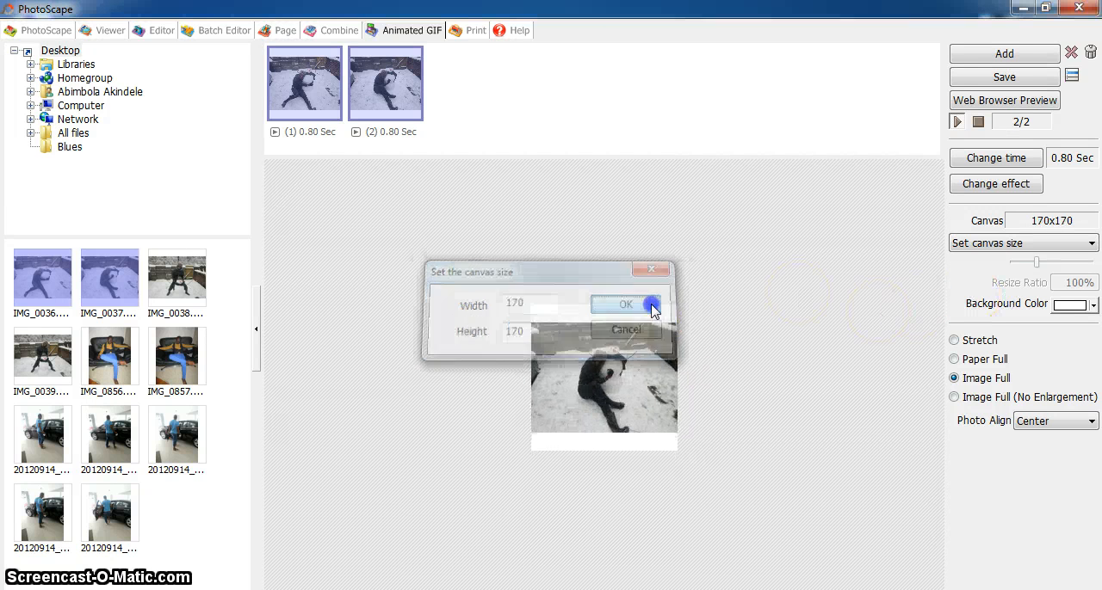
{"action": "left_click", "coordinate": [624, 305]}
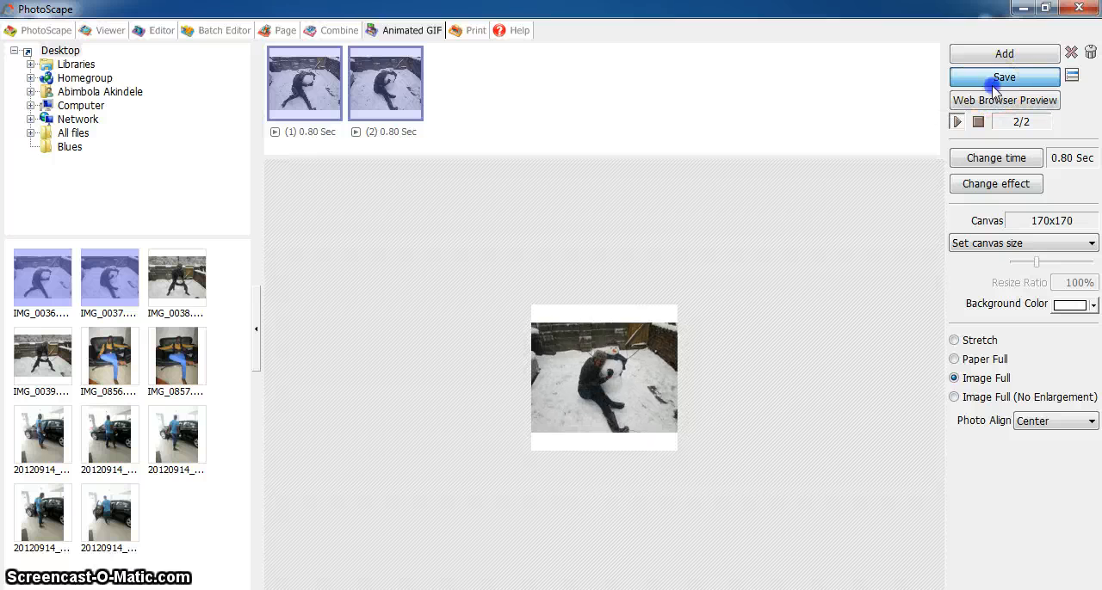
{"action": "left_click", "coordinate": [1003, 76]}
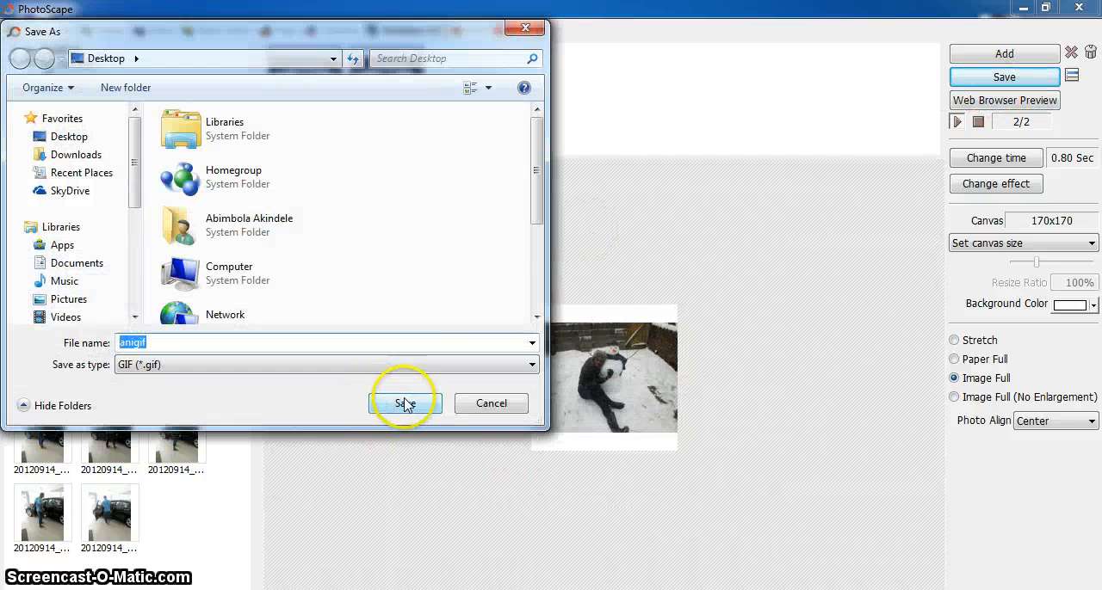
{"action": "left_click", "coordinate": [404, 404]}
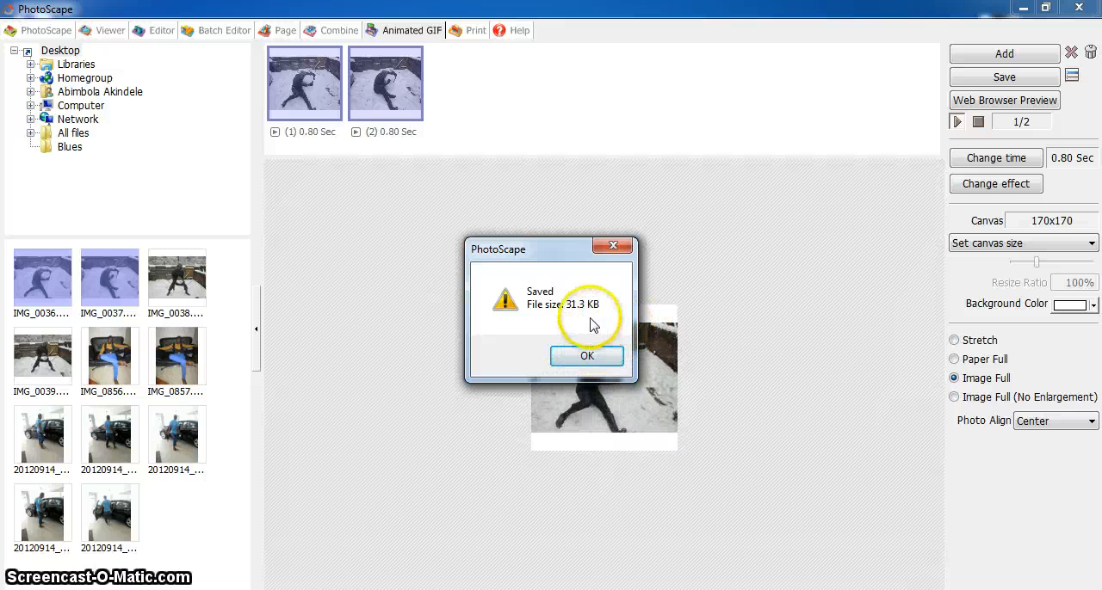
{"action": "left_click", "coordinate": [586, 356]}
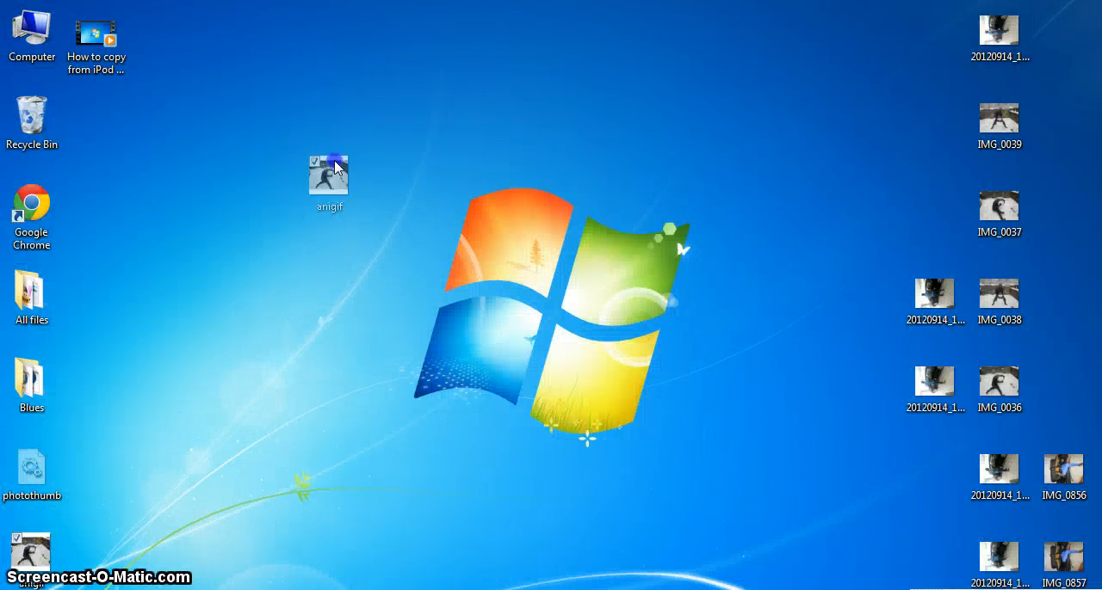
{"action": "mouse_move", "coordinate": [362, 226]}
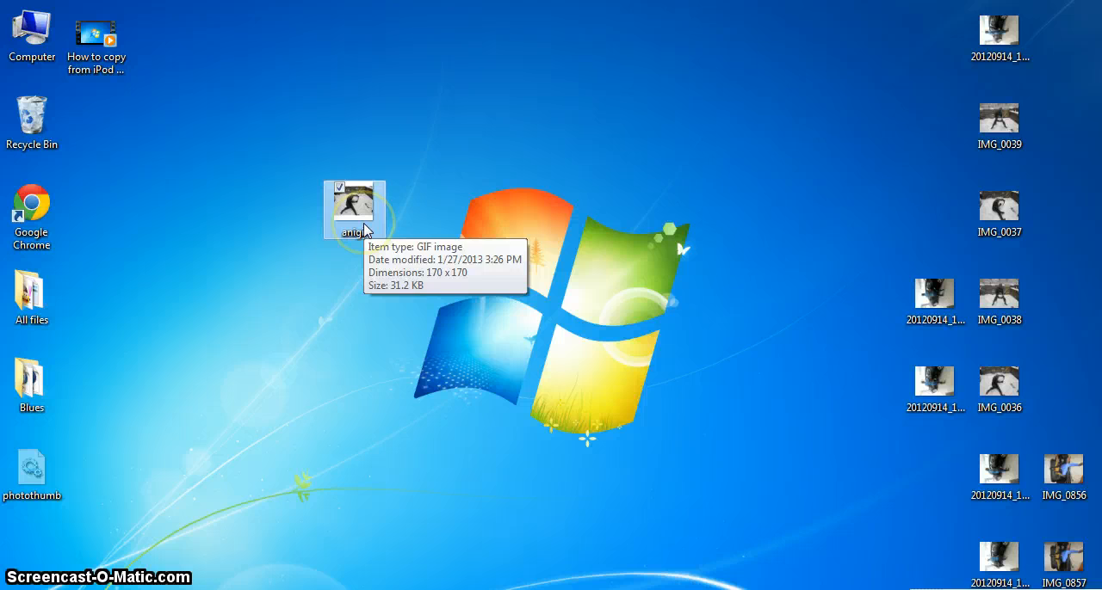
{"action": "double_click", "coordinate": [31, 26]}
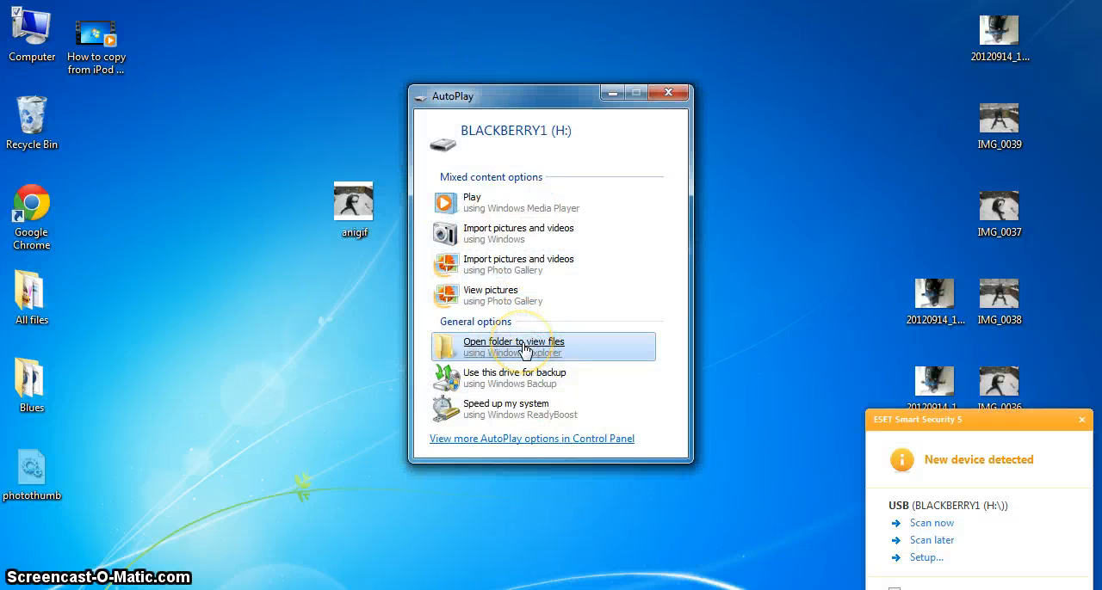
- Browse to home > user > camera on the BlackBerry drive and drag 'anigif' in
{"action": "left_click", "coordinate": [513, 346]}
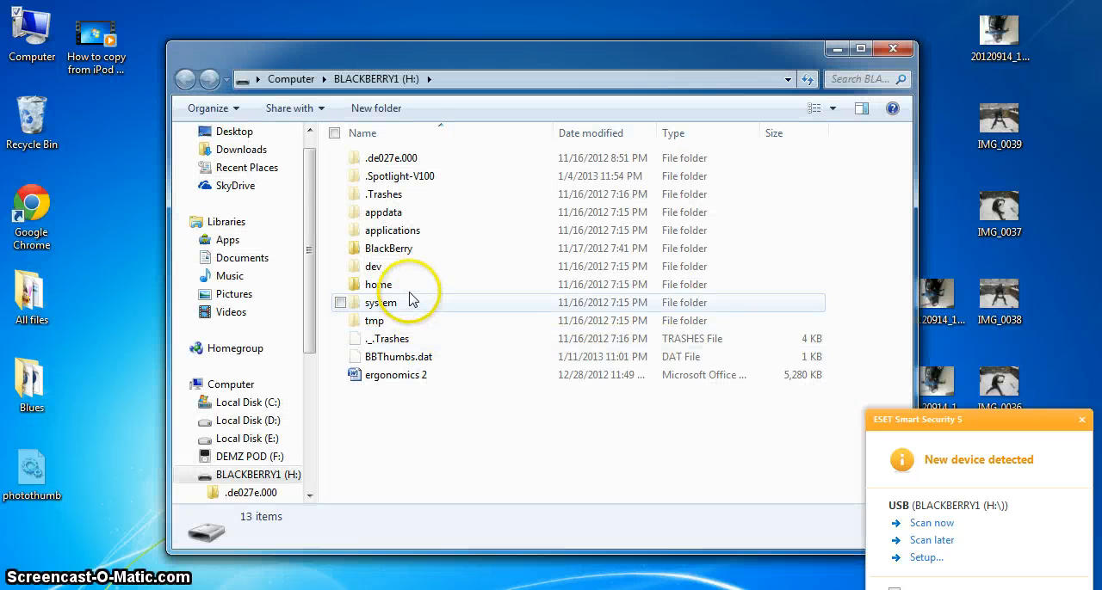
{"action": "mouse_move", "coordinate": [397, 284]}
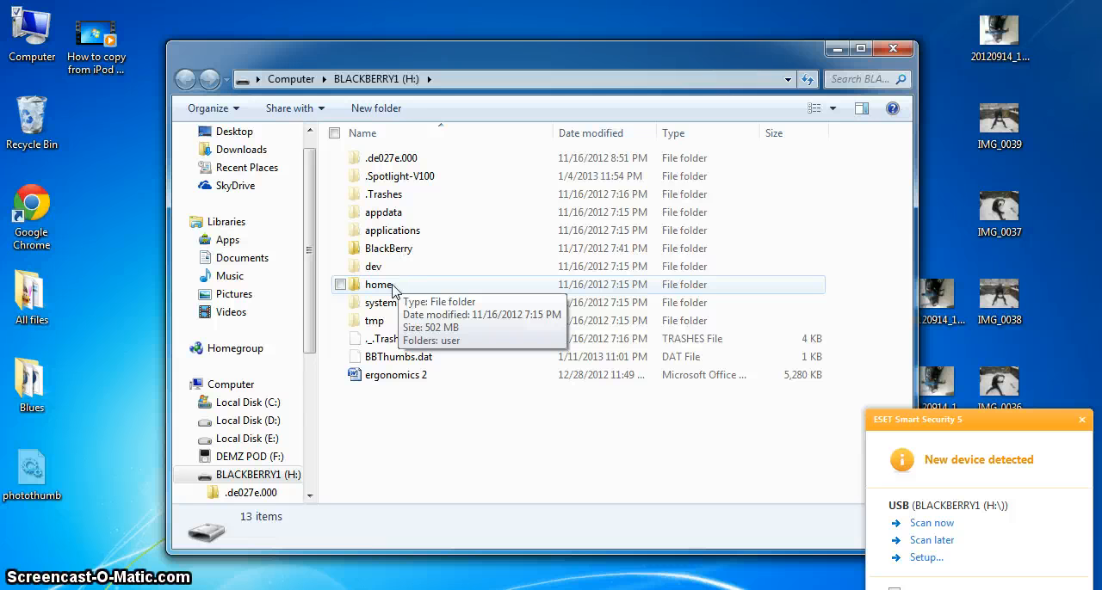
{"action": "mouse_move", "coordinate": [392, 307]}
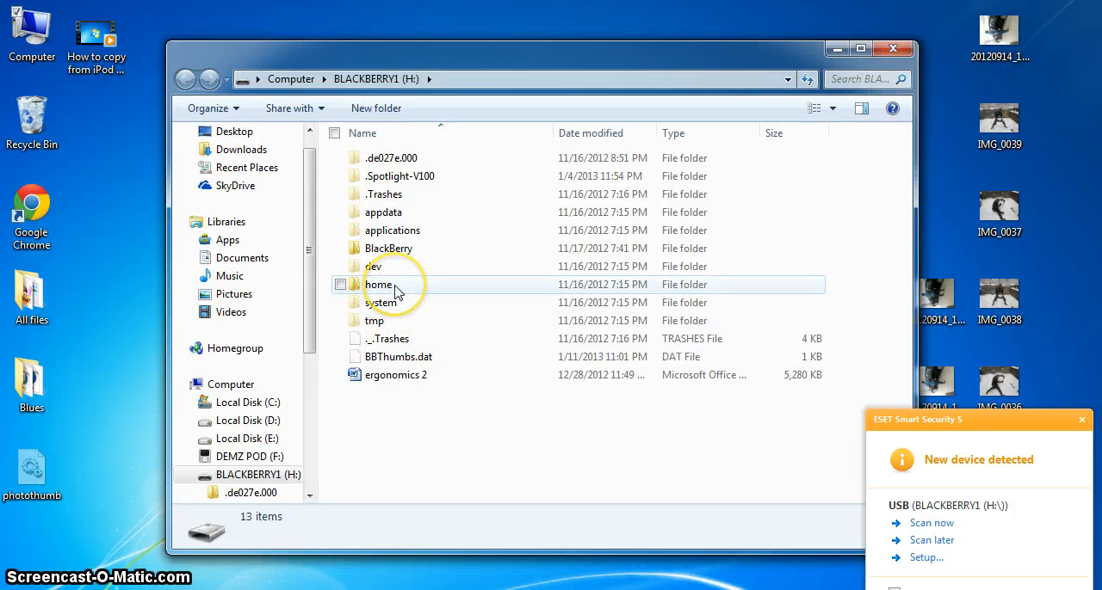
{"action": "double_click", "coordinate": [379, 284]}
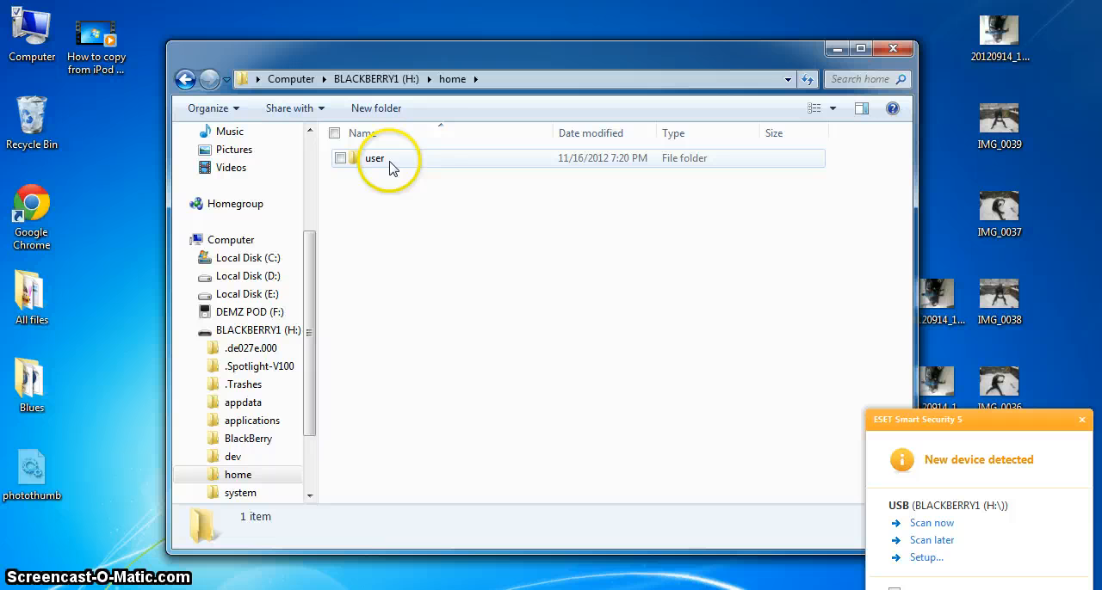
{"action": "double_click", "coordinate": [374, 158]}
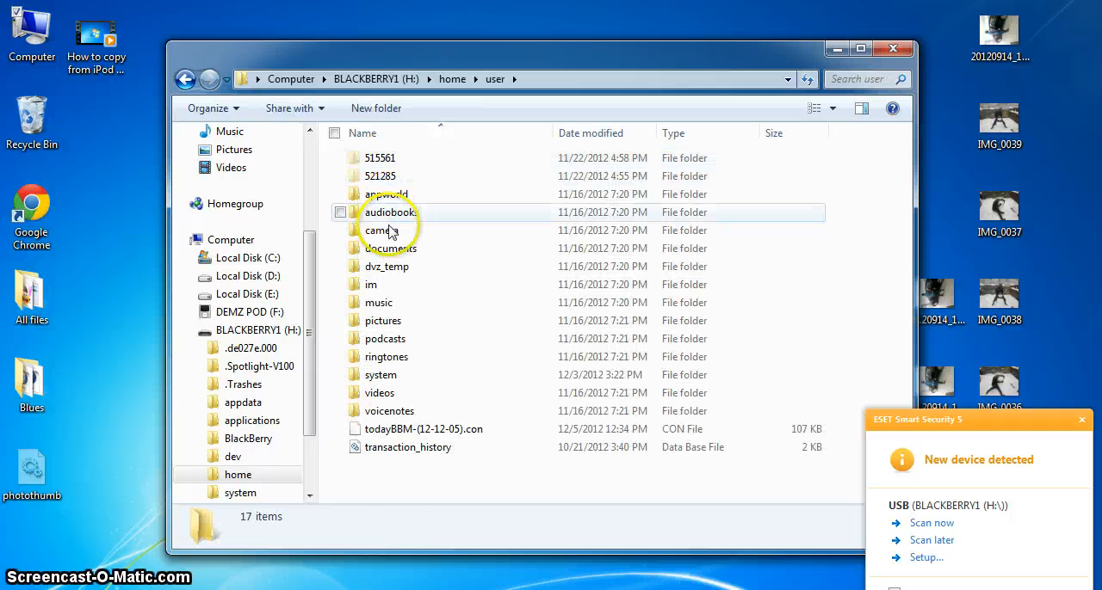
{"action": "mouse_move", "coordinate": [381, 229]}
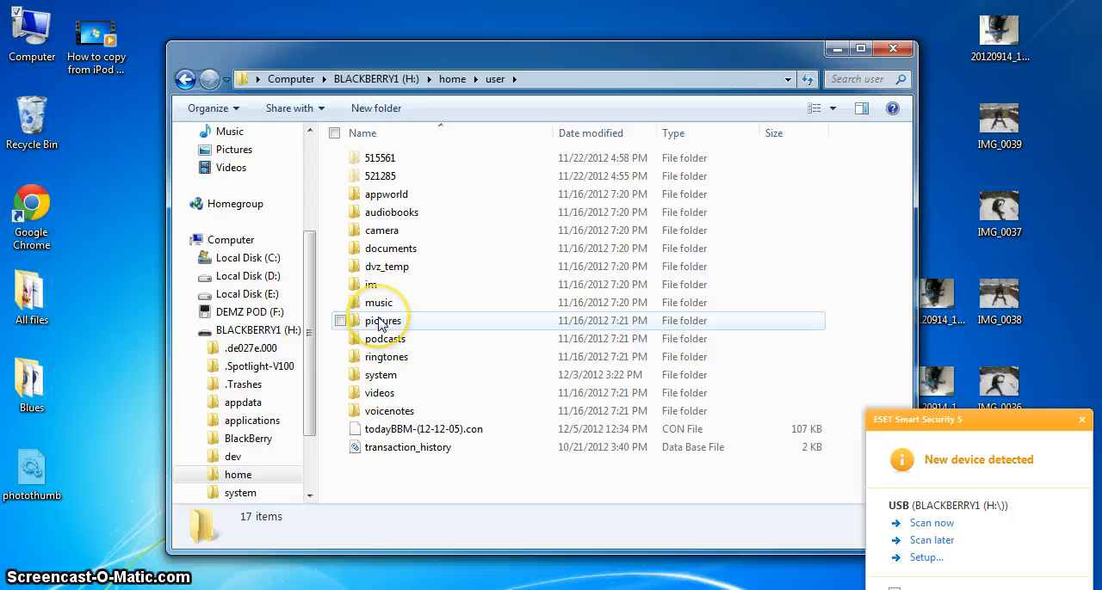
{"action": "mouse_move", "coordinate": [380, 230]}
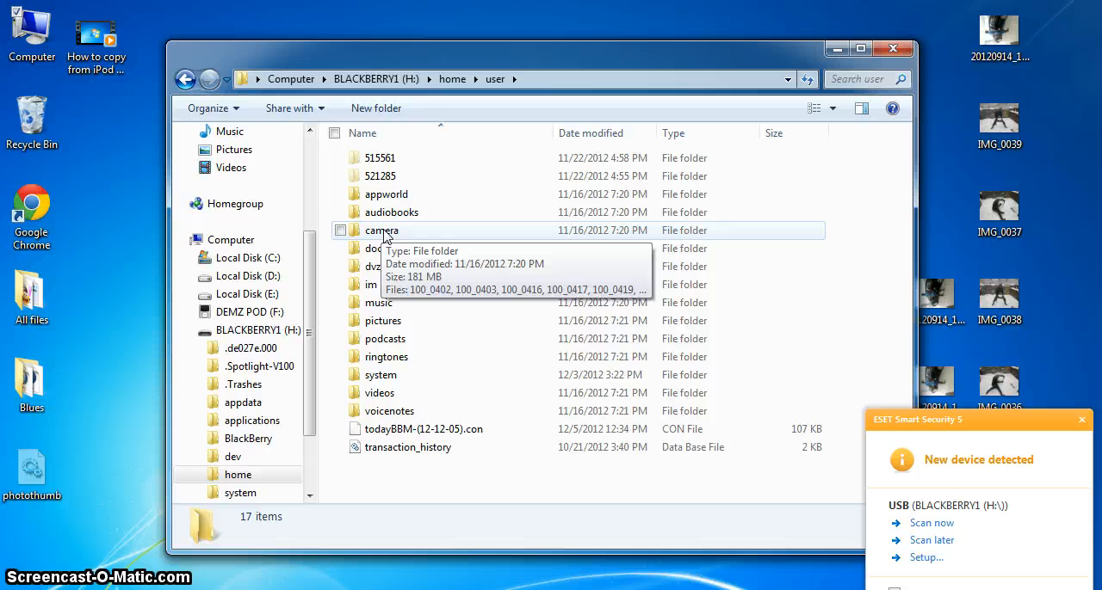
{"action": "mouse_move", "coordinate": [1085, 423]}
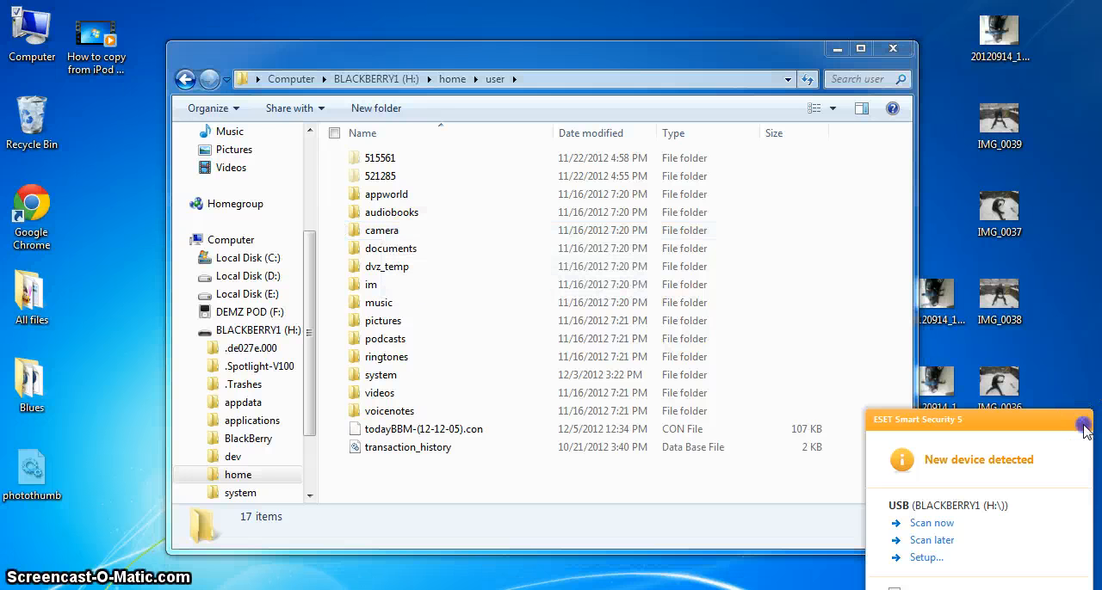
{"action": "left_click", "coordinate": [1086, 421]}
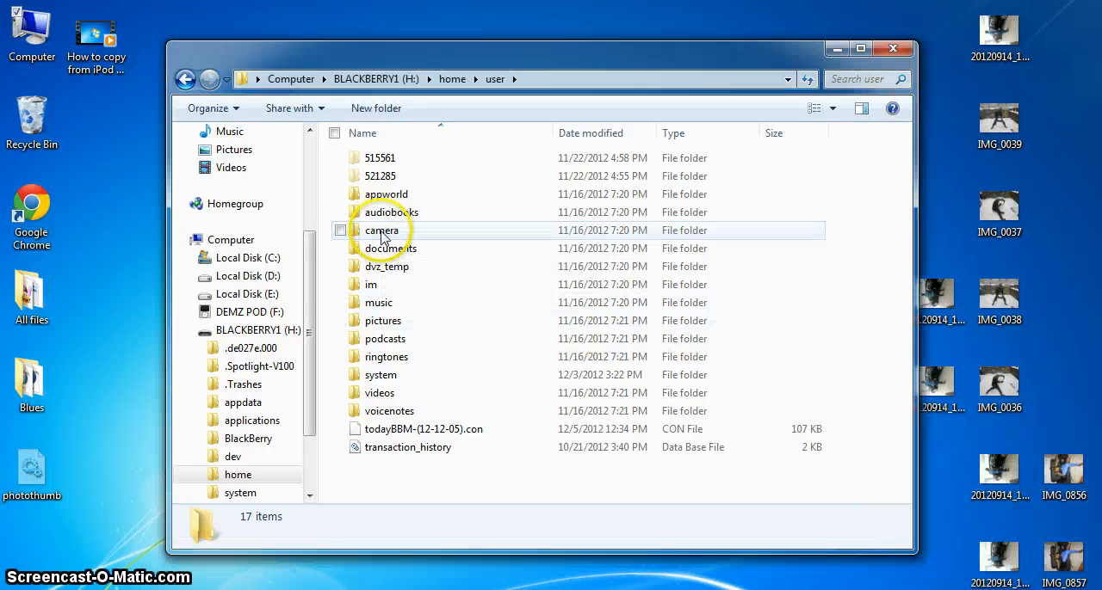
{"action": "double_click", "coordinate": [382, 229]}
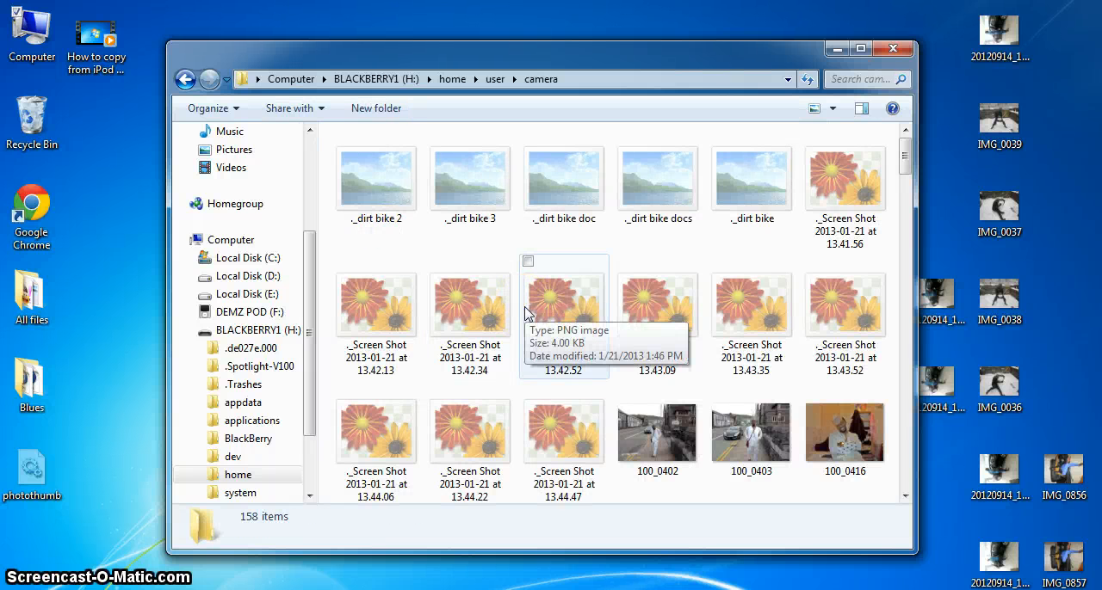
{"action": "mouse_move", "coordinate": [389, 54]}
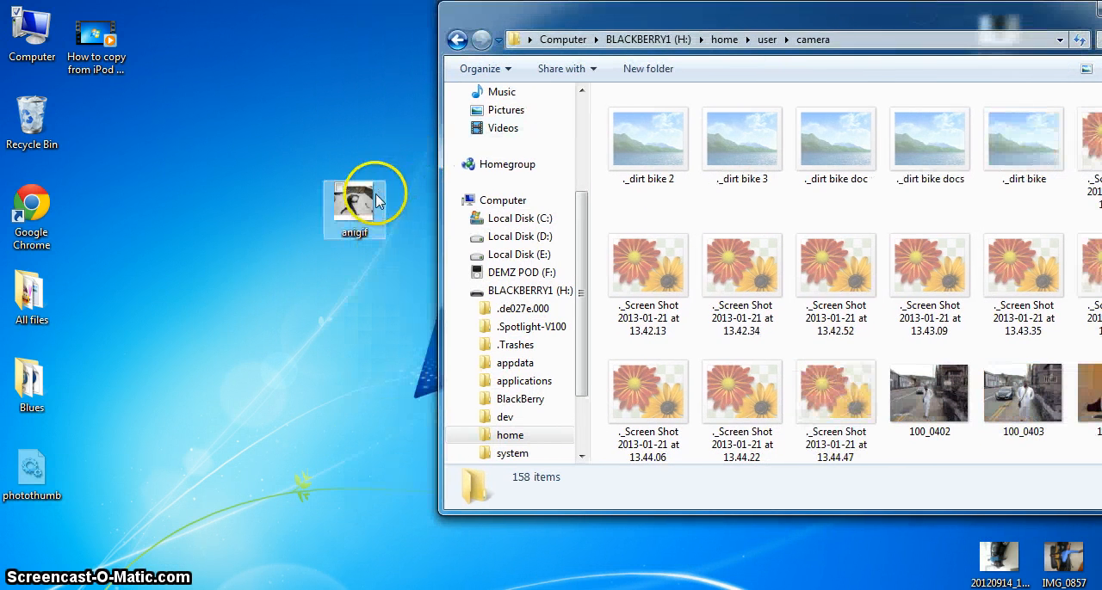
{"action": "left_click_drag", "start_coordinate": [354, 198], "coordinate": [835, 387]}
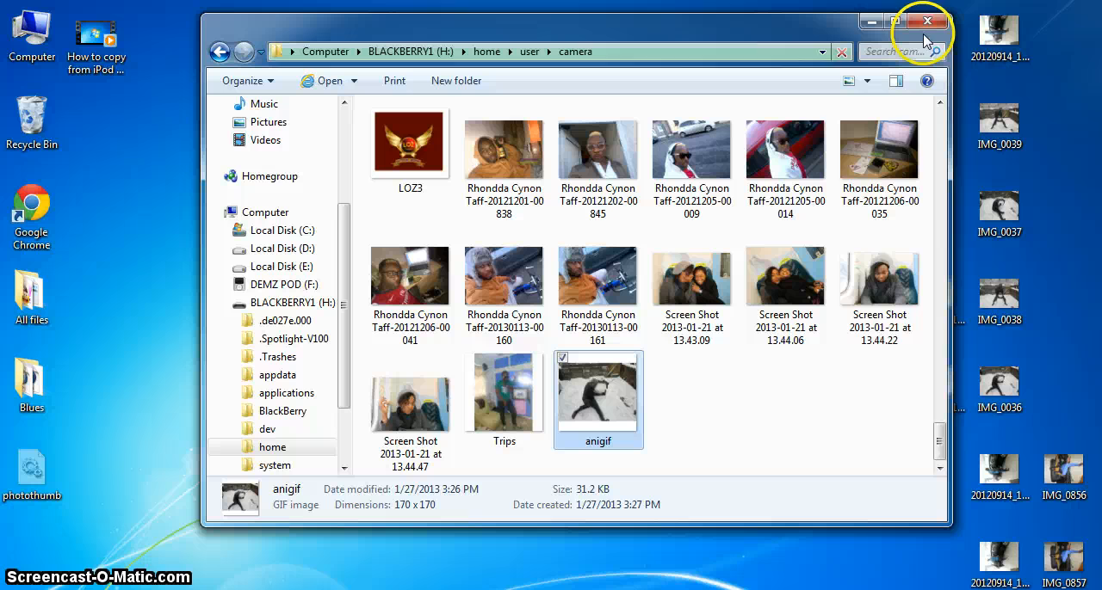
{"action": "mouse_move", "coordinate": [766, 353]}
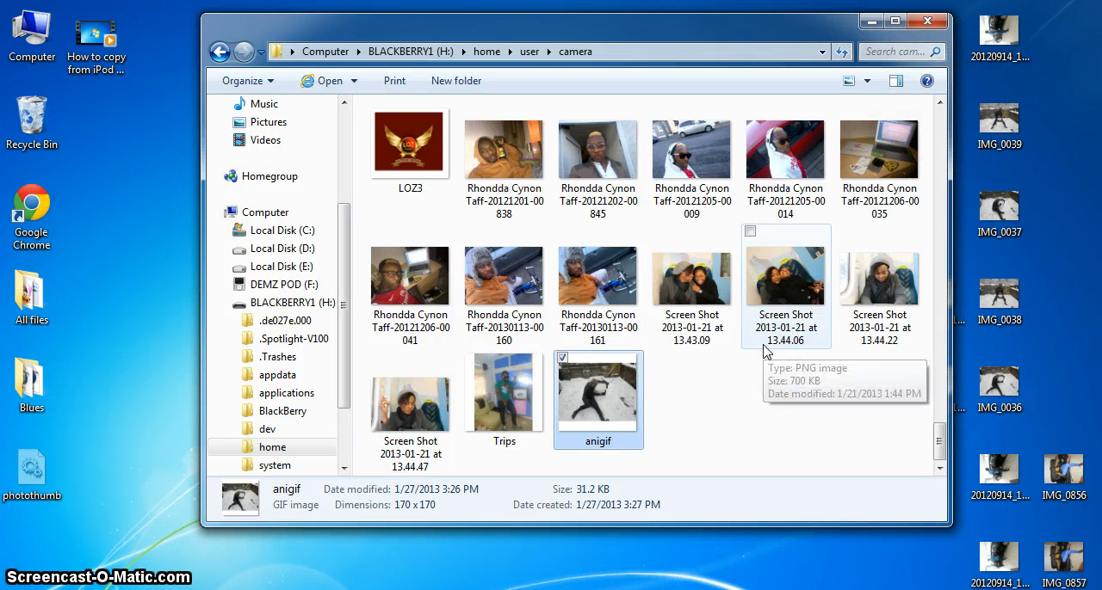
{"action": "mouse_move", "coordinate": [831, 250]}
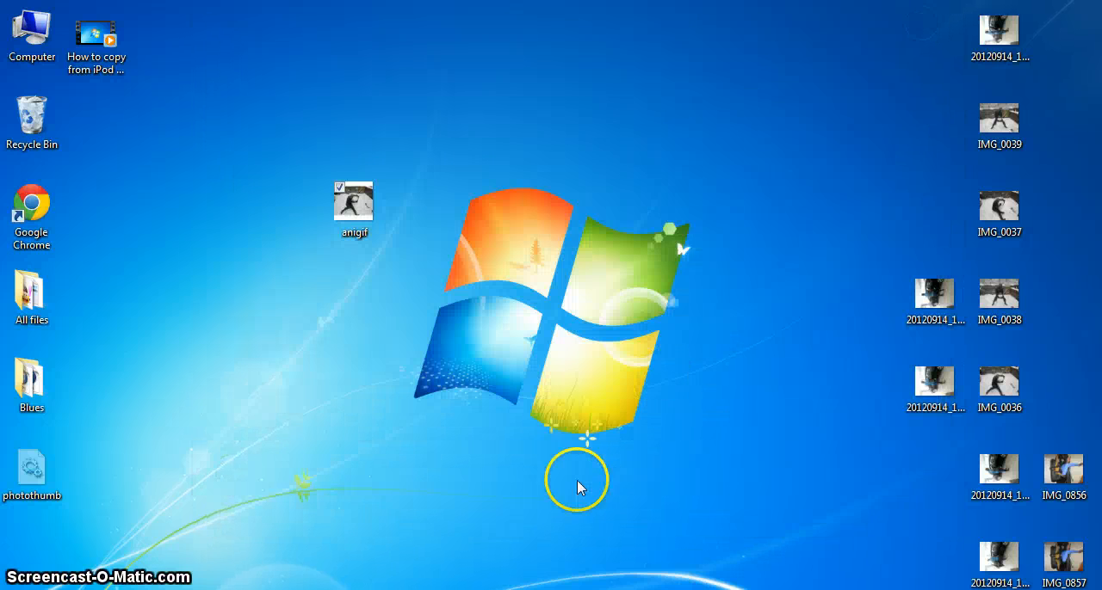
{"action": "mouse_move", "coordinate": [393, 507]}
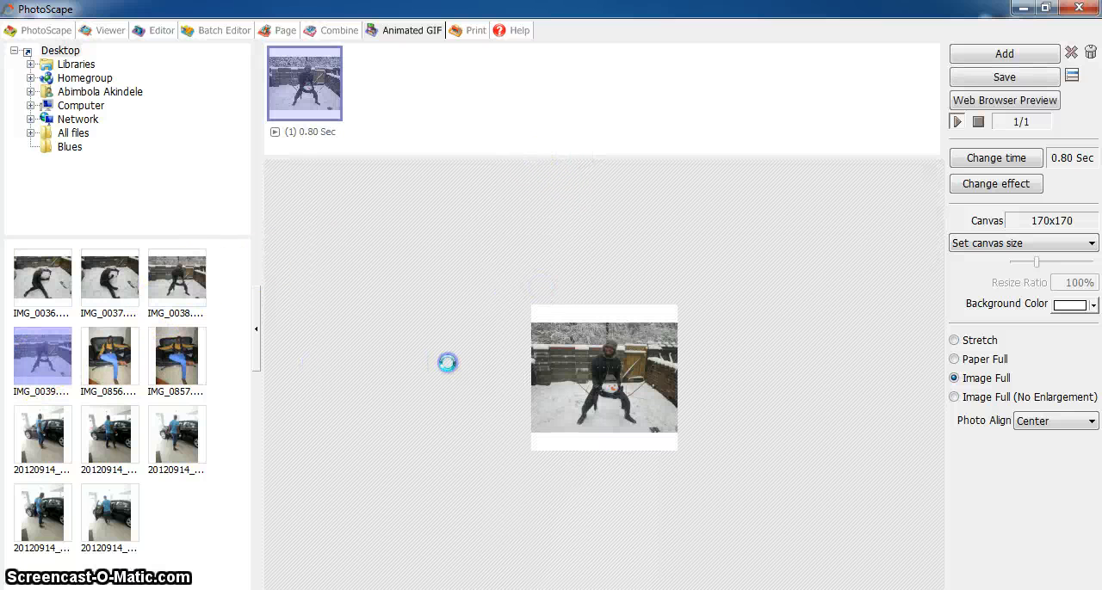
- Add a second snowman photo from the thumbnail list to the frame strip
{"action": "left_click", "coordinate": [1004, 54]}
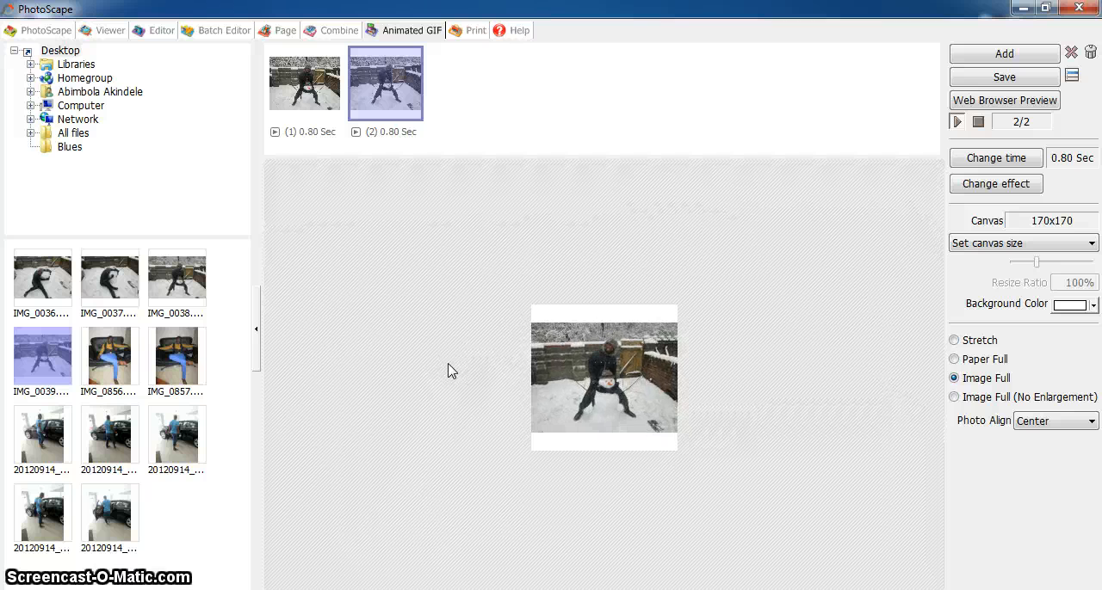
- Re-save the two-frame snowman animation to the Desktop as anigif.gif (33.8 KB)
{"action": "left_click", "coordinate": [978, 122]}
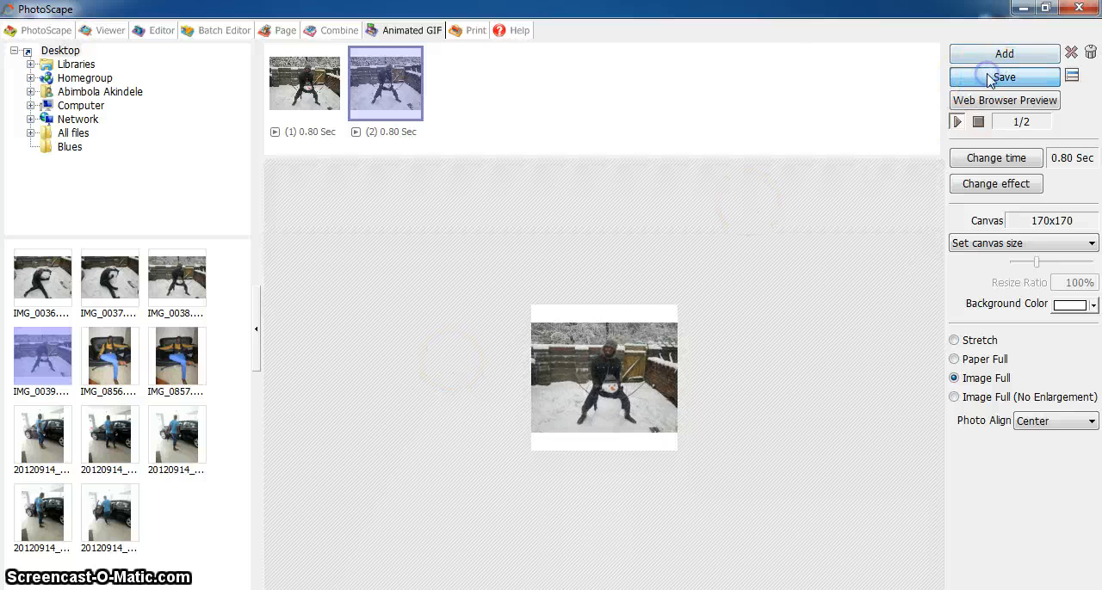
{"action": "left_click", "coordinate": [1003, 77]}
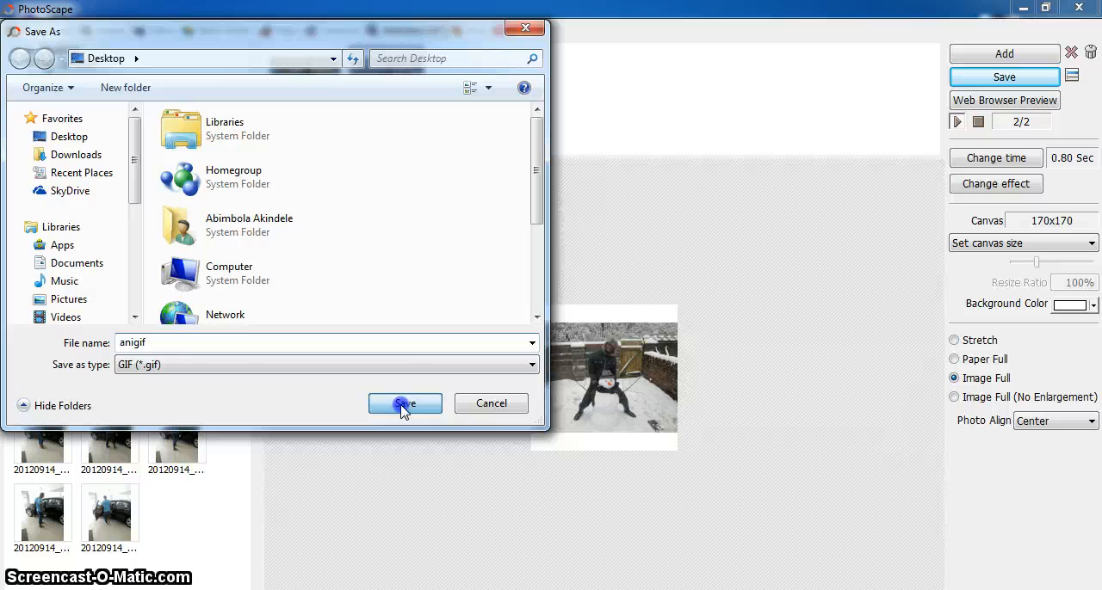
{"action": "left_click", "coordinate": [405, 404]}
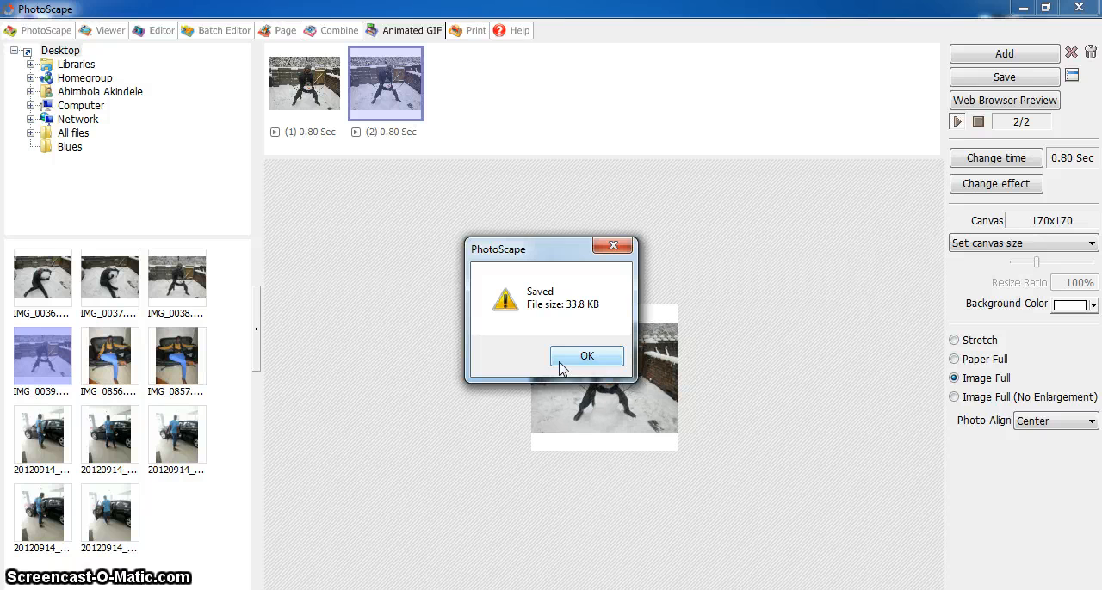
{"action": "left_click", "coordinate": [587, 356]}
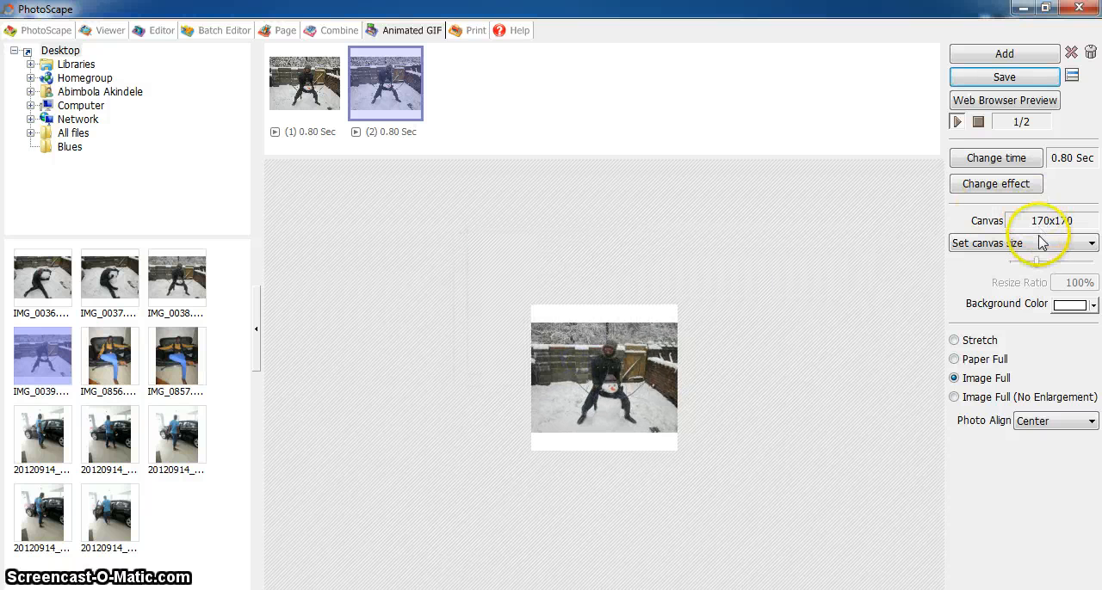
- Resize the snowman animation canvas to 165x165 and save it as anigif
{"action": "left_click", "coordinate": [1015, 242]}
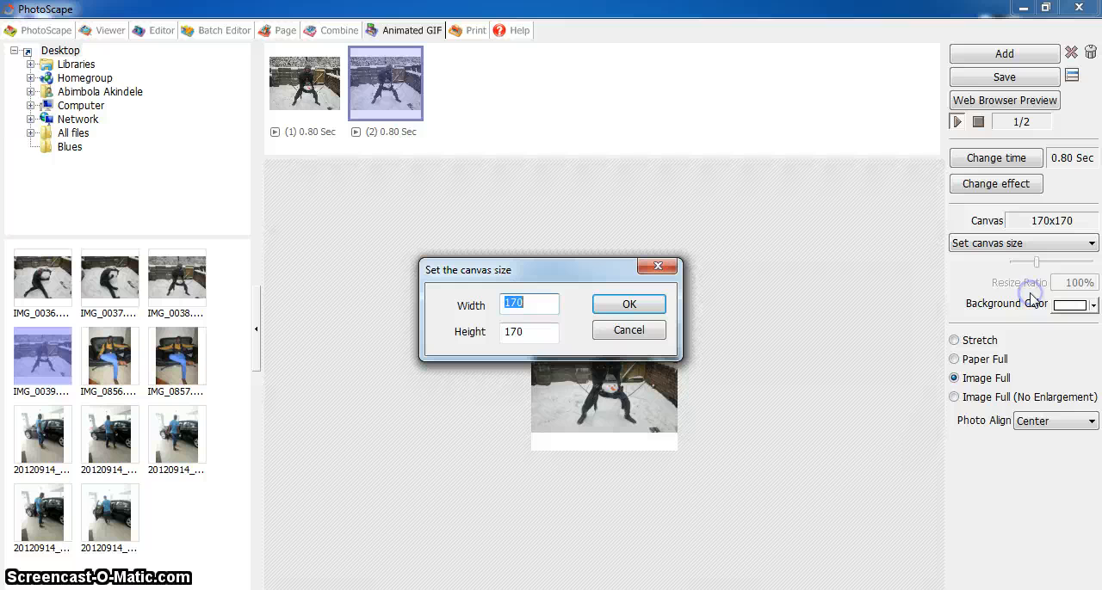
{"action": "type", "text": "1"}
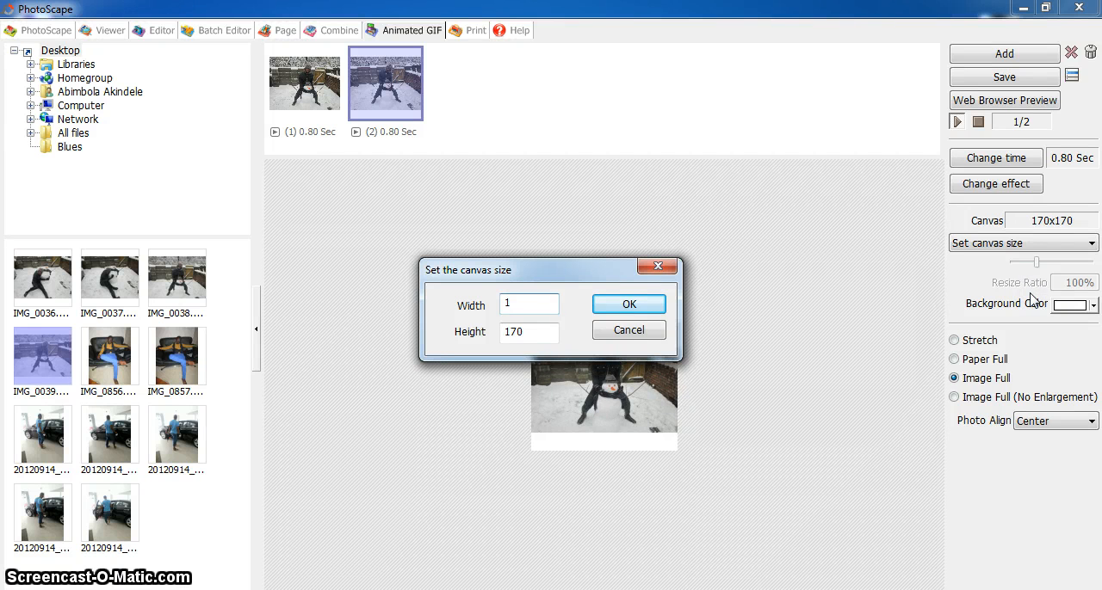
{"action": "type", "text": "16"}
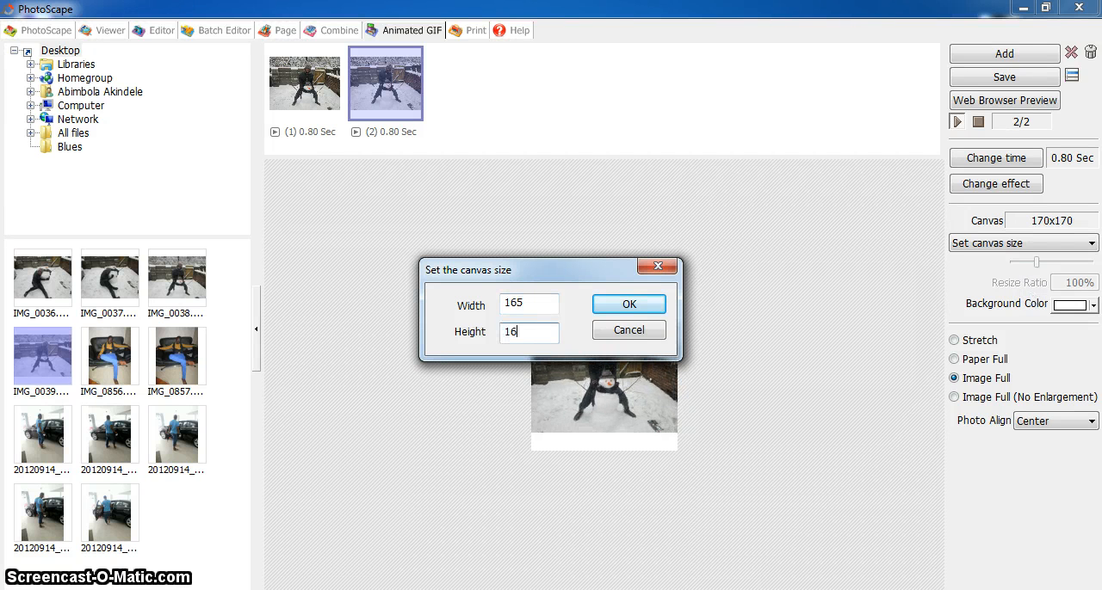
{"action": "left_click", "coordinate": [627, 304]}
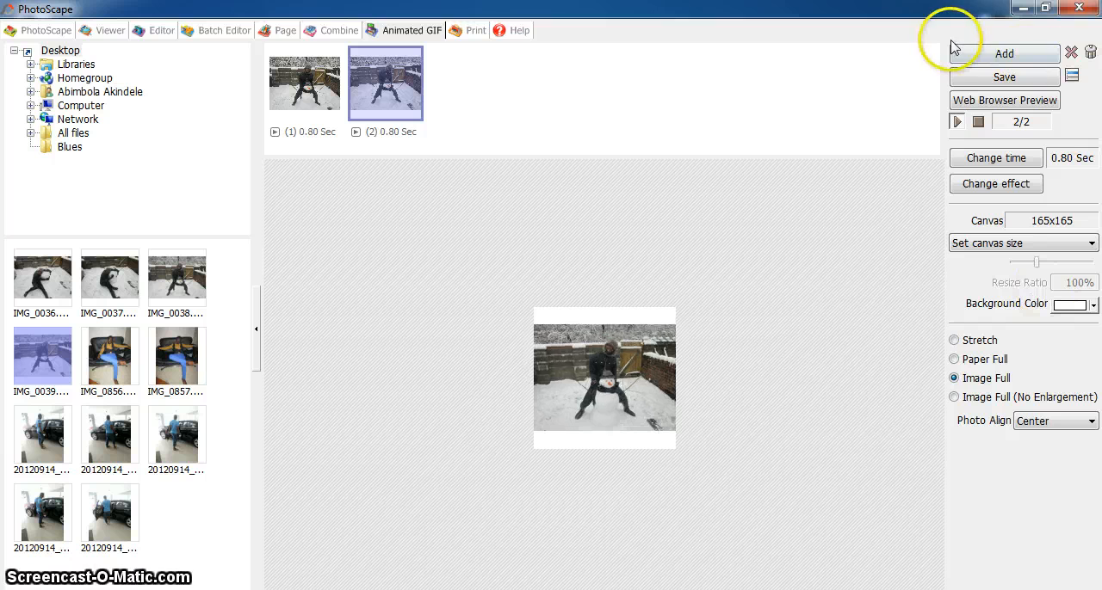
{"action": "left_click", "coordinate": [1004, 77]}
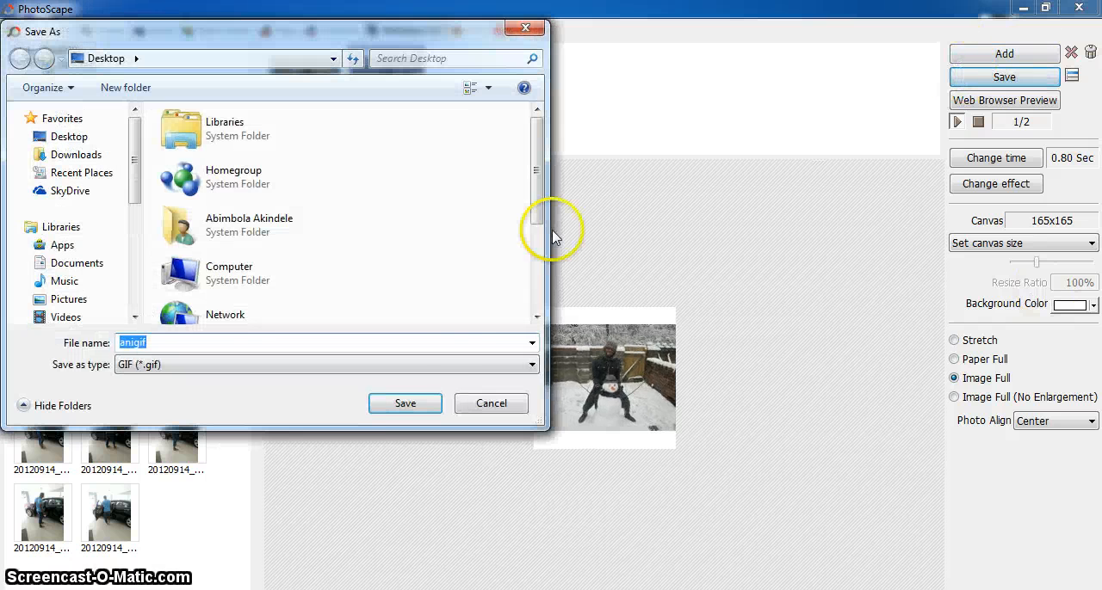
{"action": "left_click", "coordinate": [404, 404]}
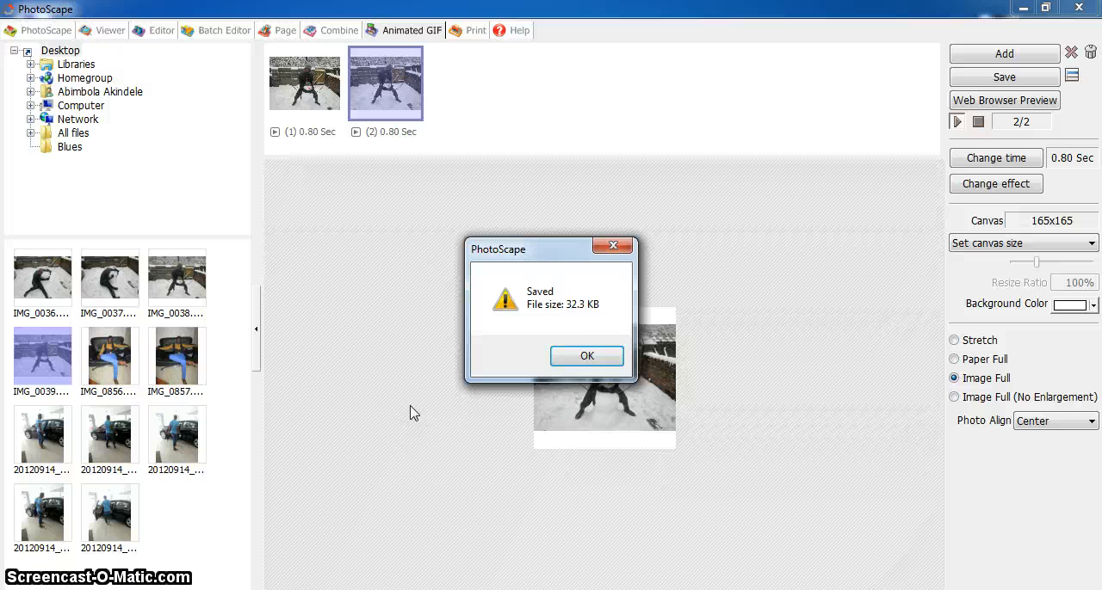
{"action": "left_click", "coordinate": [587, 357]}
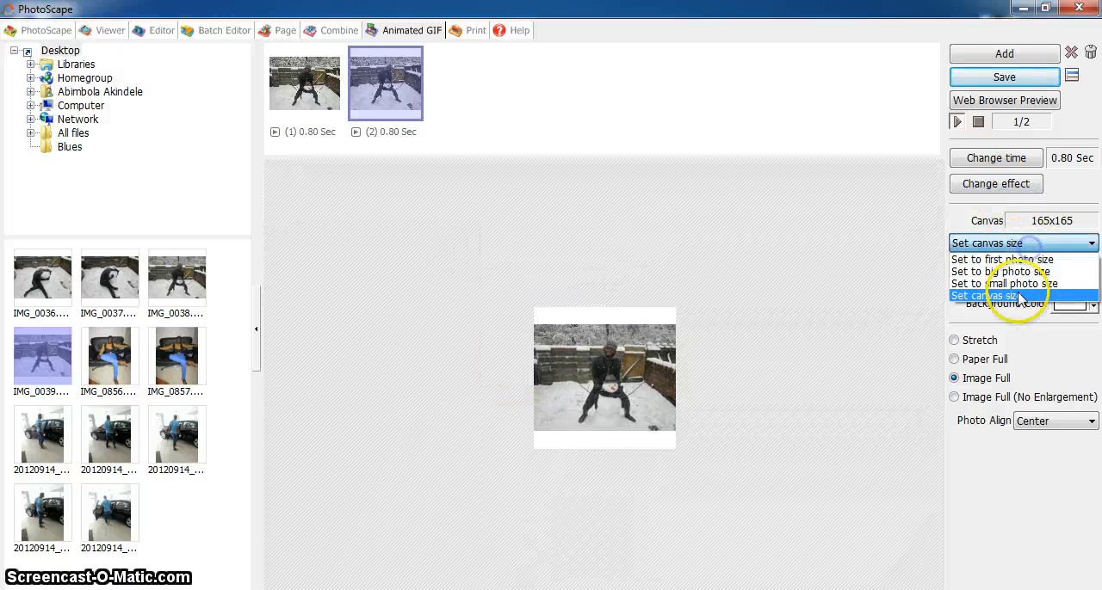
- Resize the canvas to 160x160 and re-save anigif at 30.7 KB
{"action": "left_click", "coordinate": [990, 296]}
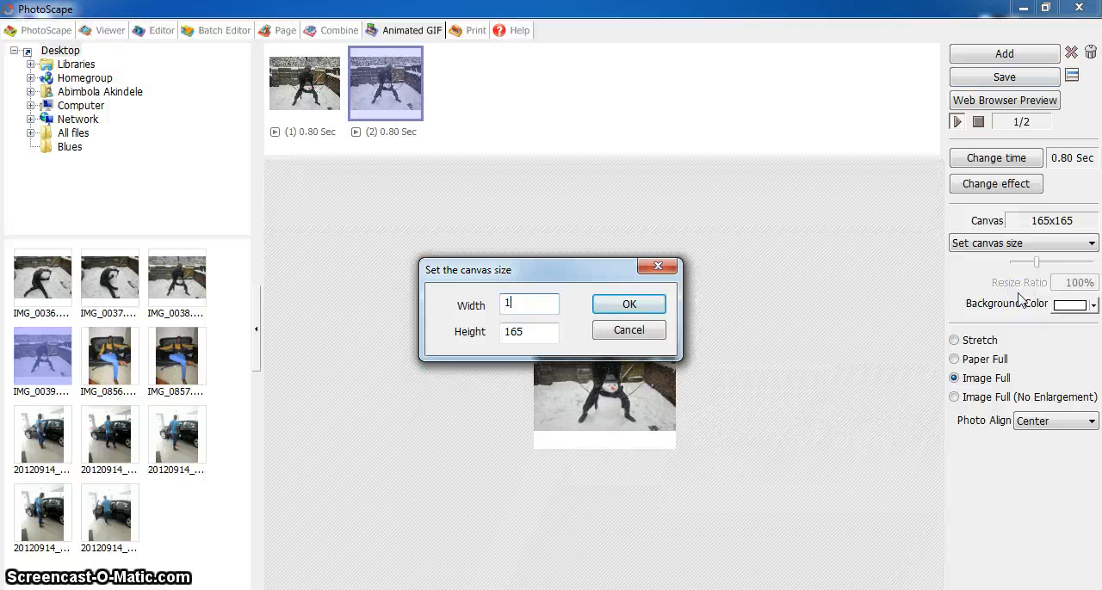
{"action": "type", "text": "60"}
{"action": "left_click", "coordinate": [530, 333]}
{"action": "type", "text": "160"}
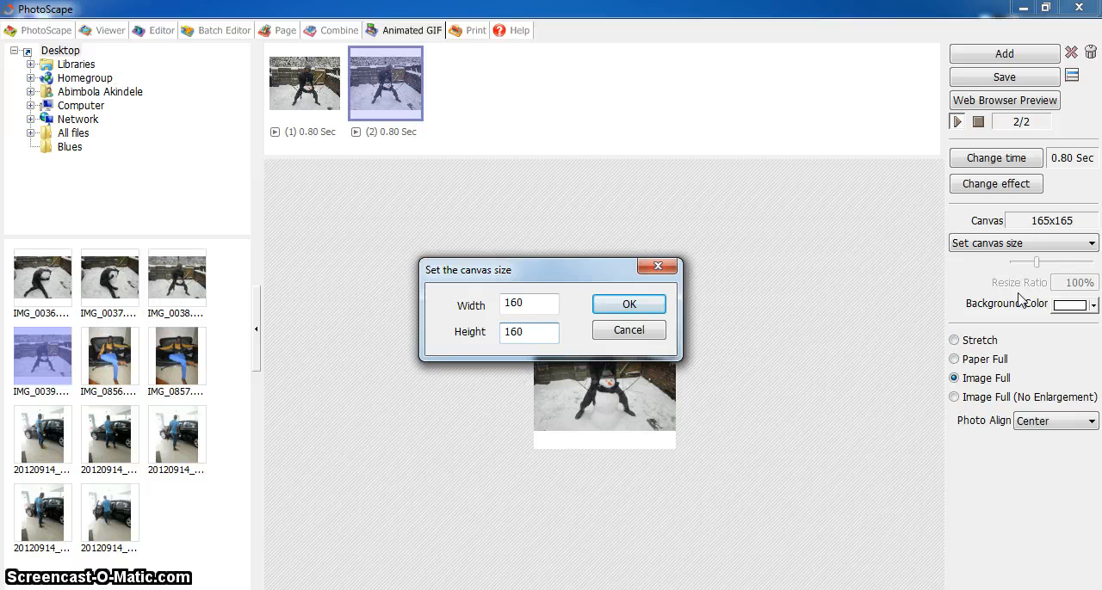
{"action": "left_click", "coordinate": [628, 304]}
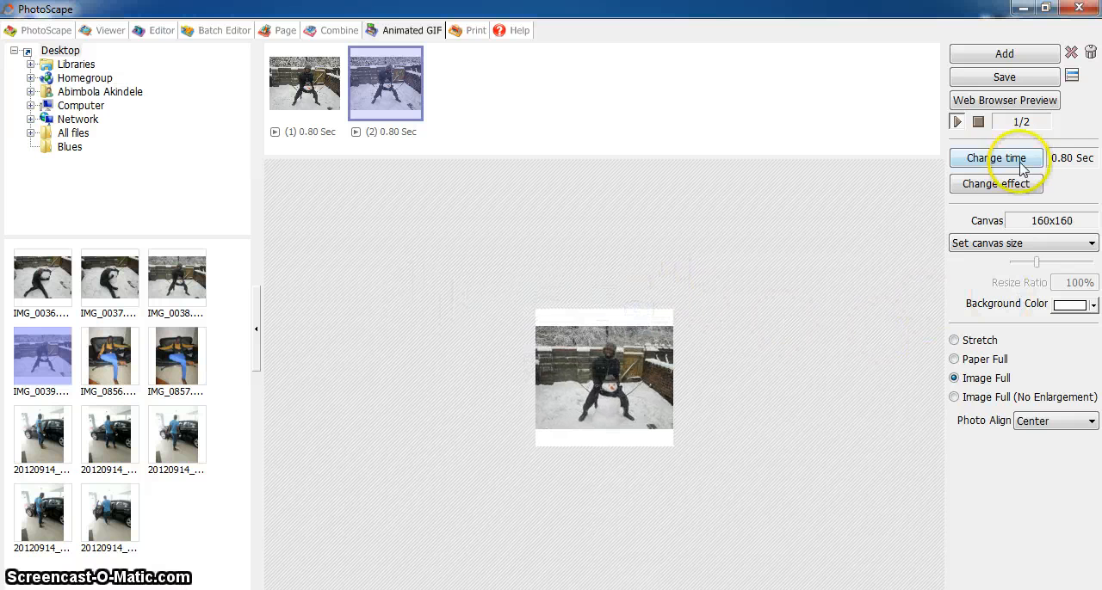
{"action": "left_click", "coordinate": [1004, 77]}
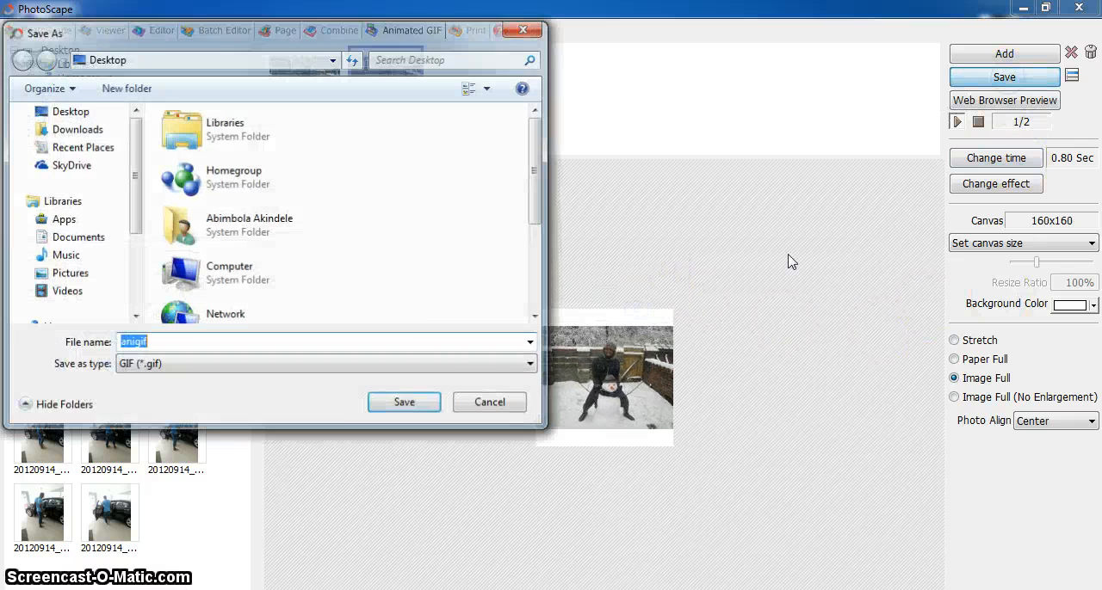
{"action": "left_click", "coordinate": [404, 402]}
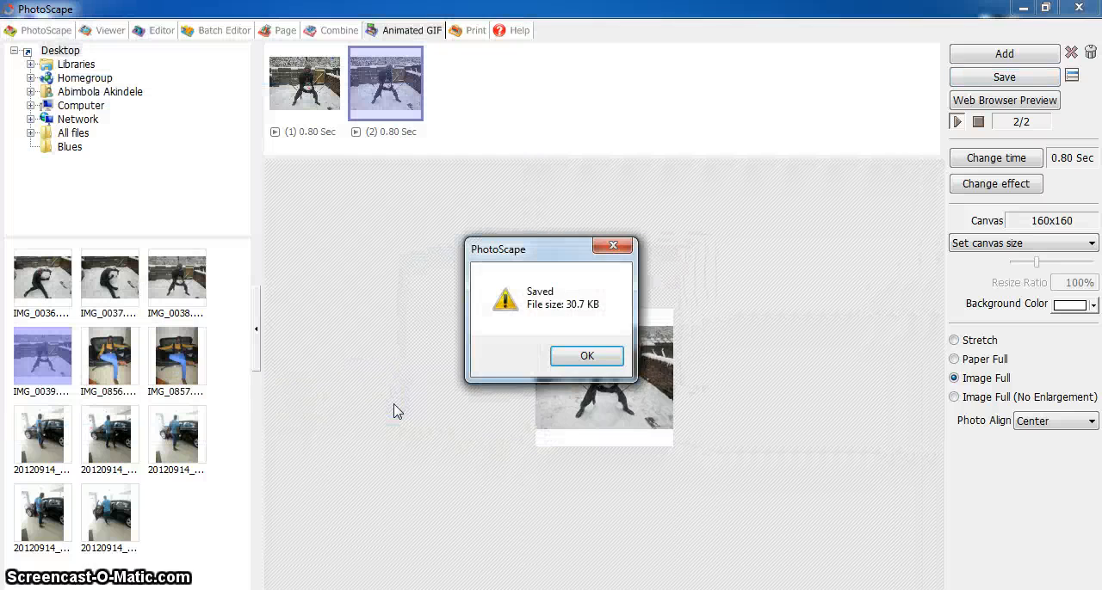
{"action": "left_click", "coordinate": [587, 356]}
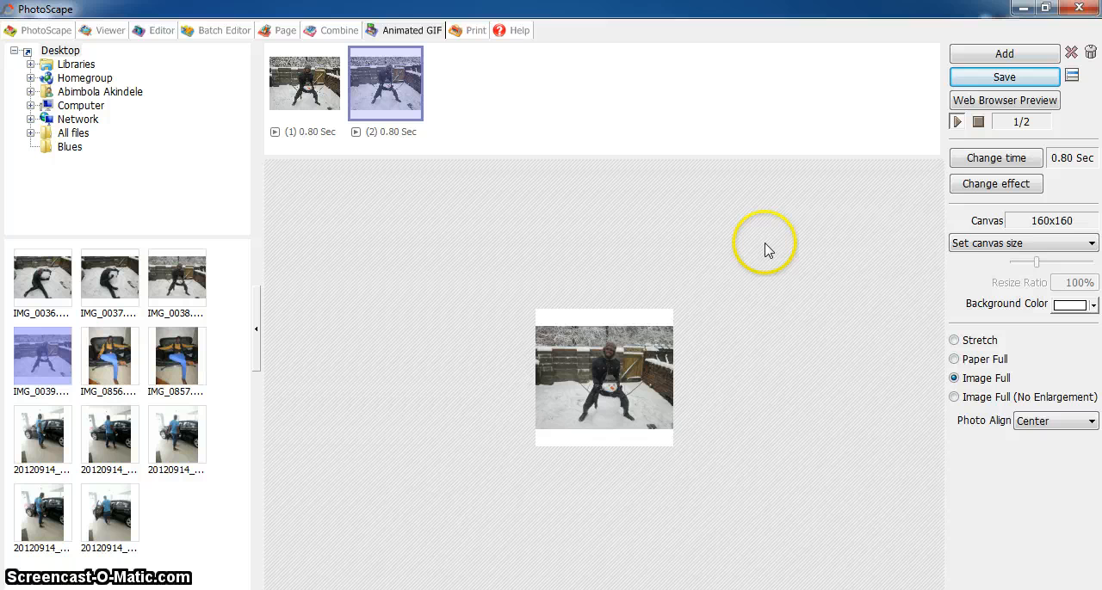
- Set every frame's display time to 0.50 seconds
{"action": "left_click", "coordinate": [995, 157]}
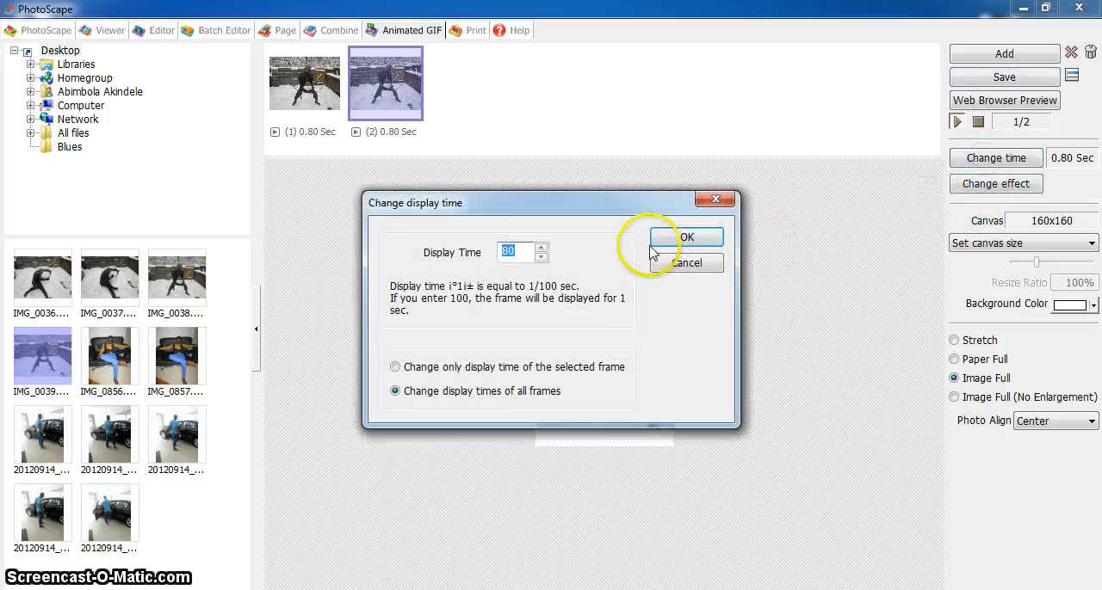
{"action": "mouse_move", "coordinate": [541, 257]}
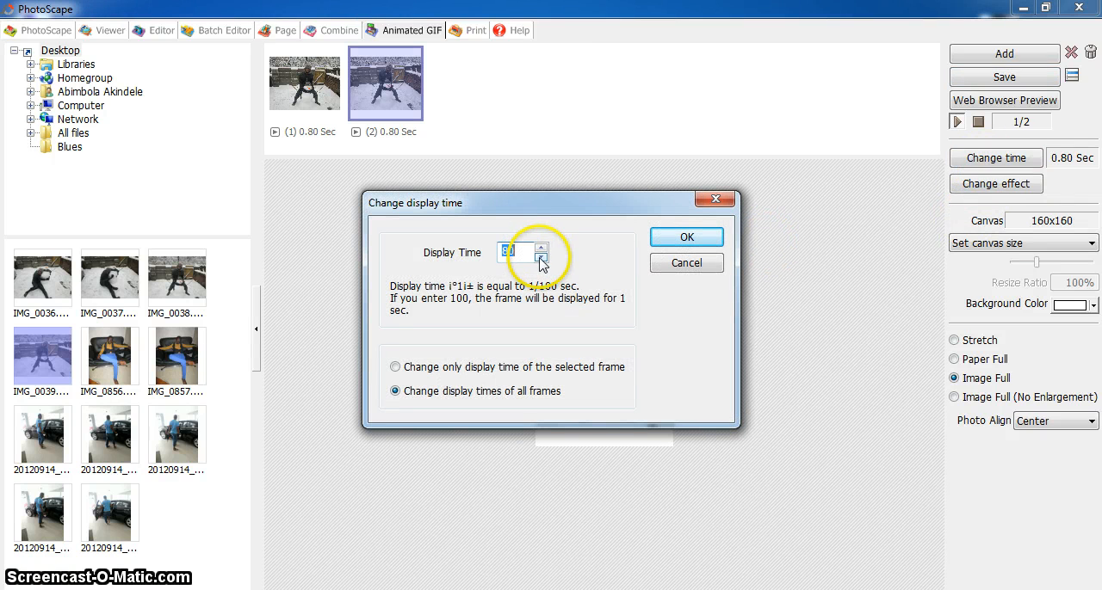
{"action": "left_click", "coordinate": [543, 256]}
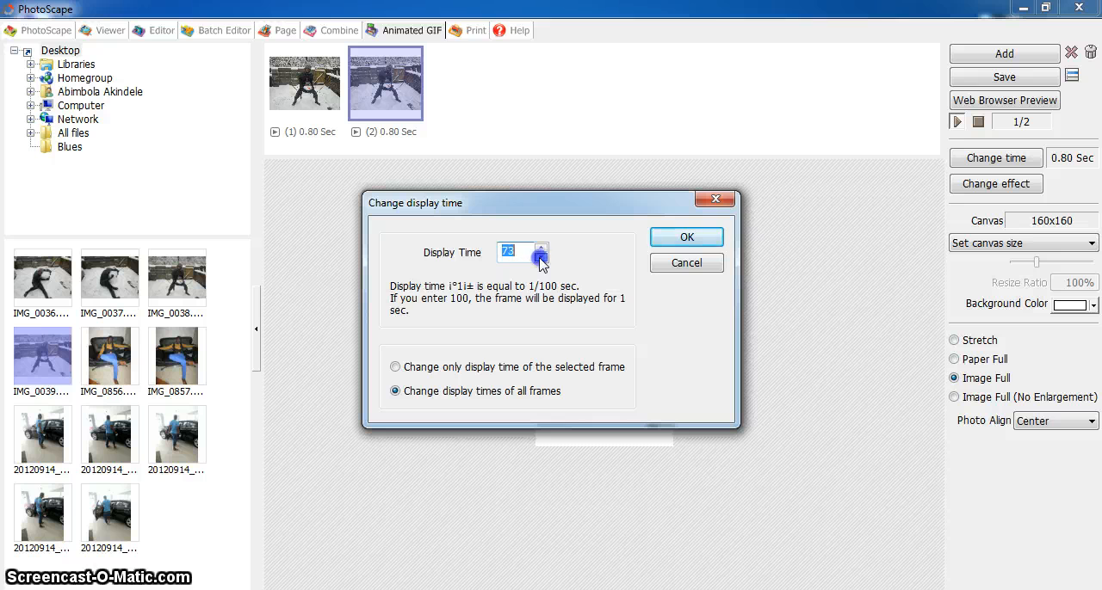
{"action": "left_click", "coordinate": [541, 257]}
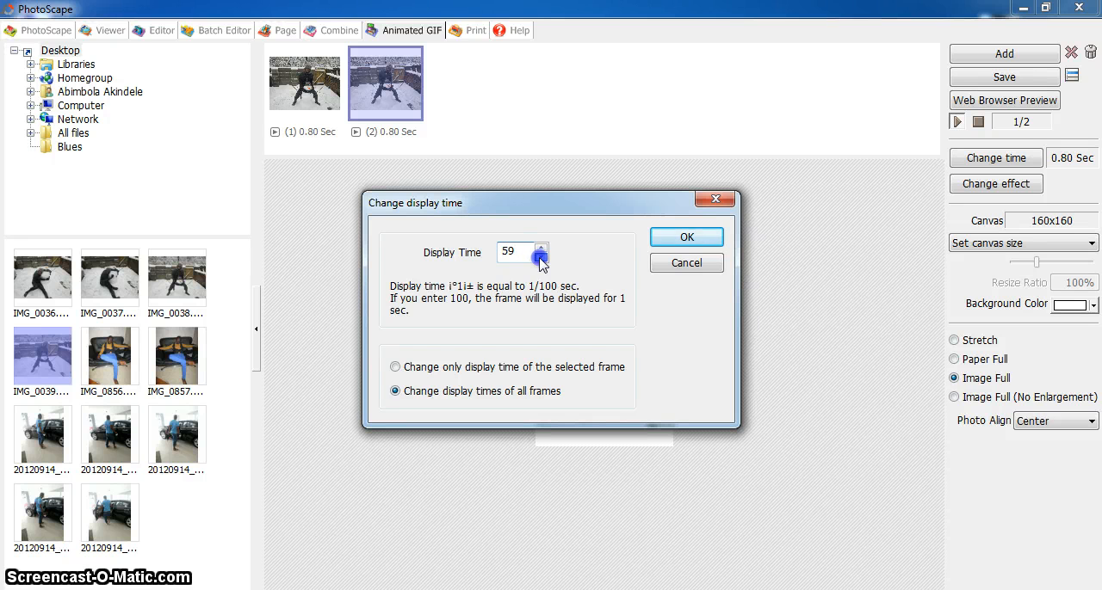
{"action": "left_click", "coordinate": [541, 256]}
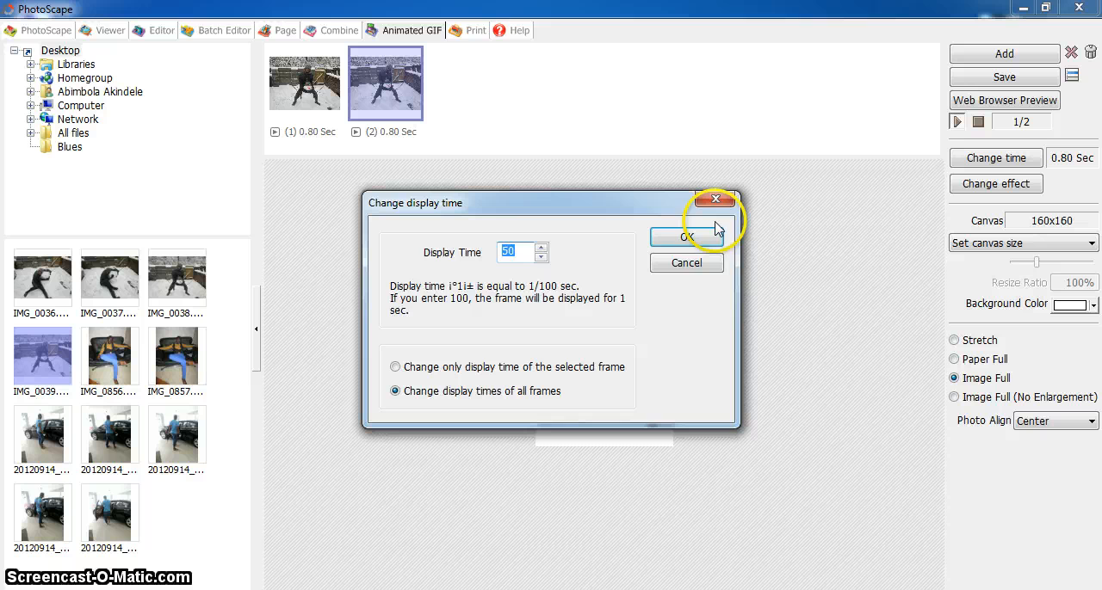
{"action": "left_click", "coordinate": [686, 238]}
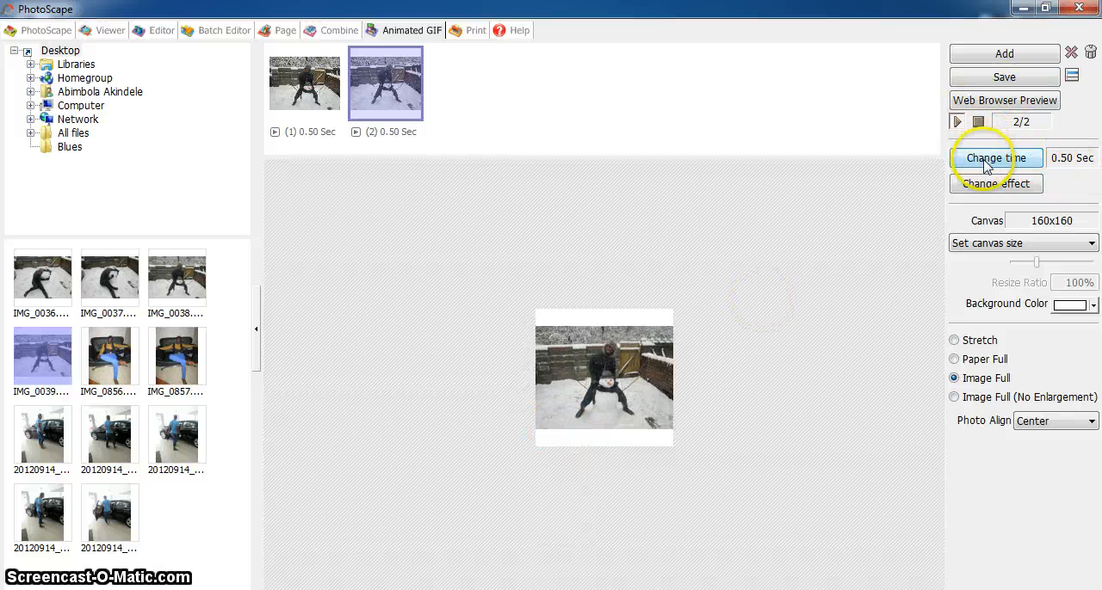
- Change all frames' display time to 0.02, then 0.15 seconds, and select both snowman frames
{"action": "left_click", "coordinate": [996, 157]}
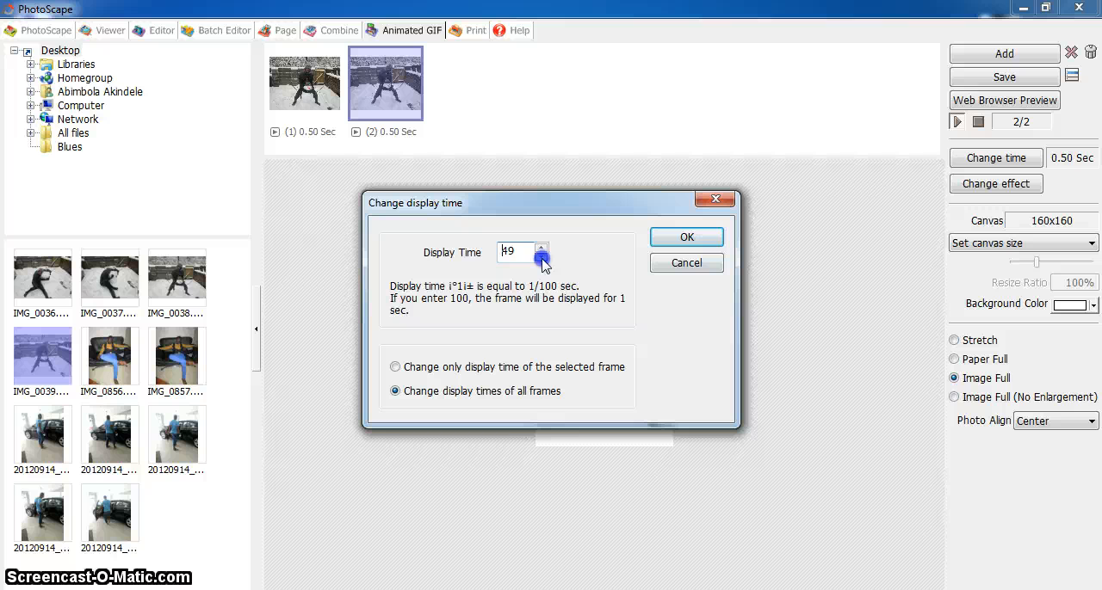
{"action": "left_click", "coordinate": [542, 257]}
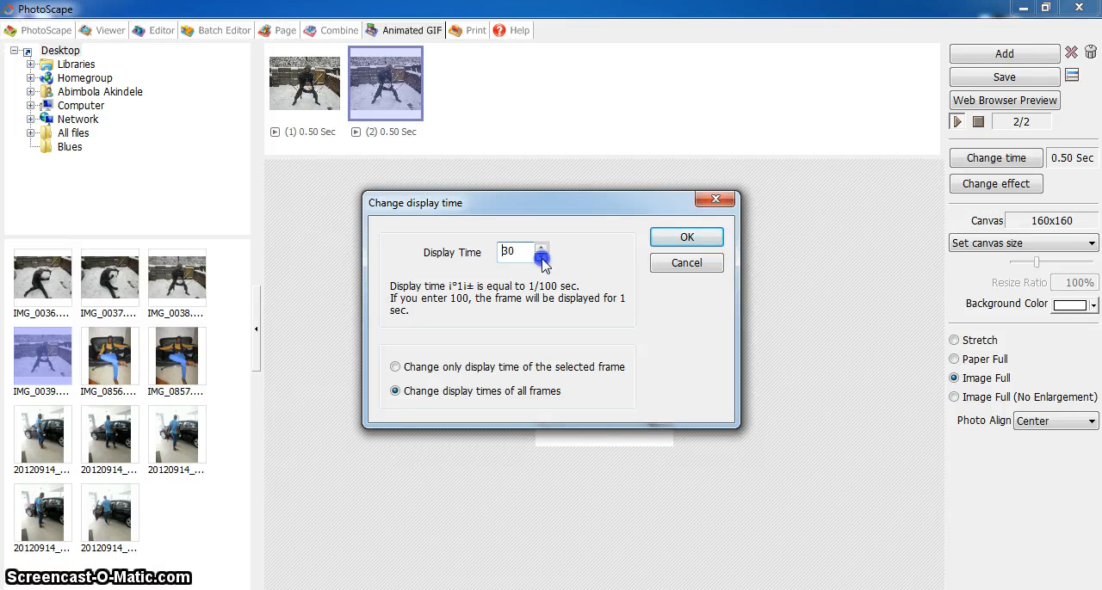
{"action": "left_click", "coordinate": [543, 257]}
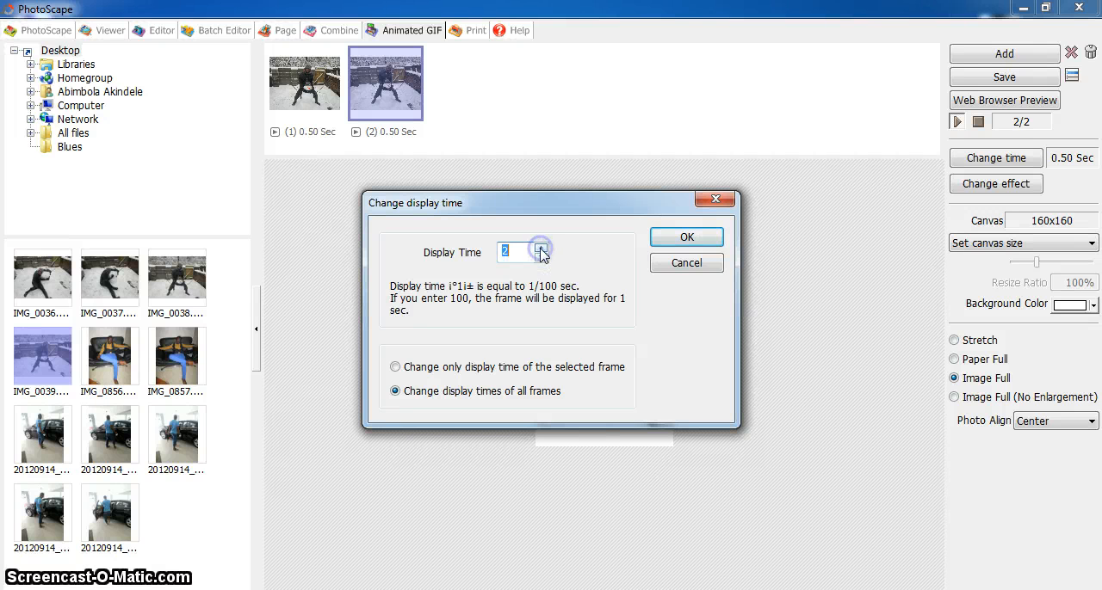
{"action": "left_click", "coordinate": [686, 237]}
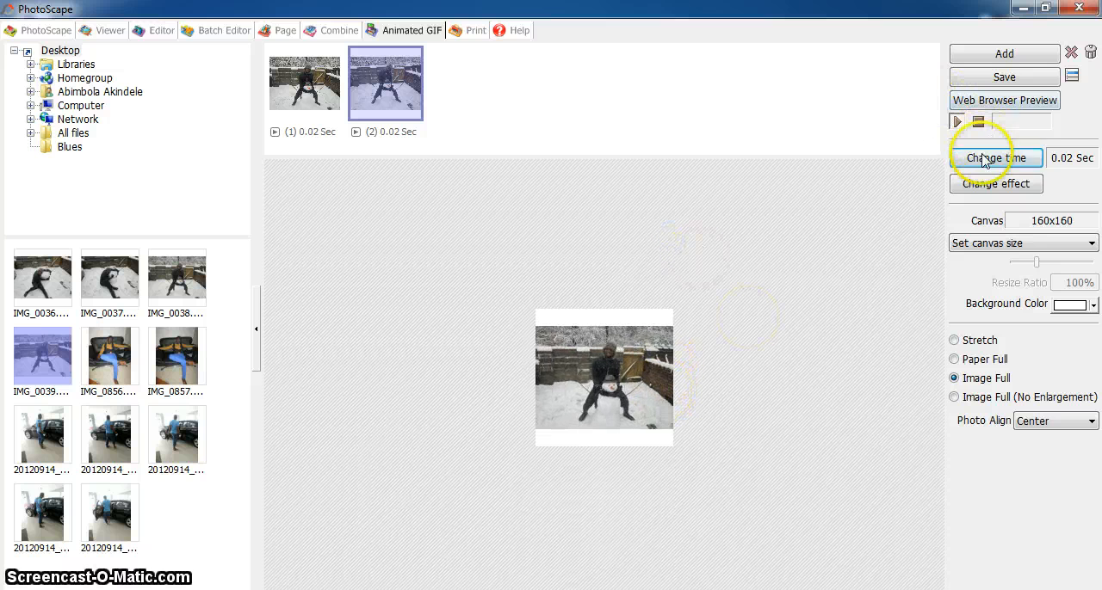
{"action": "left_click", "coordinate": [995, 157]}
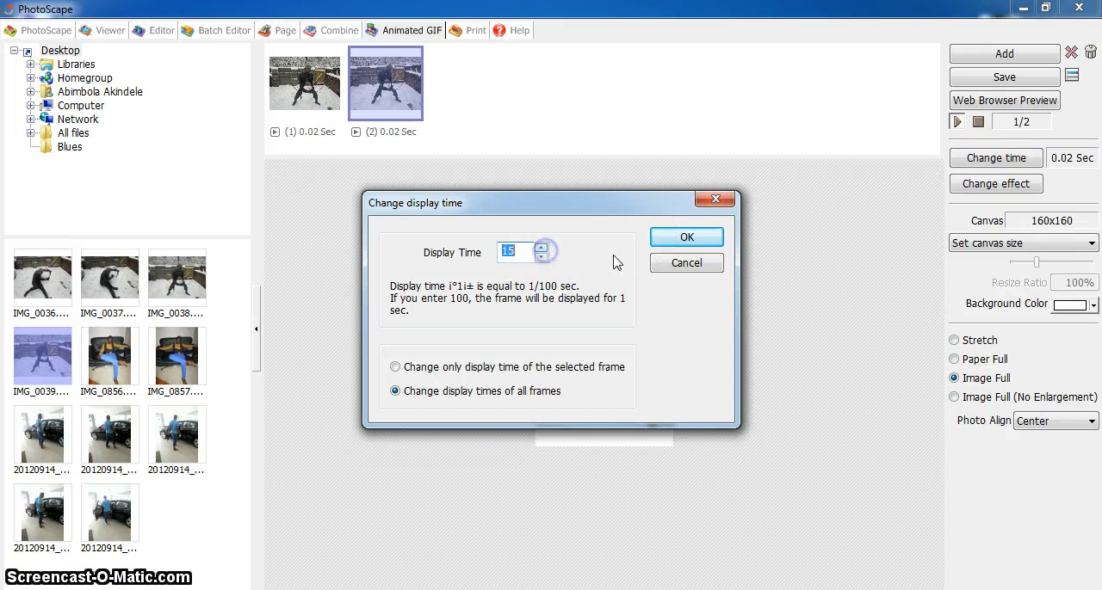
{"action": "left_click", "coordinate": [686, 237]}
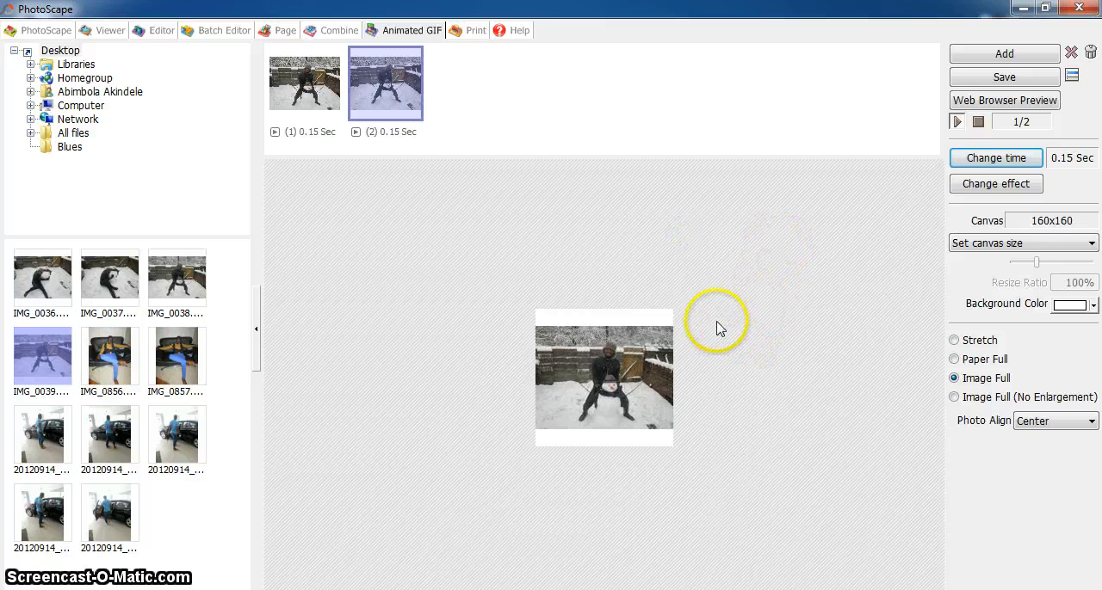
{"action": "mouse_move", "coordinate": [470, 427]}
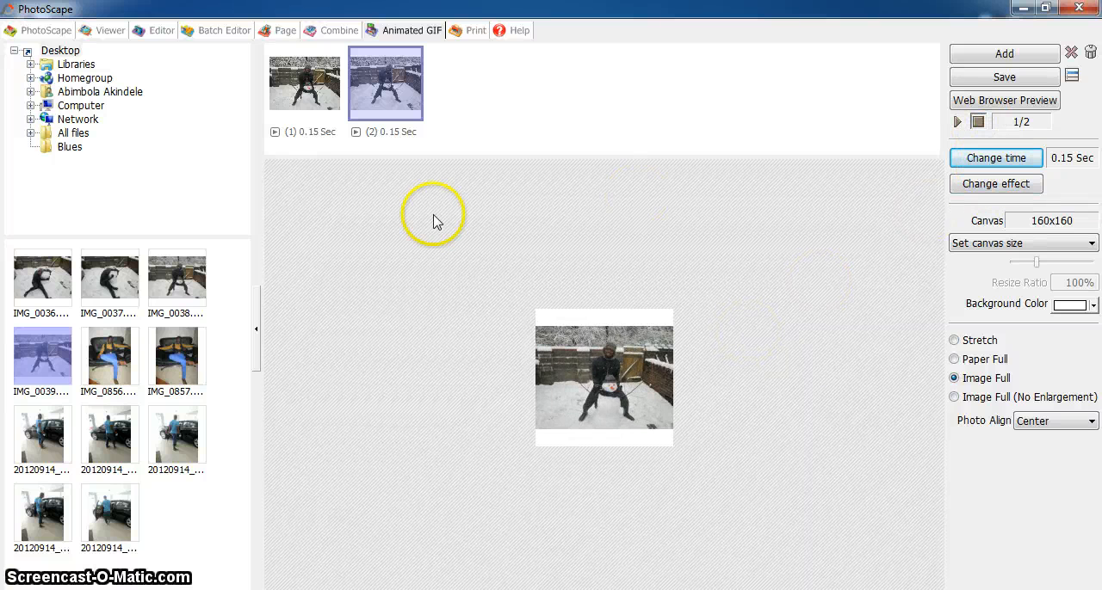
{"action": "left_click", "coordinate": [303, 83]}
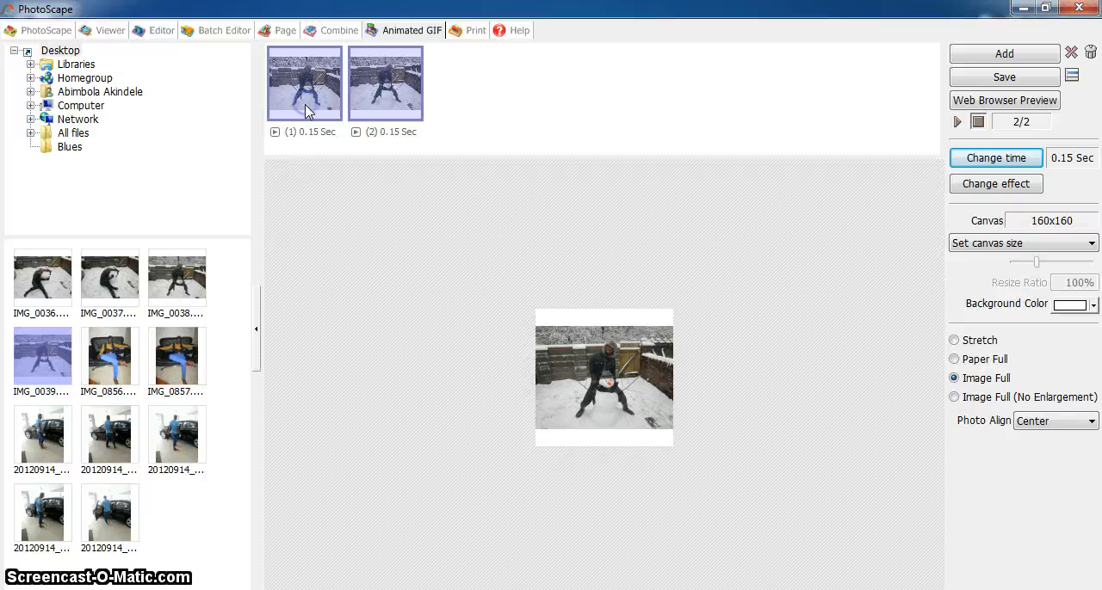
- Replace the snowman frames with the two sofa photos
{"action": "left_click", "coordinate": [1090, 52]}
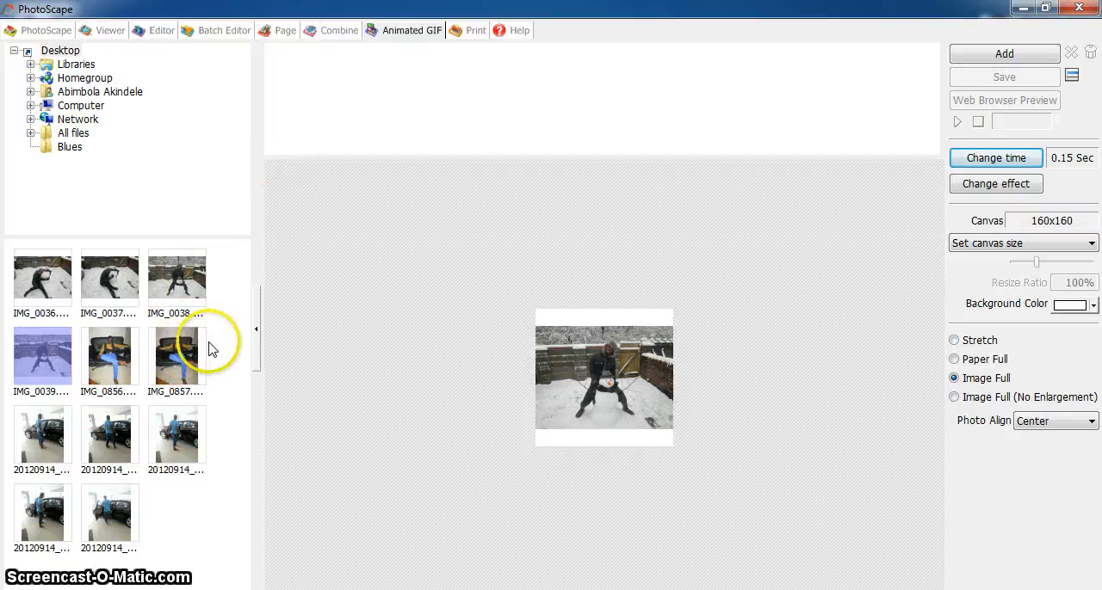
{"action": "left_click", "coordinate": [177, 355]}
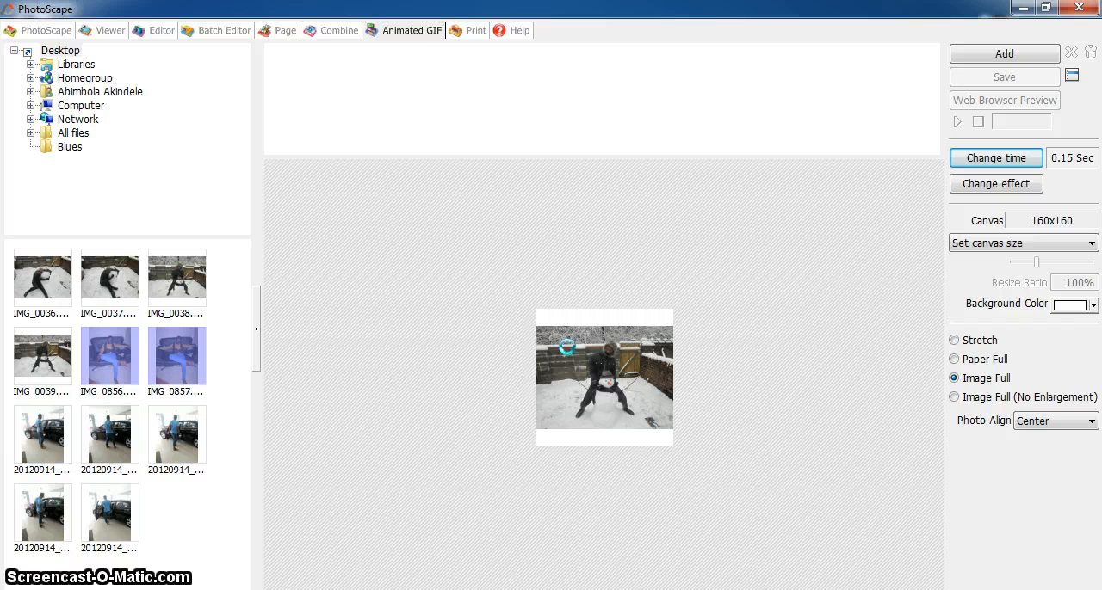
{"action": "left_click", "coordinate": [1004, 53]}
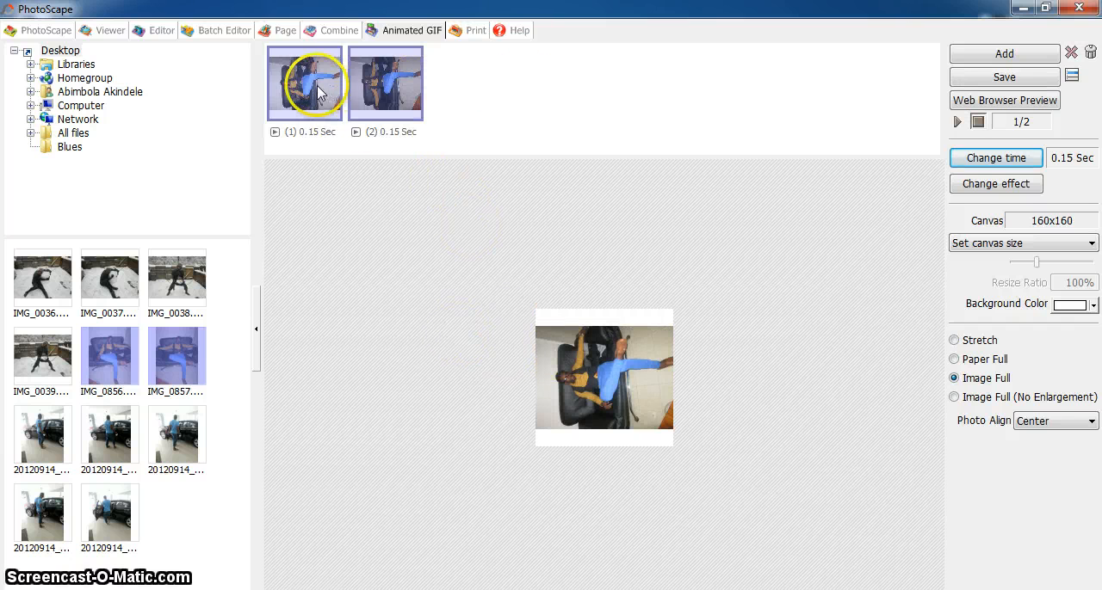
- Rotate both sideways sofa frames clockwise to upright and preview the animation
{"action": "right_click", "coordinate": [304, 84]}
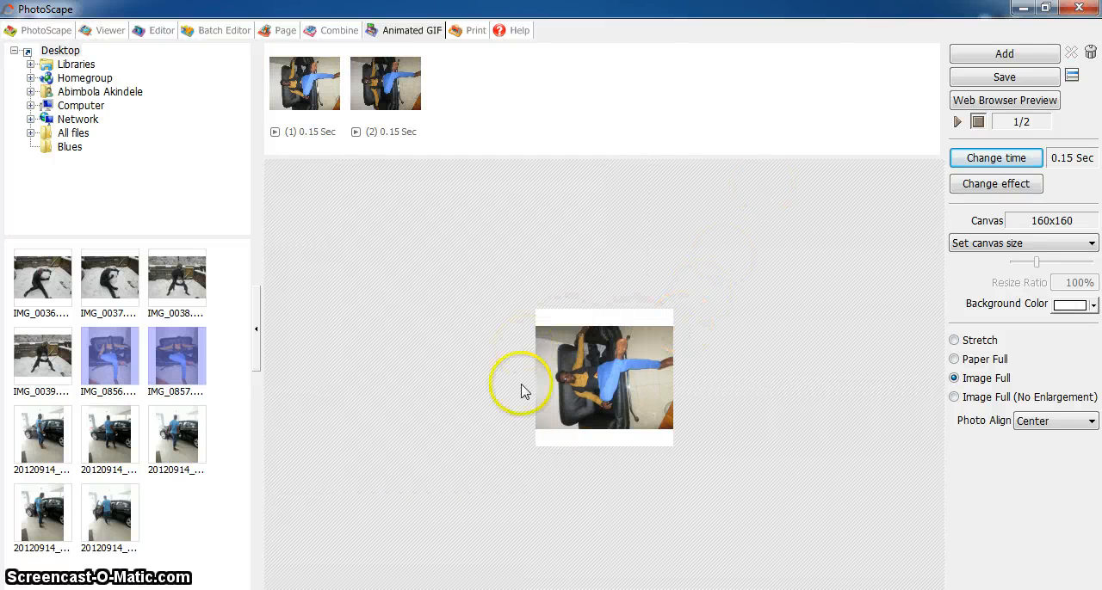
{"action": "left_click", "coordinate": [956, 122]}
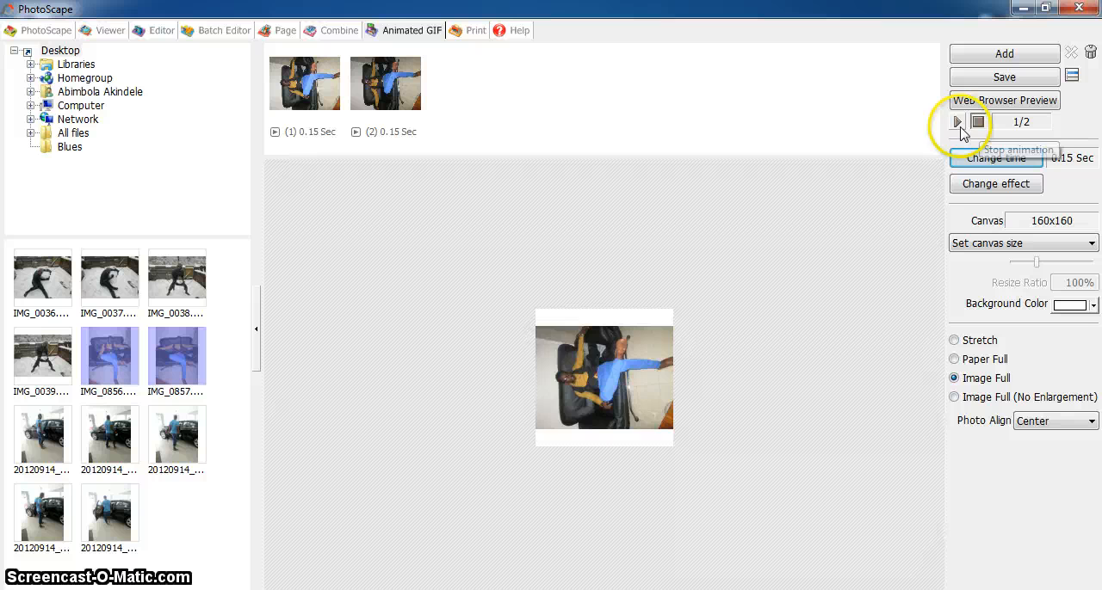
{"action": "left_click", "coordinate": [957, 122]}
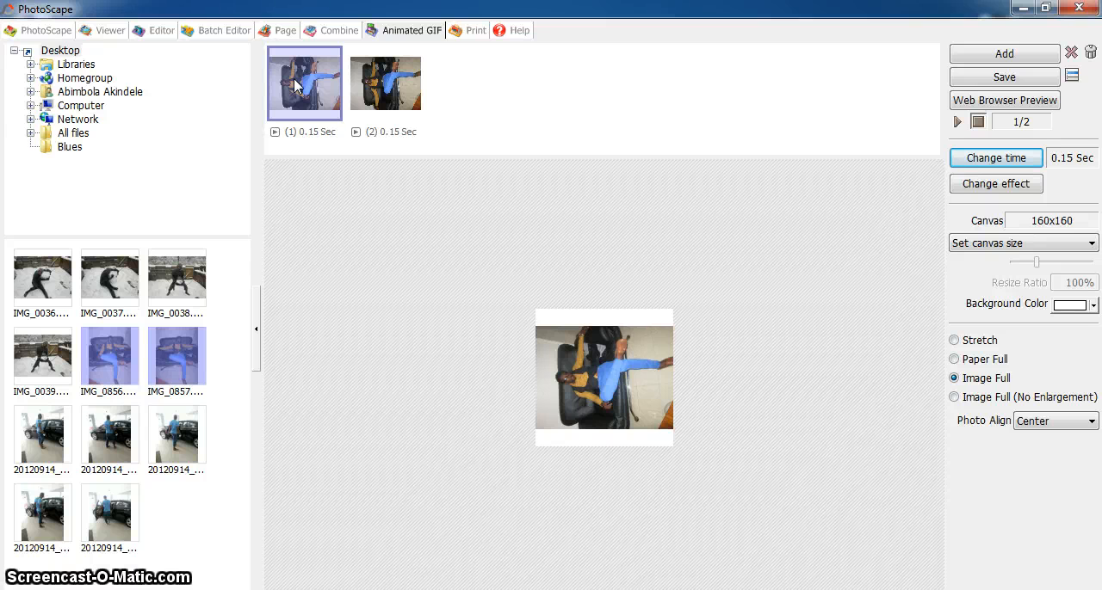
{"action": "right_click", "coordinate": [303, 83]}
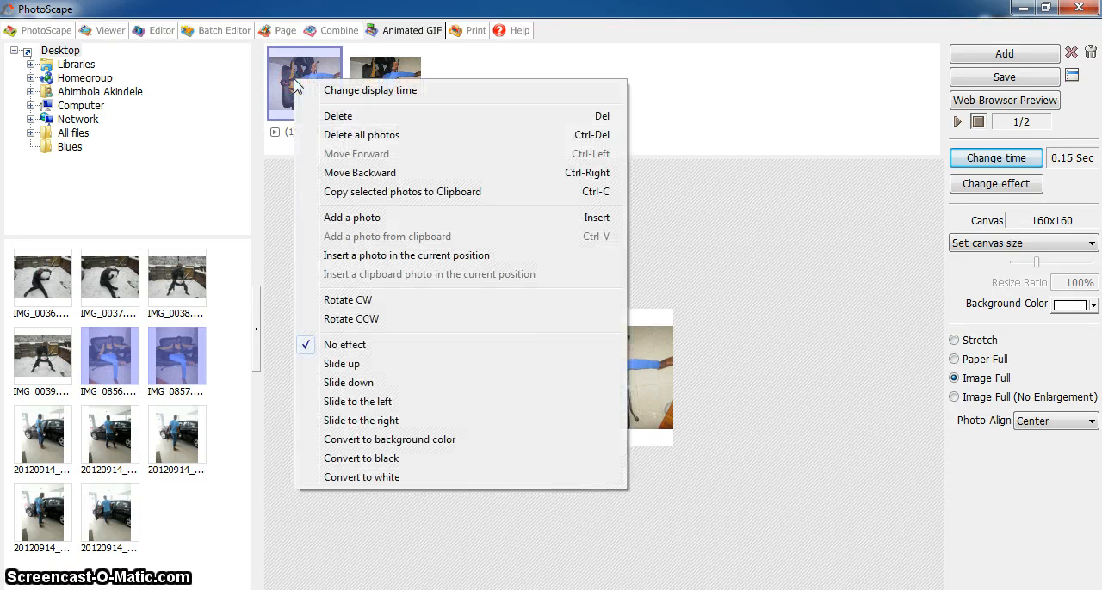
{"action": "mouse_move", "coordinate": [357, 300]}
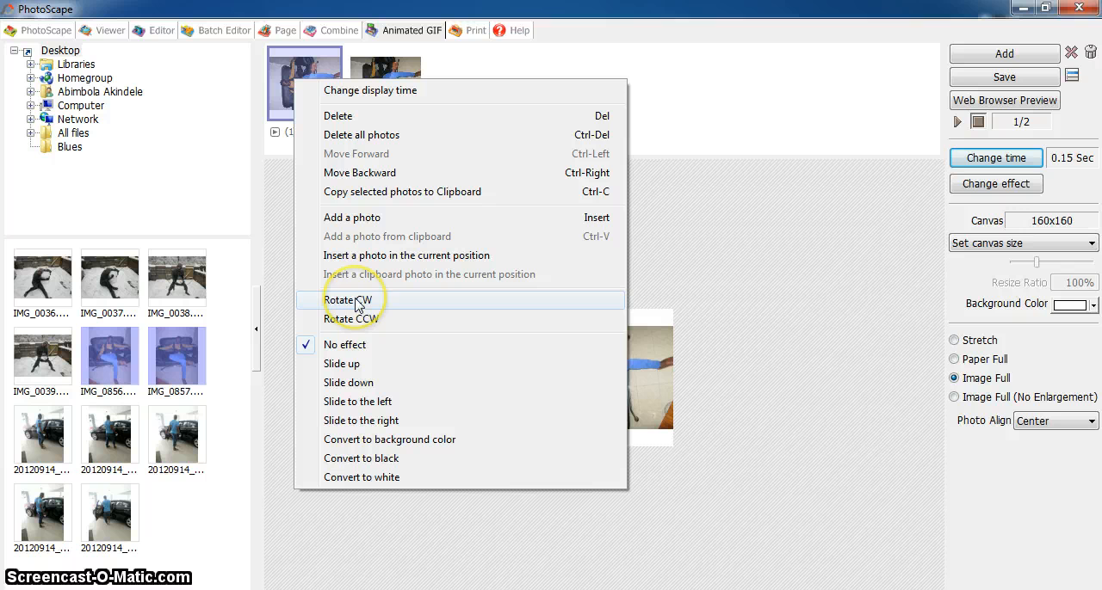
{"action": "left_click", "coordinate": [348, 300]}
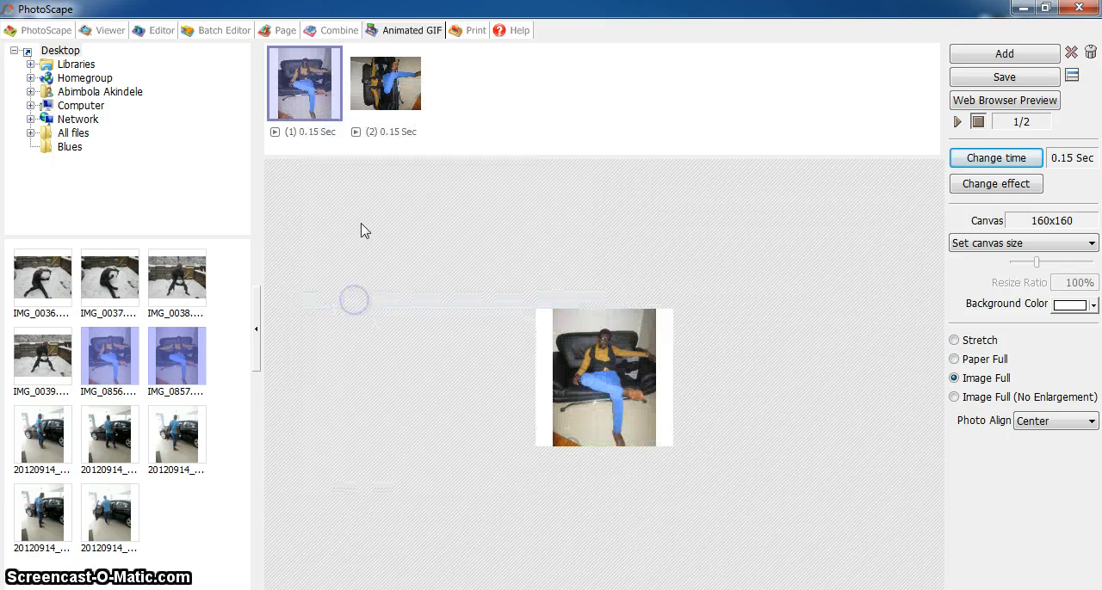
{"action": "right_click", "coordinate": [385, 83]}
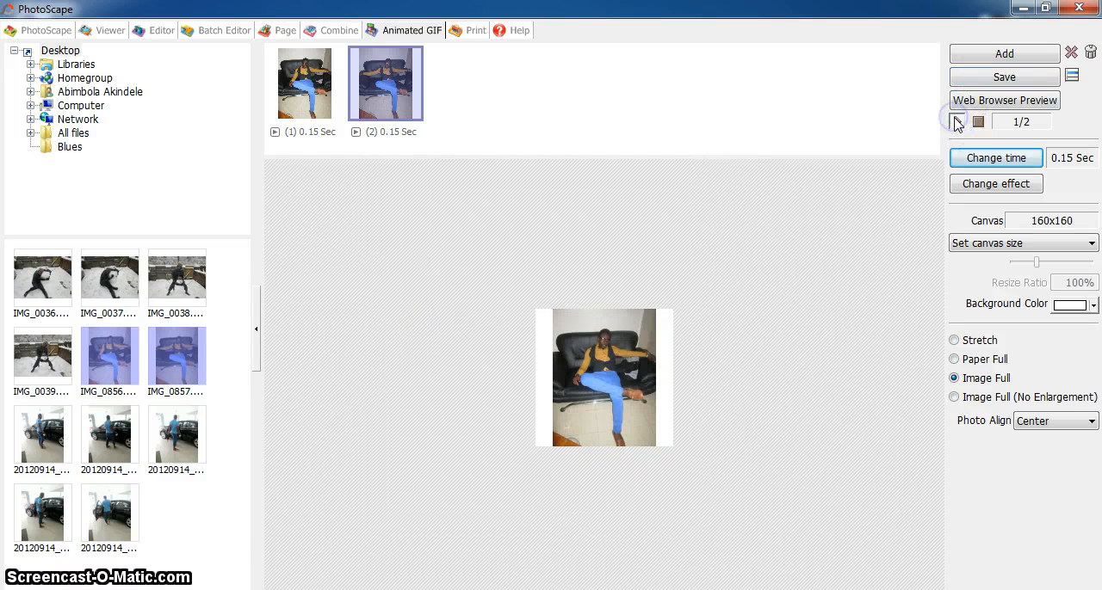
{"action": "left_click", "coordinate": [958, 121]}
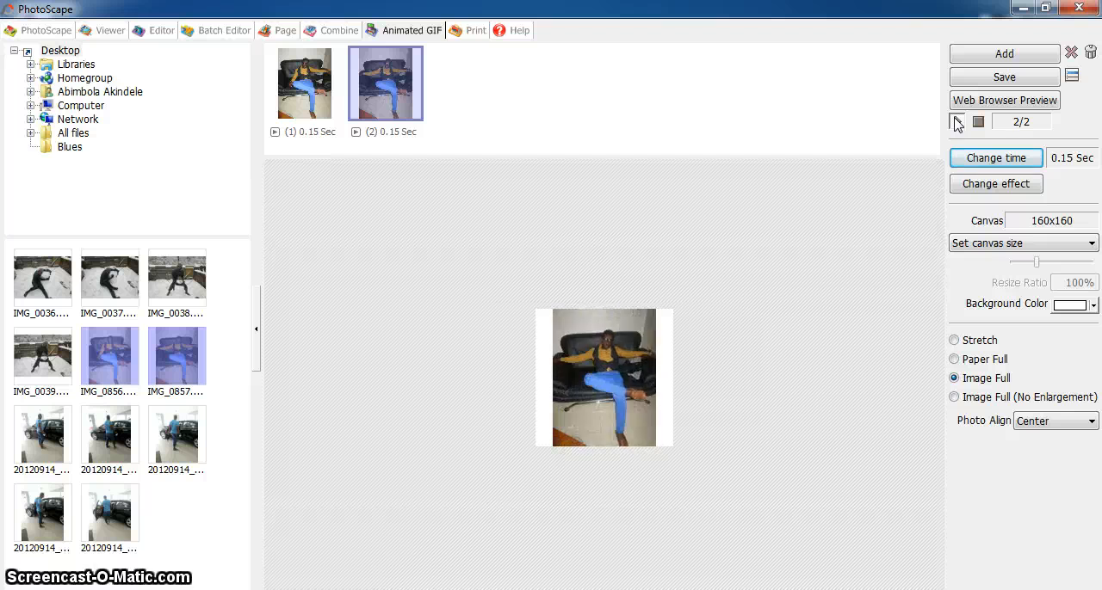
{"action": "left_click", "coordinate": [959, 122]}
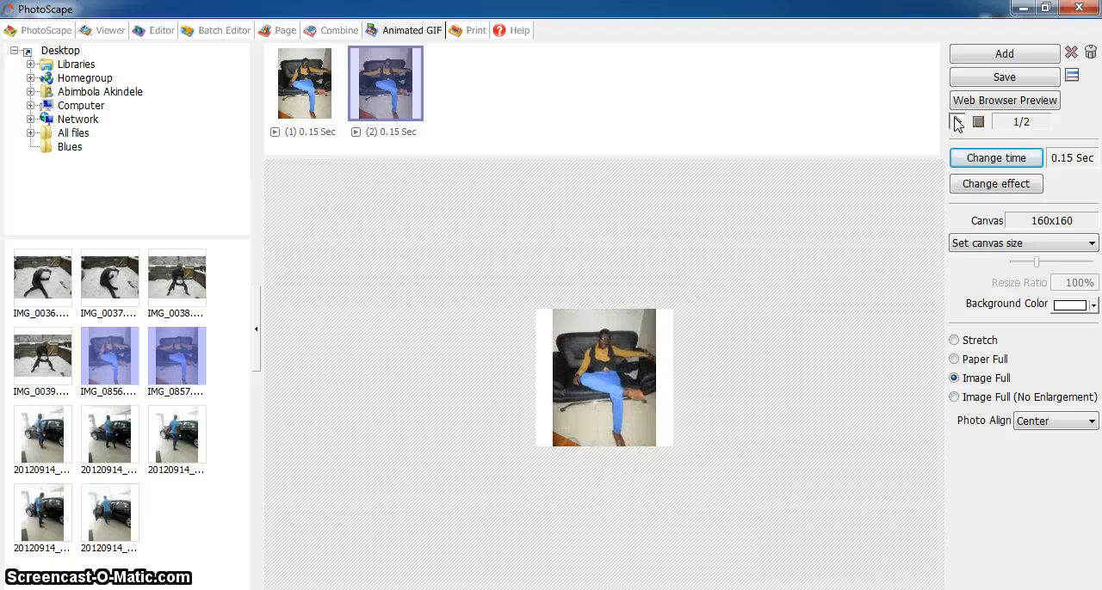
- Raise the display time of both sofa frames from 0.15 to 0.30 seconds
{"action": "left_click", "coordinate": [995, 157]}
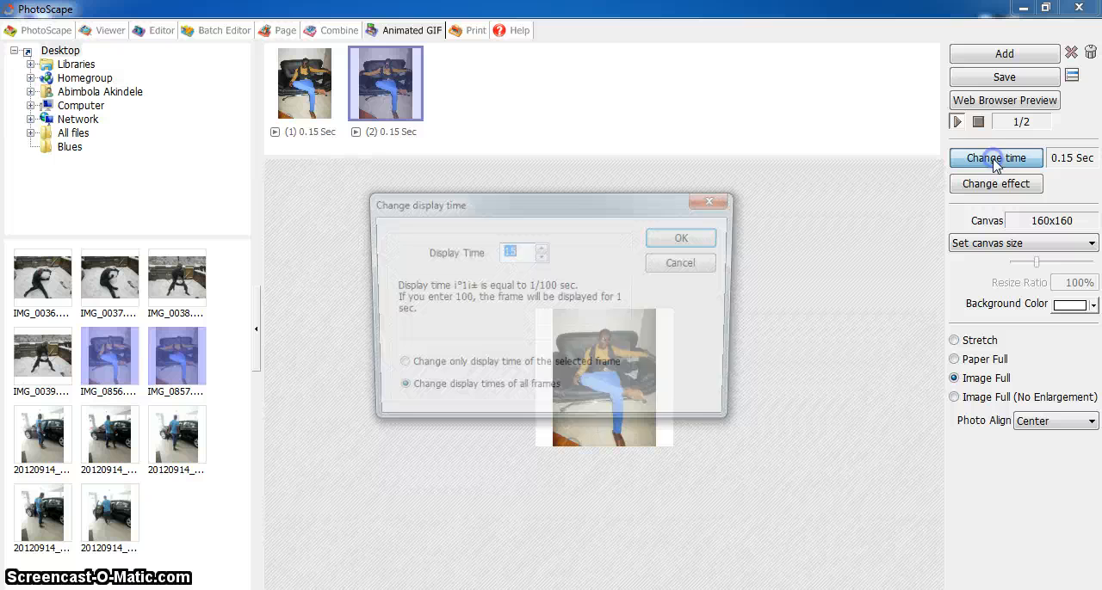
{"action": "left_click", "coordinate": [543, 248]}
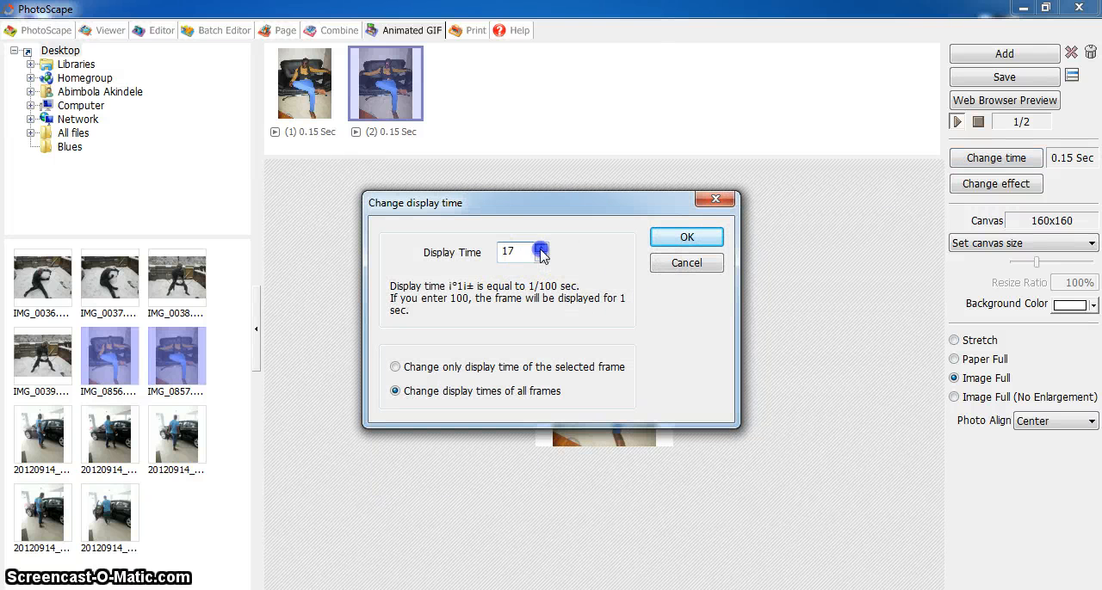
{"action": "left_click", "coordinate": [541, 248]}
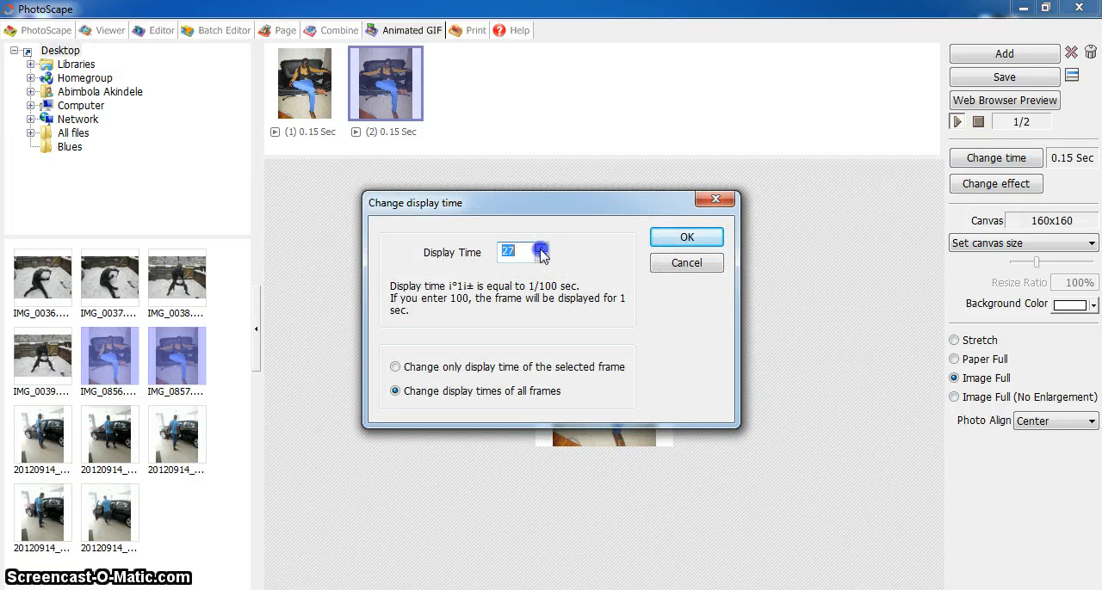
{"action": "left_click", "coordinate": [541, 248]}
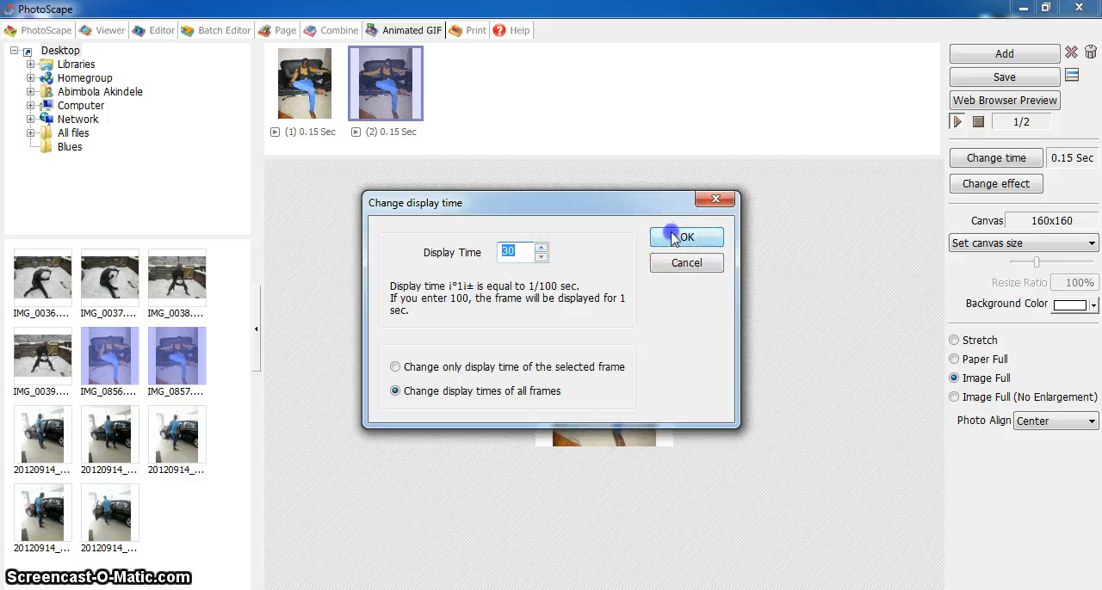
{"action": "left_click", "coordinate": [686, 237]}
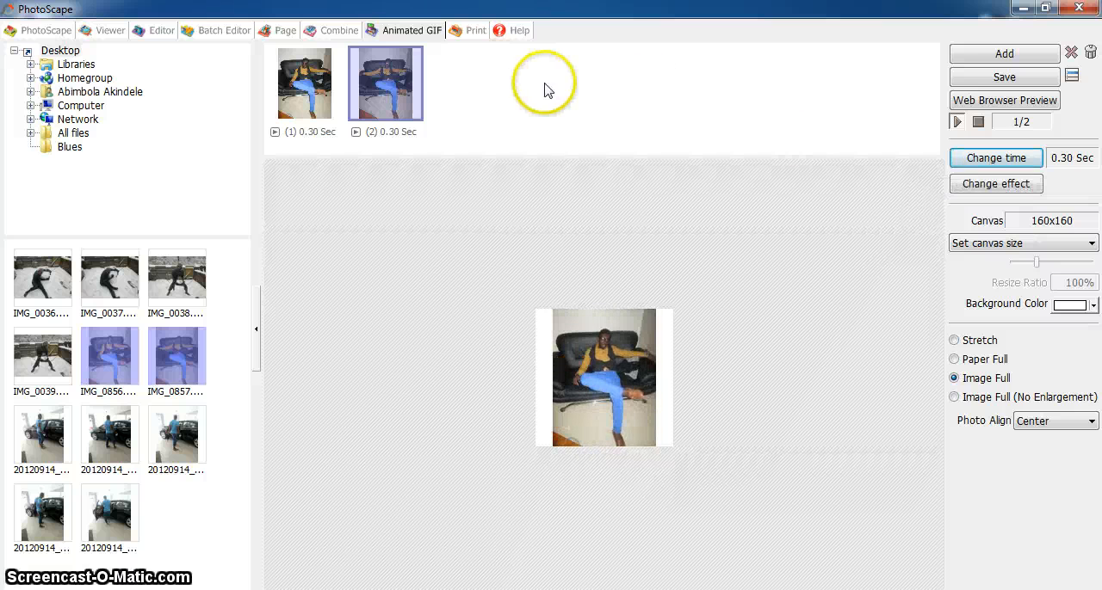
{"action": "left_click", "coordinate": [1003, 76]}
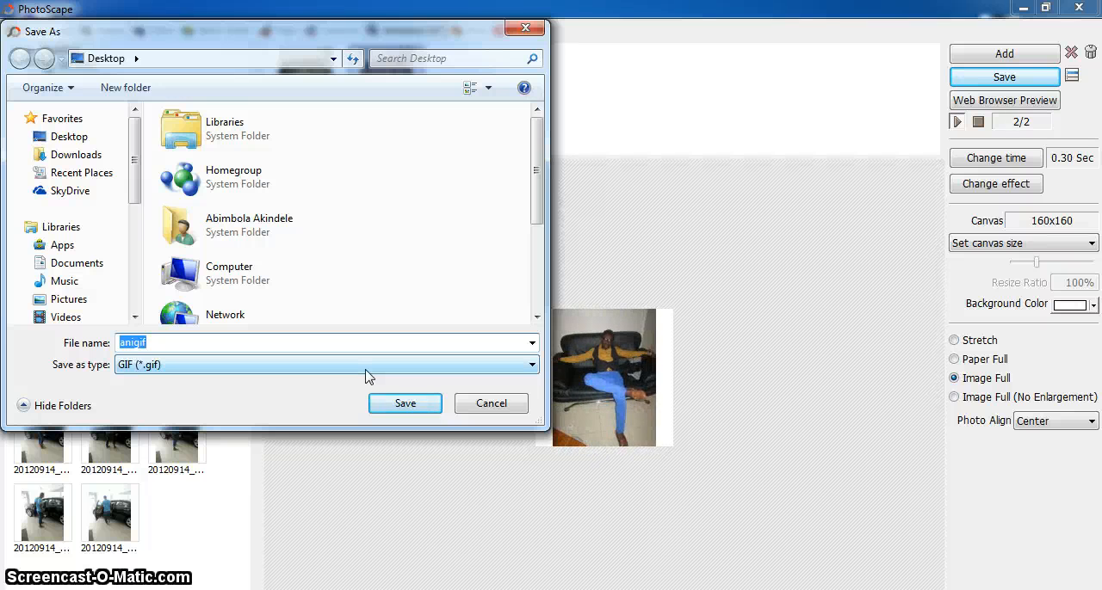
- Save the sofa animation as the GIF anigif, now 21.1 KB
{"action": "left_click", "coordinate": [405, 403]}
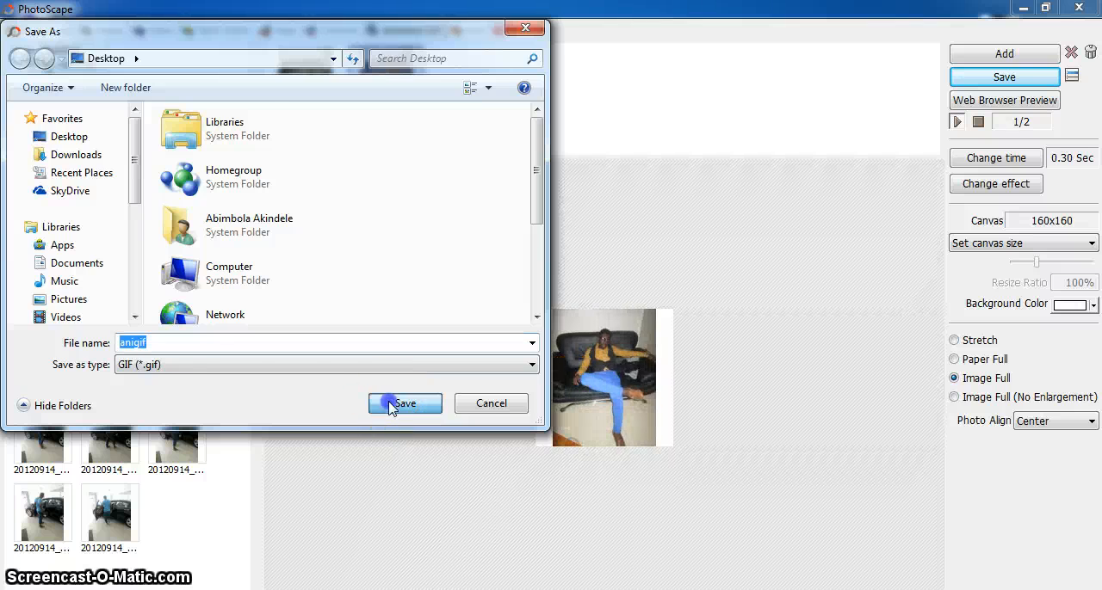
{"action": "left_click", "coordinate": [404, 403]}
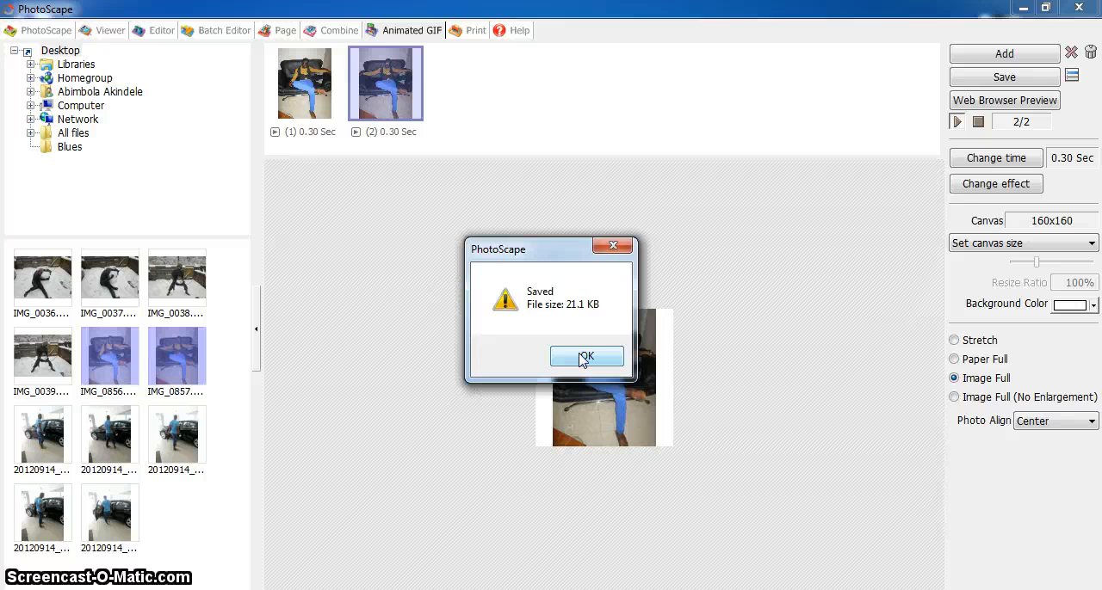
{"action": "left_click", "coordinate": [586, 357]}
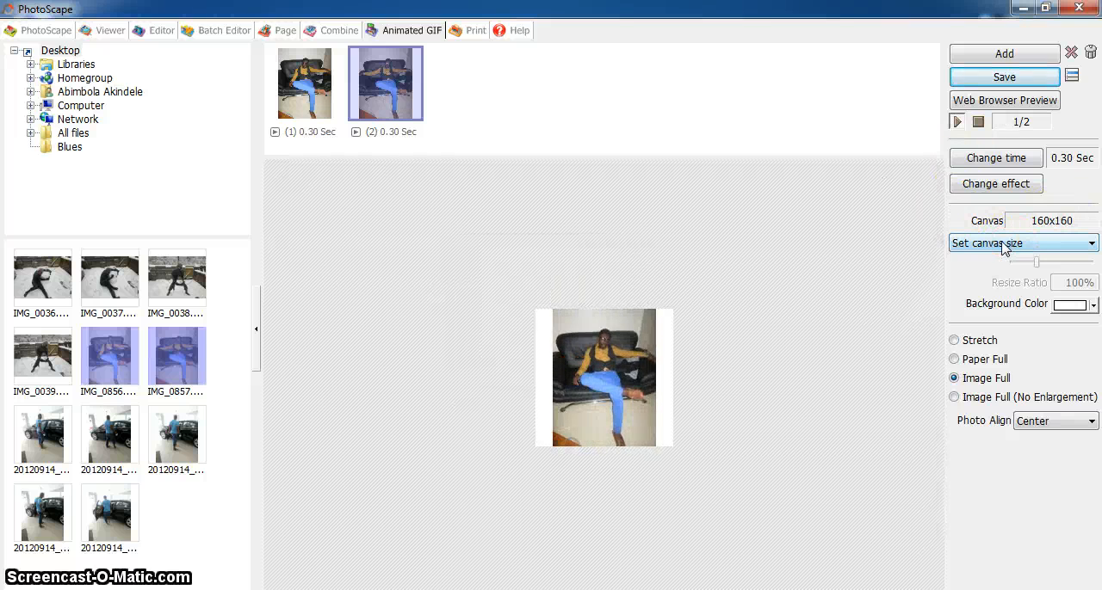
- Enlarge the sofa animation canvas from 160x160 to 200x200 and start saving
{"action": "left_click", "coordinate": [1022, 243]}
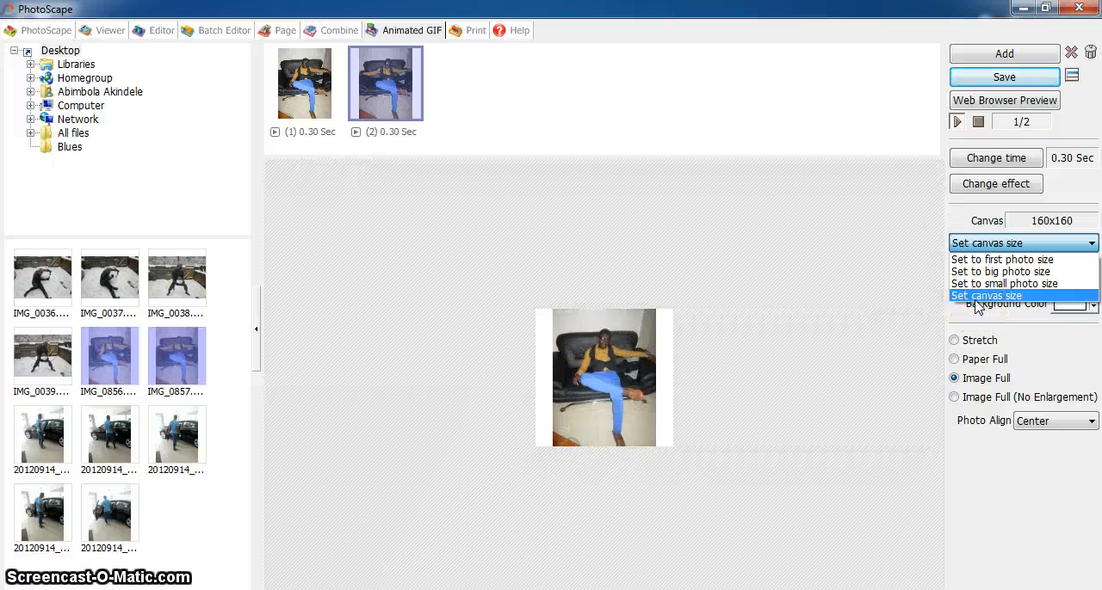
{"action": "left_click", "coordinate": [986, 295]}
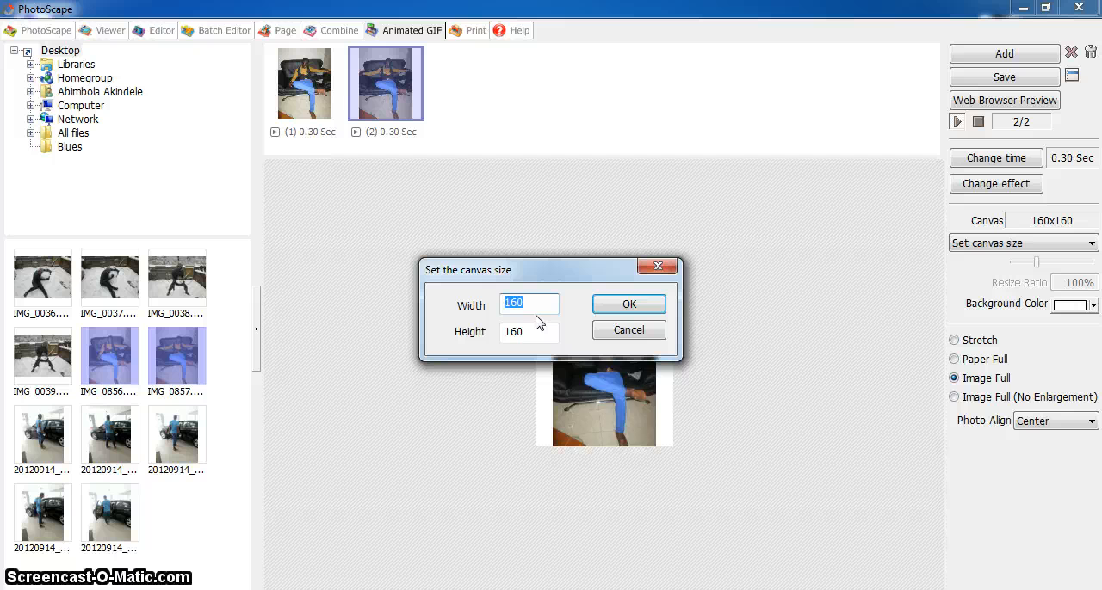
{"action": "type", "text": "200"}
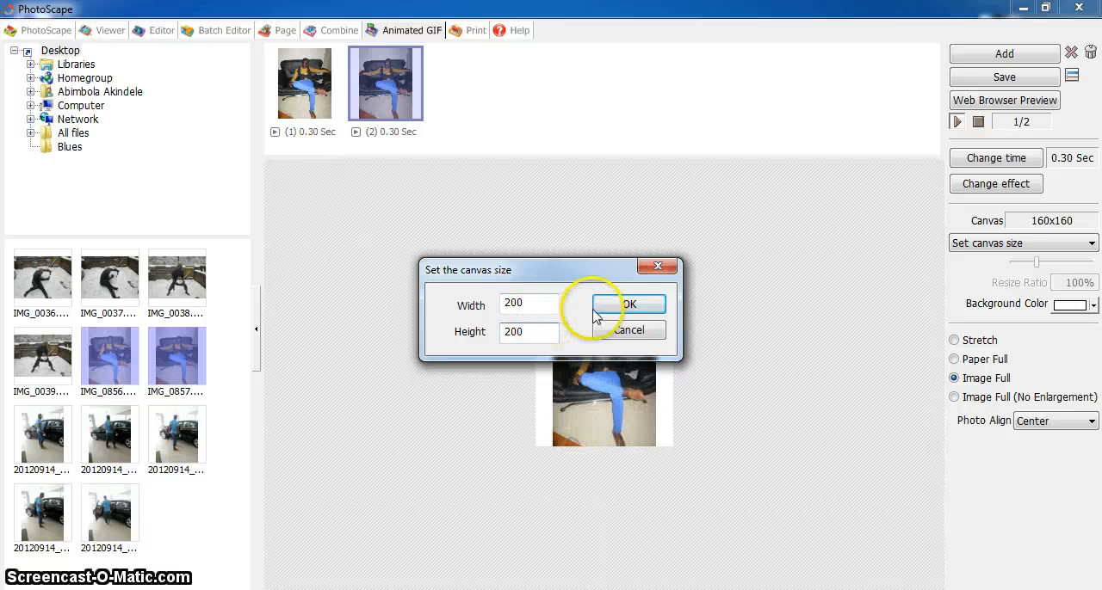
{"action": "left_click", "coordinate": [630, 303]}
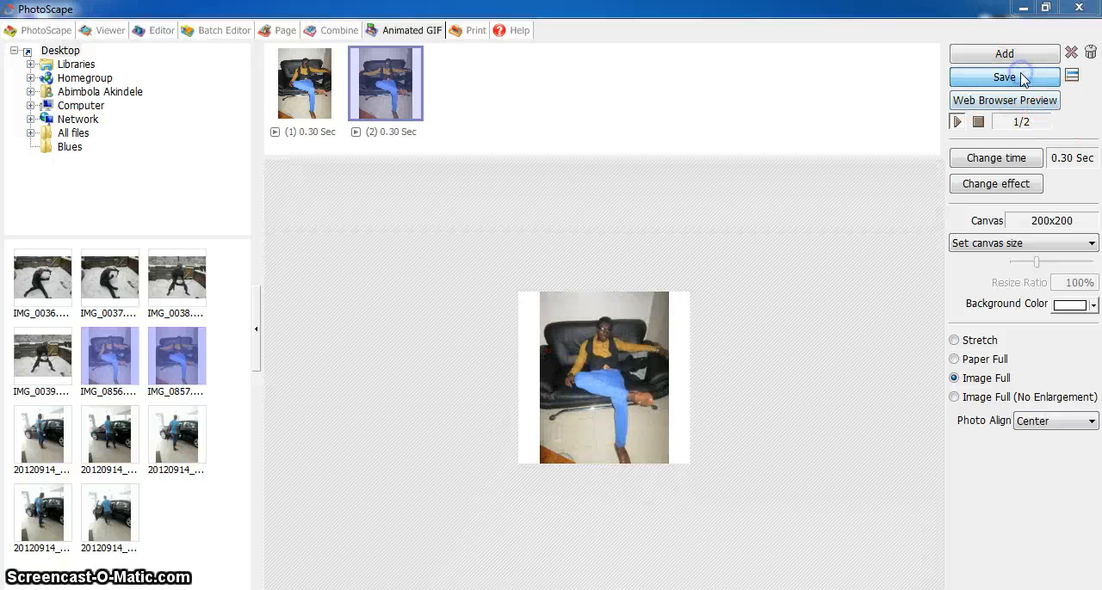
{"action": "left_click", "coordinate": [1004, 77]}
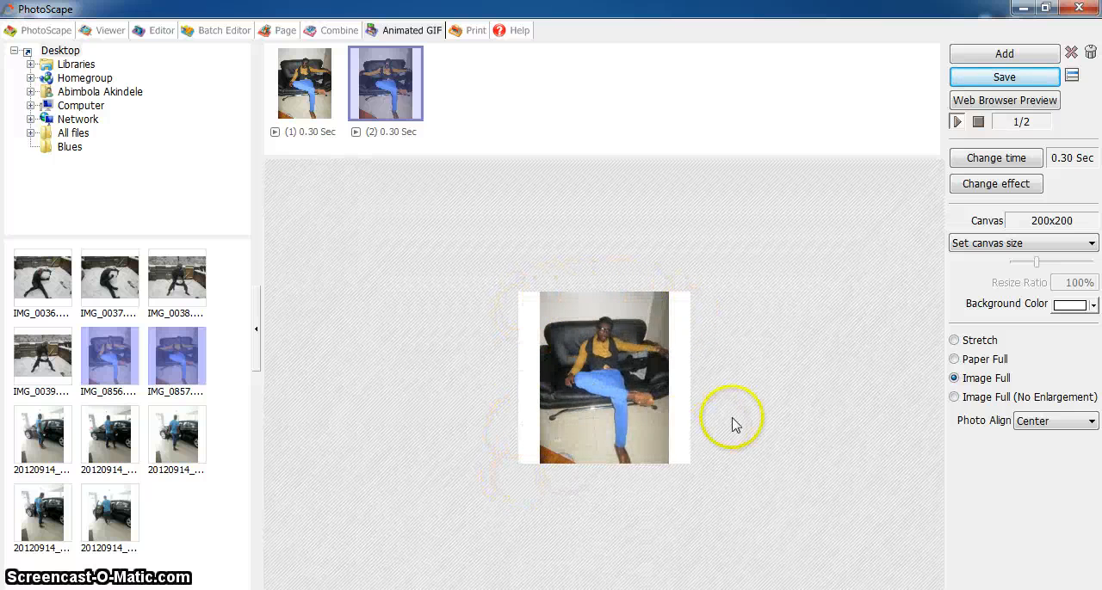
{"action": "mouse_move", "coordinate": [705, 359]}
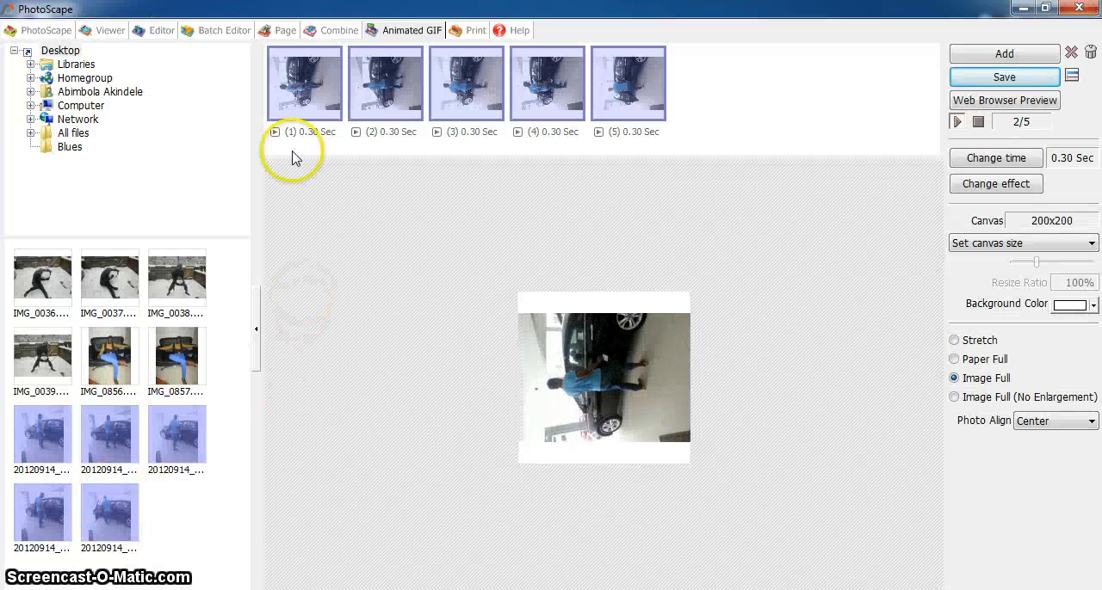
- Rotate the five car-showroom frames upright and preview them at 0.30 seconds each
{"action": "right_click", "coordinate": [304, 82]}
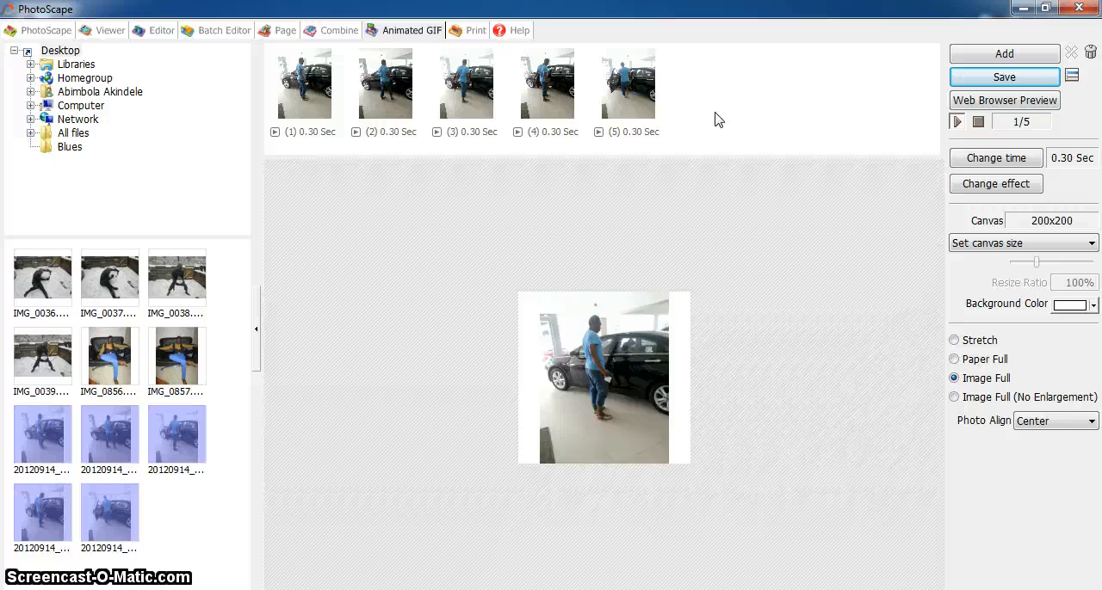
{"action": "right_click", "coordinate": [305, 81]}
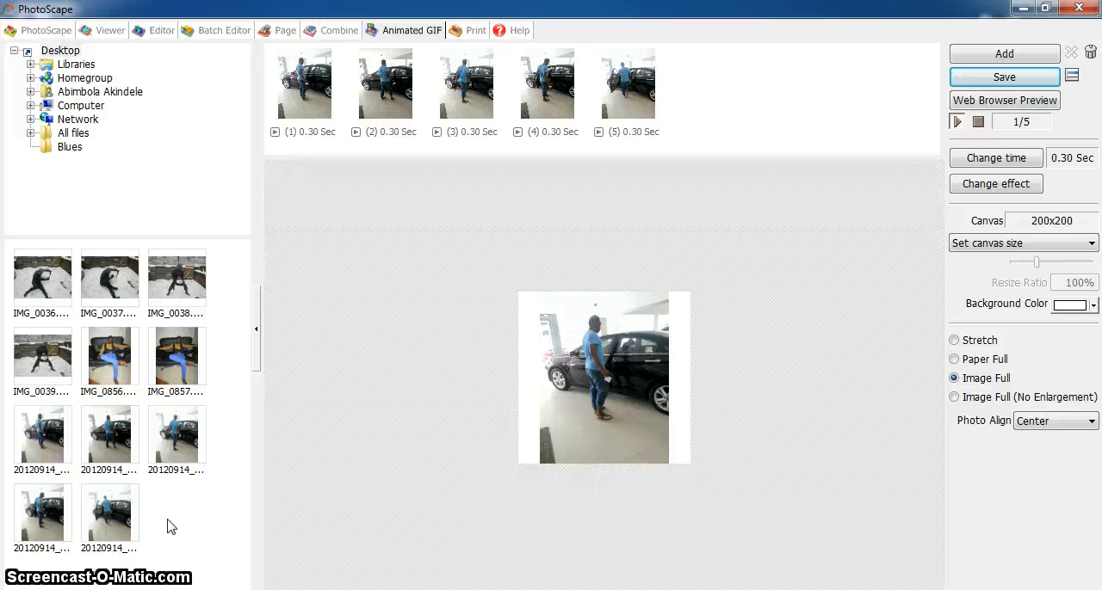
{"action": "left_click", "coordinate": [956, 121]}
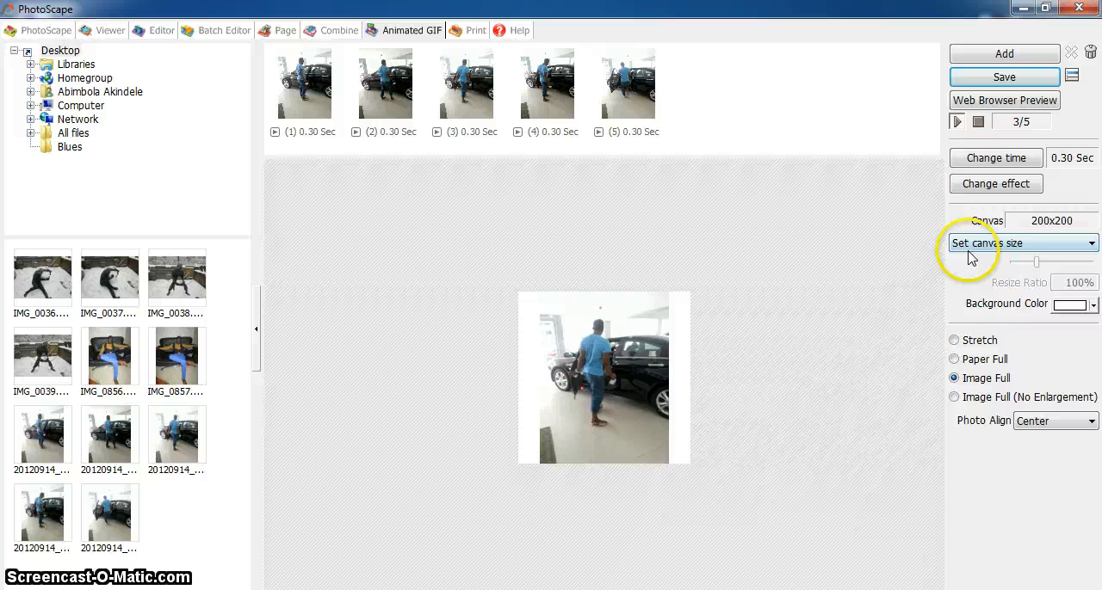
{"action": "left_click", "coordinate": [956, 122]}
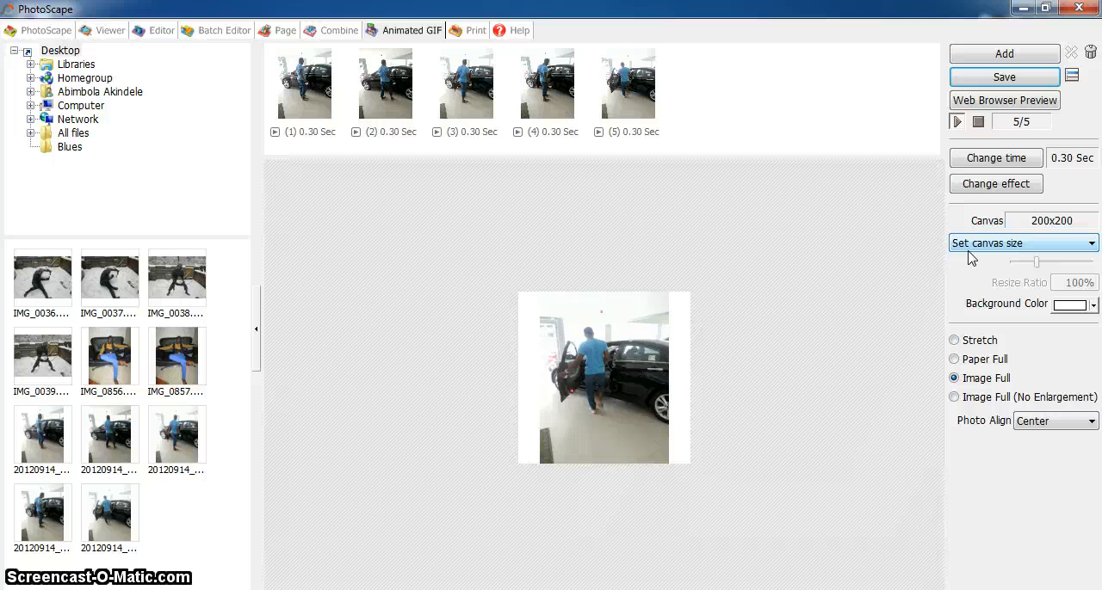
{"action": "left_click", "coordinate": [978, 121]}
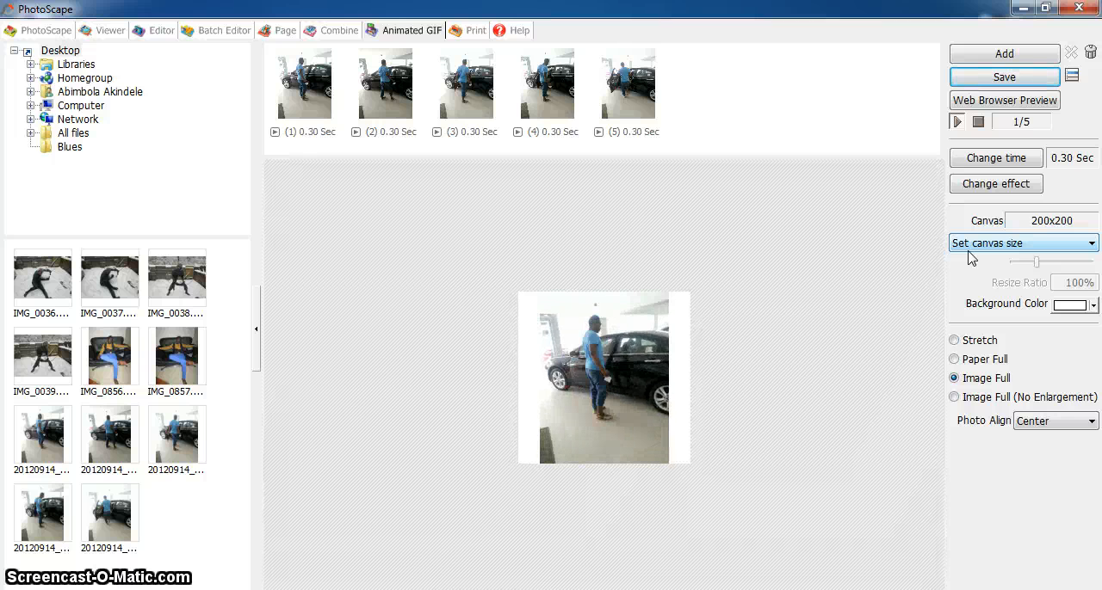